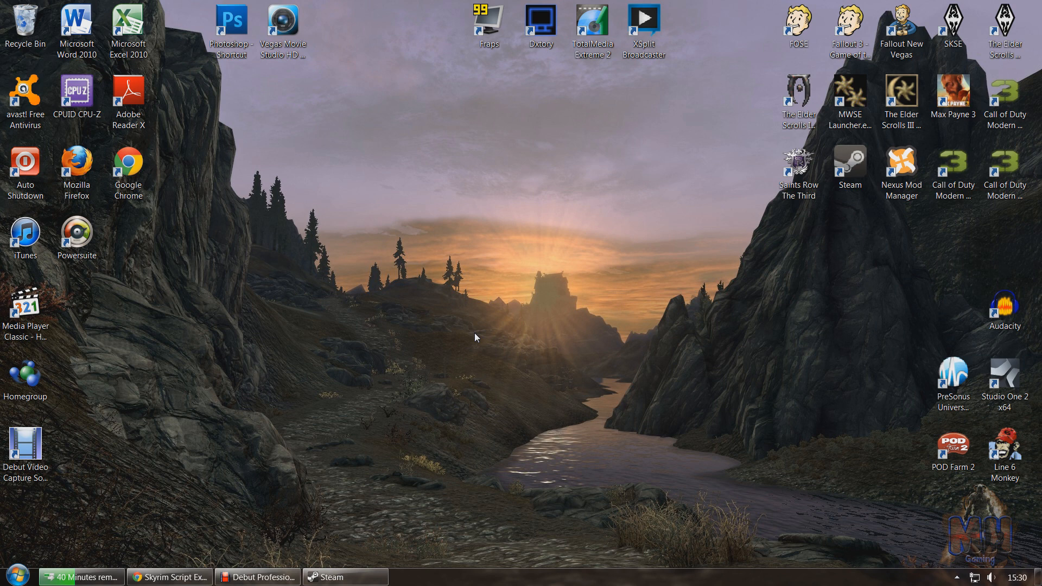
{"action": "mouse_move", "coordinate": [472, 332]}
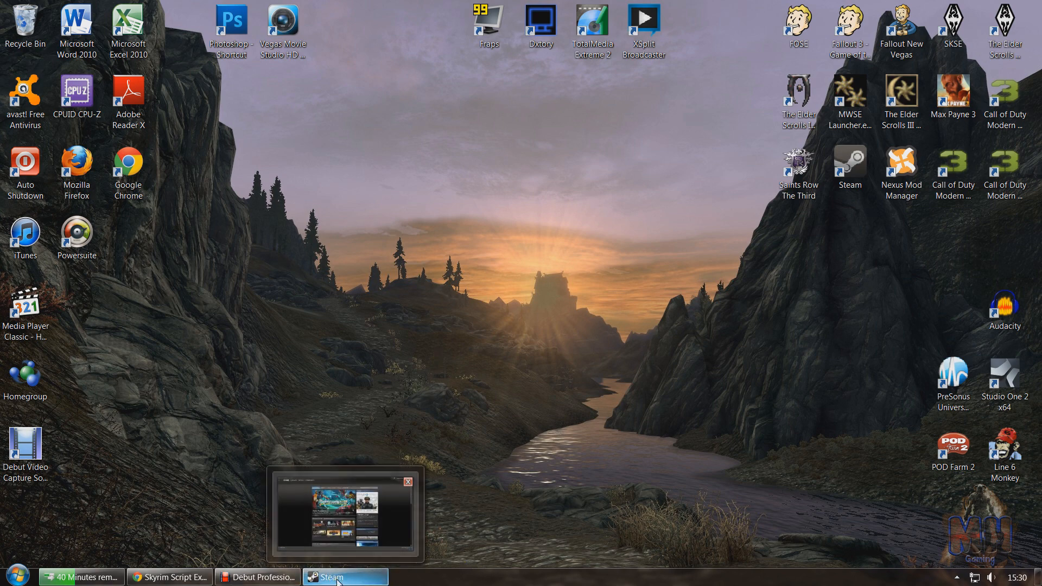
- Reach Skyrim's Community Workshop in Steam and browse its Most Popular items
{"action": "left_click", "coordinate": [344, 576]}
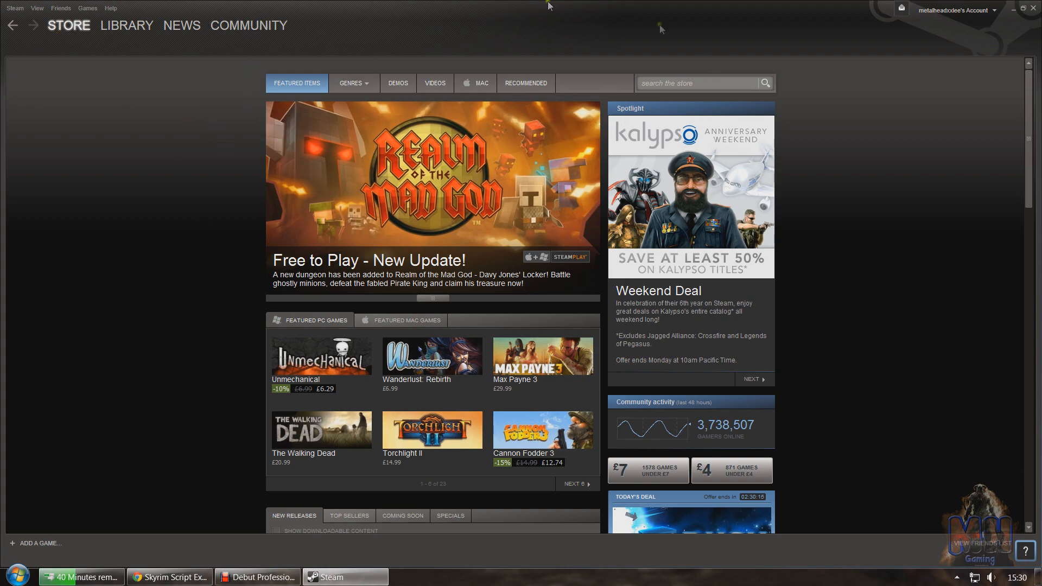
{"action": "mouse_move", "coordinate": [241, 4]}
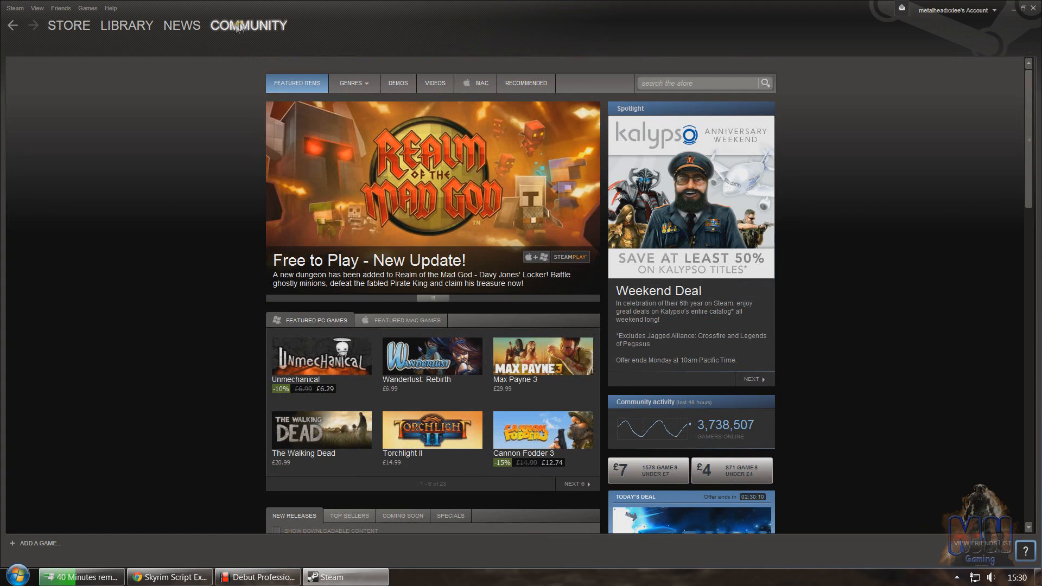
{"action": "left_click", "coordinate": [248, 25]}
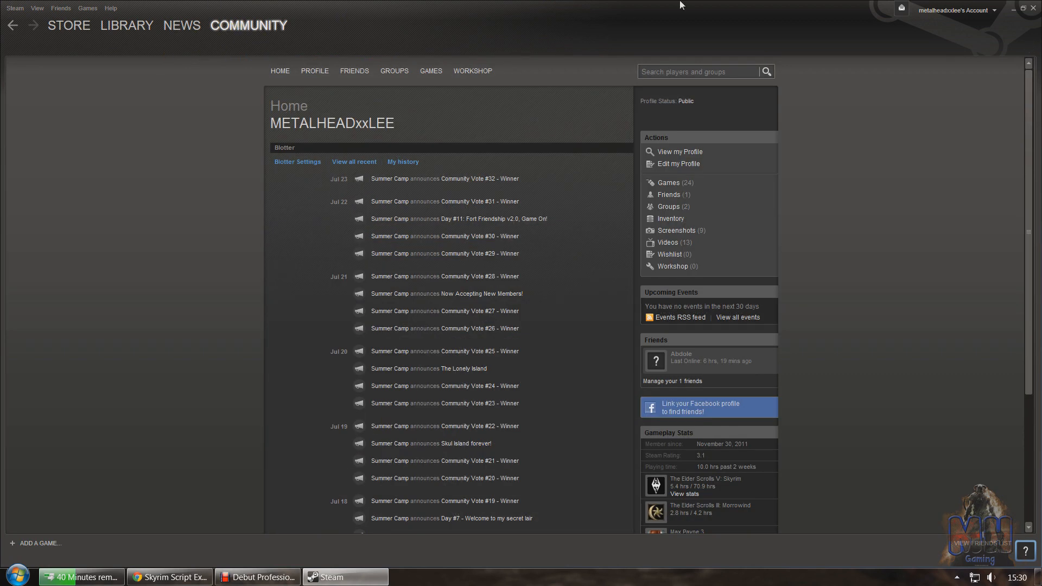
{"action": "mouse_move", "coordinate": [238, 206]}
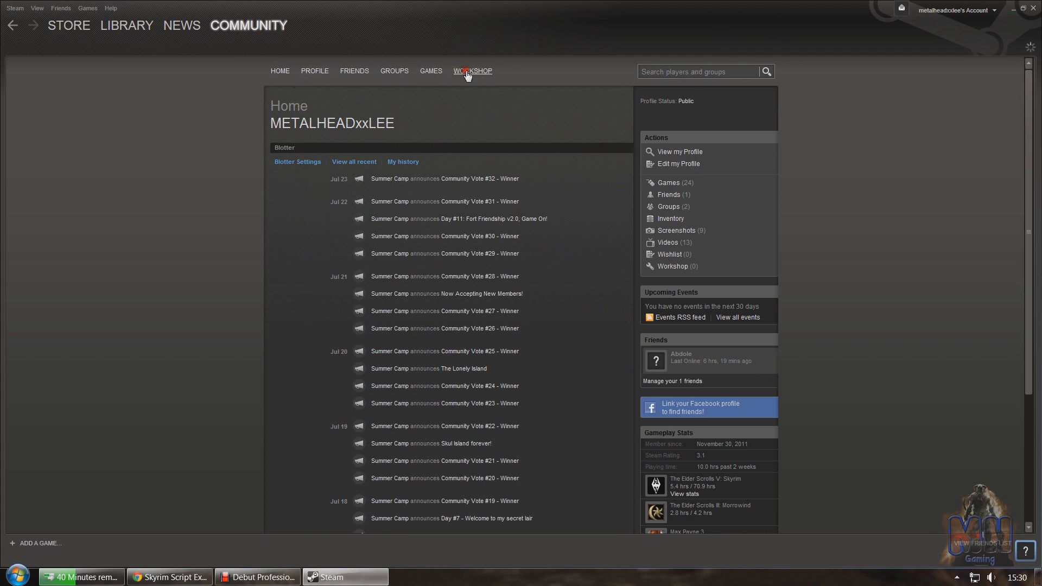
{"action": "left_click", "coordinate": [471, 72]}
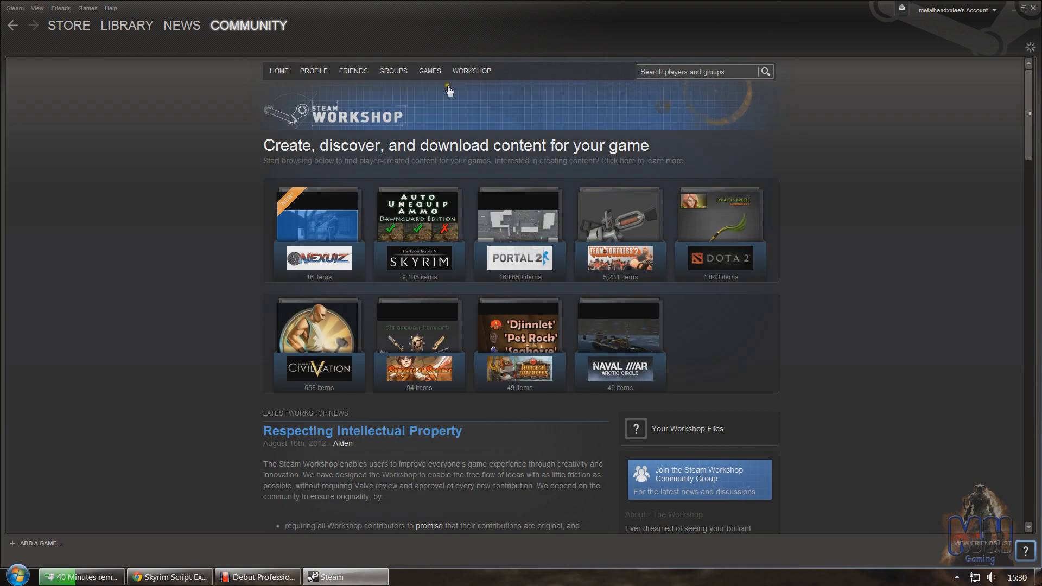
{"action": "mouse_move", "coordinate": [419, 265]}
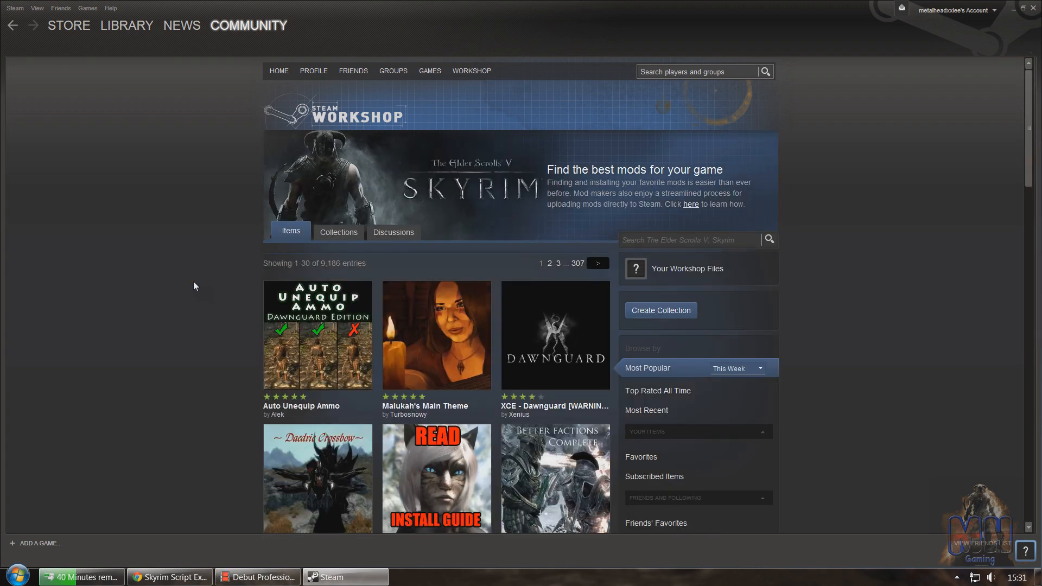
{"action": "mouse_move", "coordinate": [319, 361]}
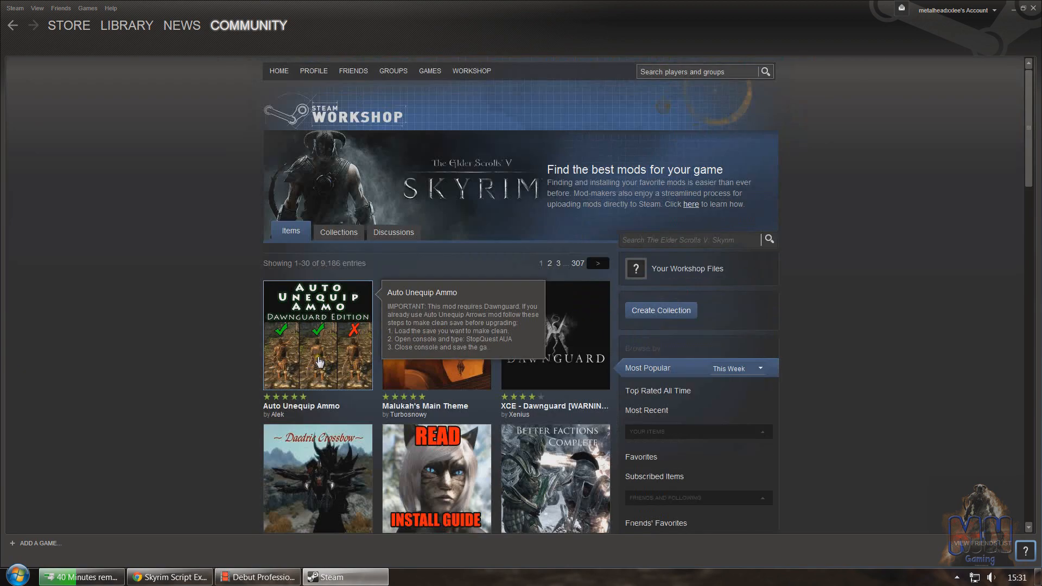
{"action": "mouse_move", "coordinate": [395, 266]}
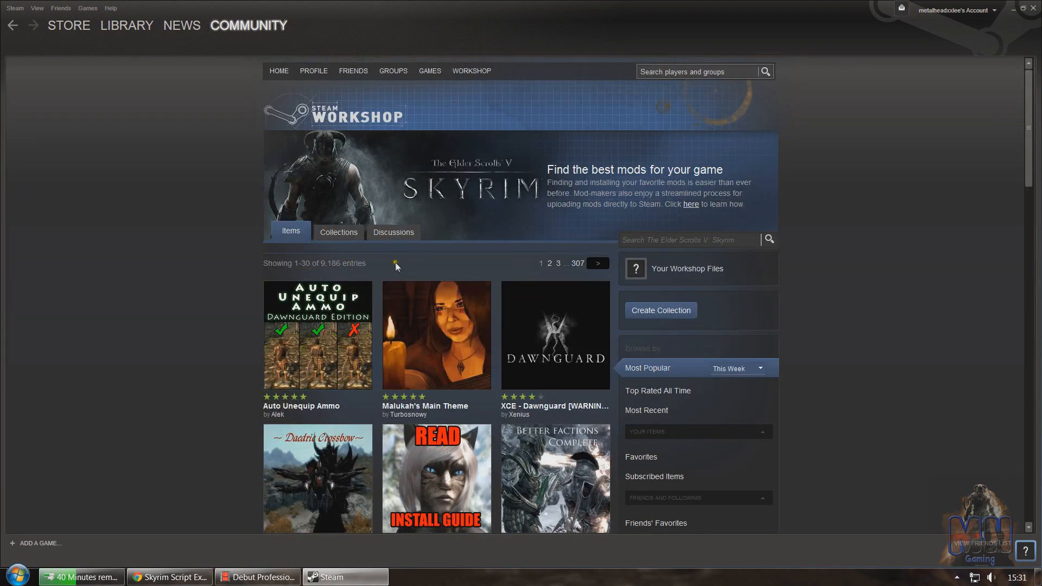
{"action": "scroll", "scroll_direction": "down", "scroll_amount": 3}
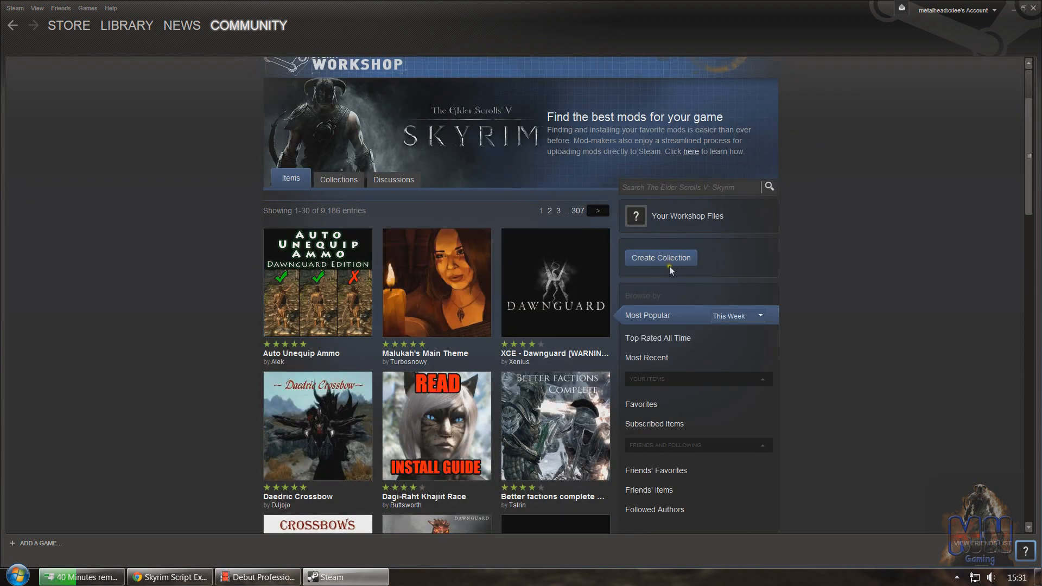
{"action": "mouse_move", "coordinate": [648, 315]}
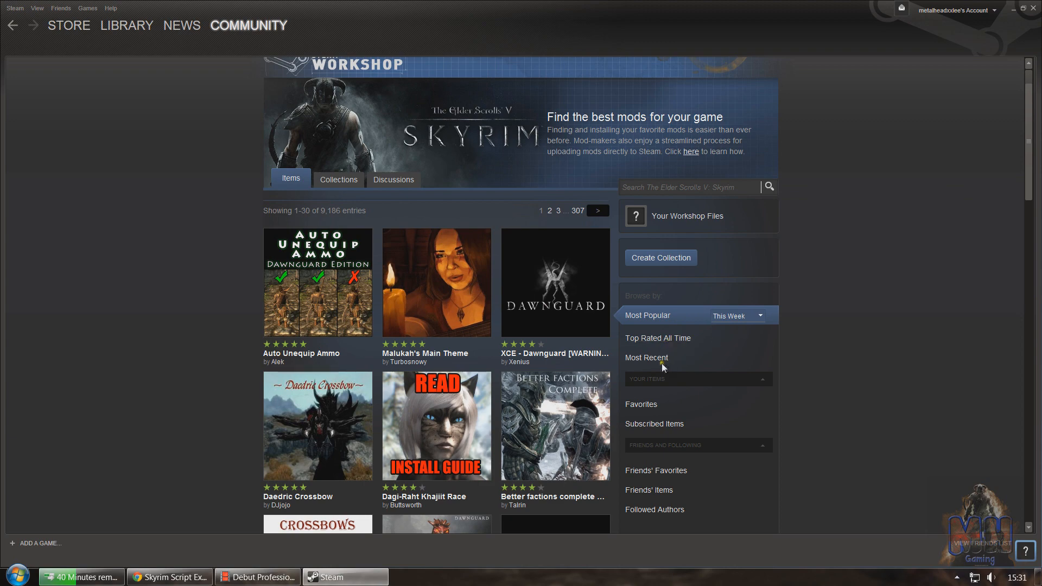
{"action": "scroll", "scroll_direction": "down", "scroll_amount": 3}
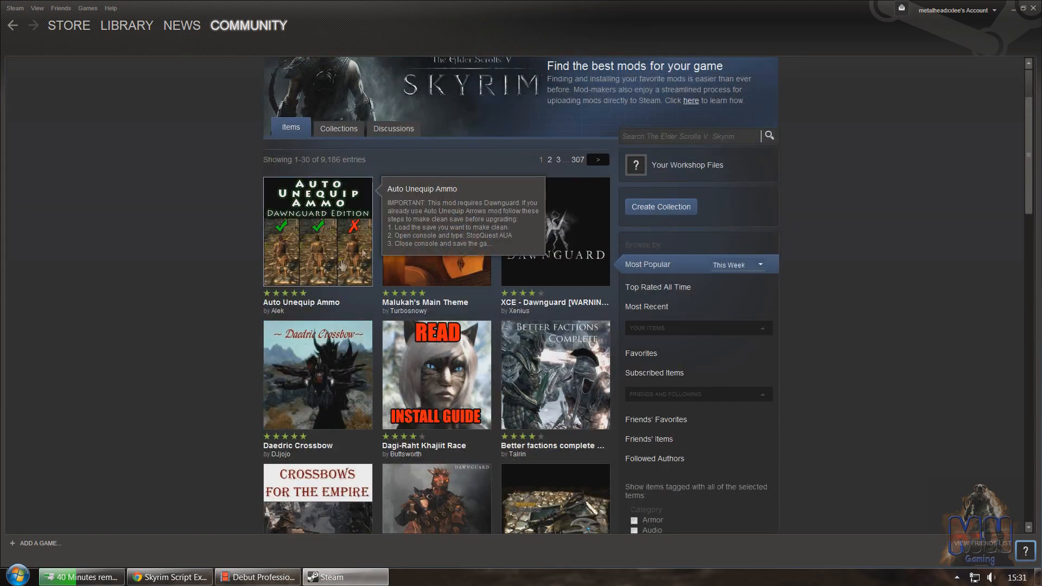
{"action": "mouse_move", "coordinate": [275, 440]}
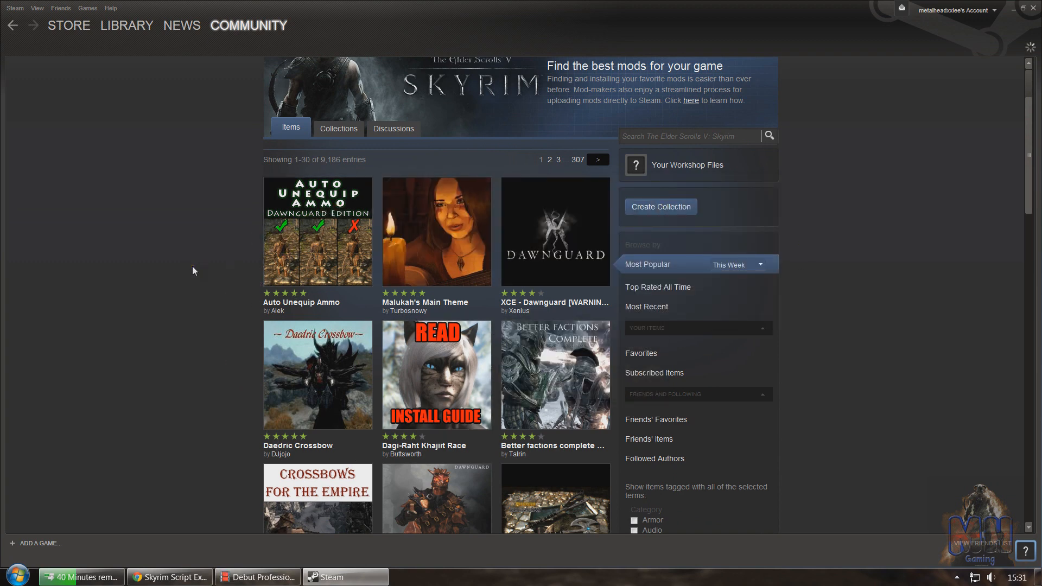
- View the Auto Unequip Ammo mod's Workshop page and its description
{"action": "left_click", "coordinate": [317, 232]}
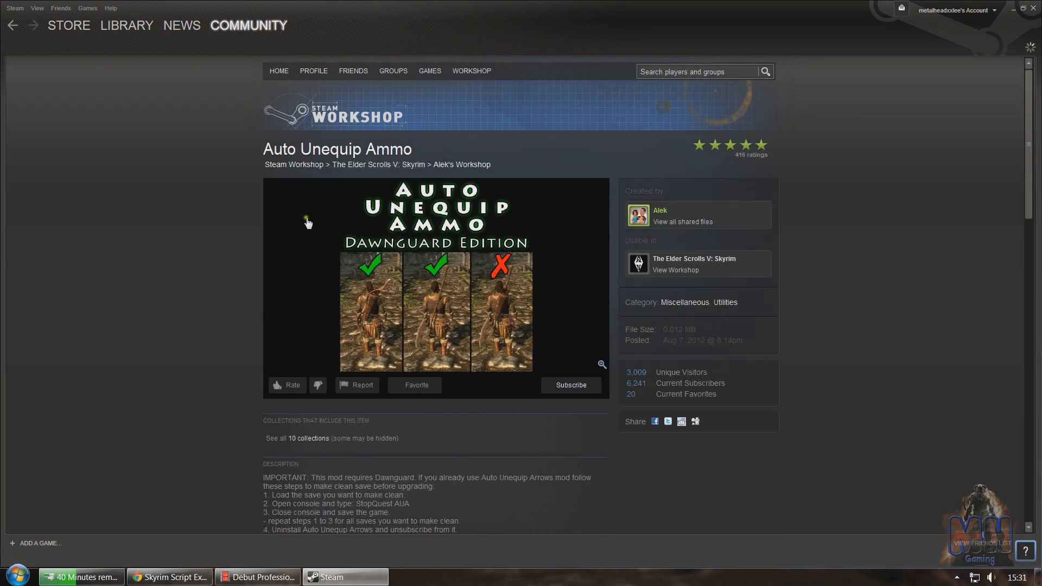
{"action": "scroll", "scroll_direction": "down", "scroll_amount": 3}
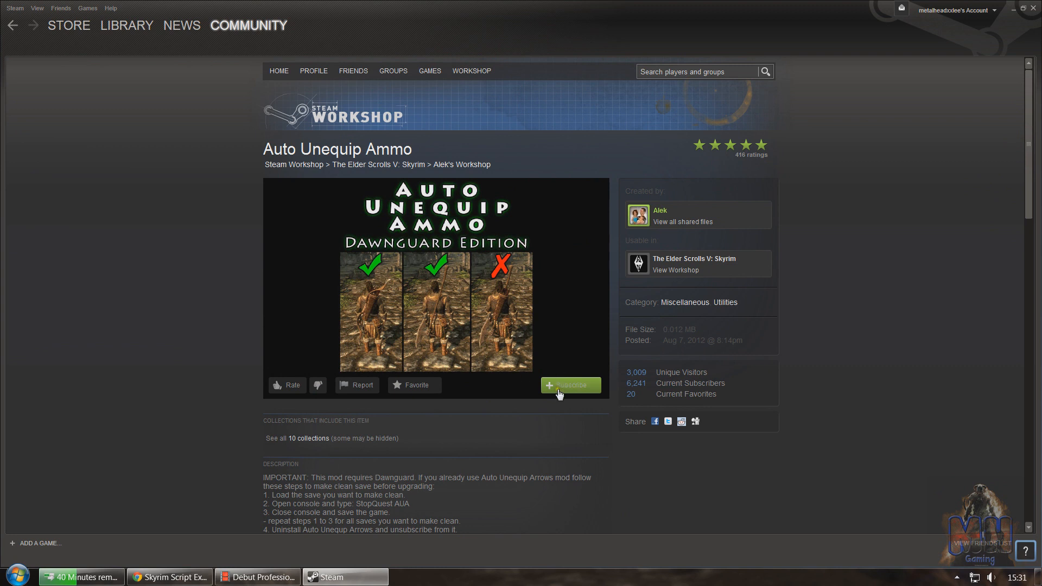
{"action": "mouse_move", "coordinate": [690, 291]}
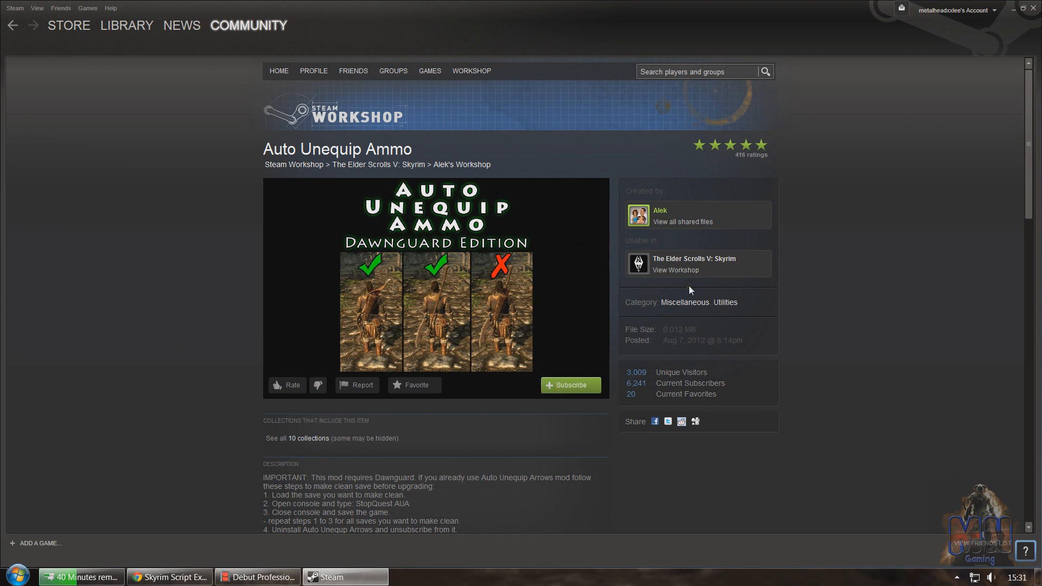
{"action": "scroll", "scroll_direction": "down", "scroll_amount": 3}
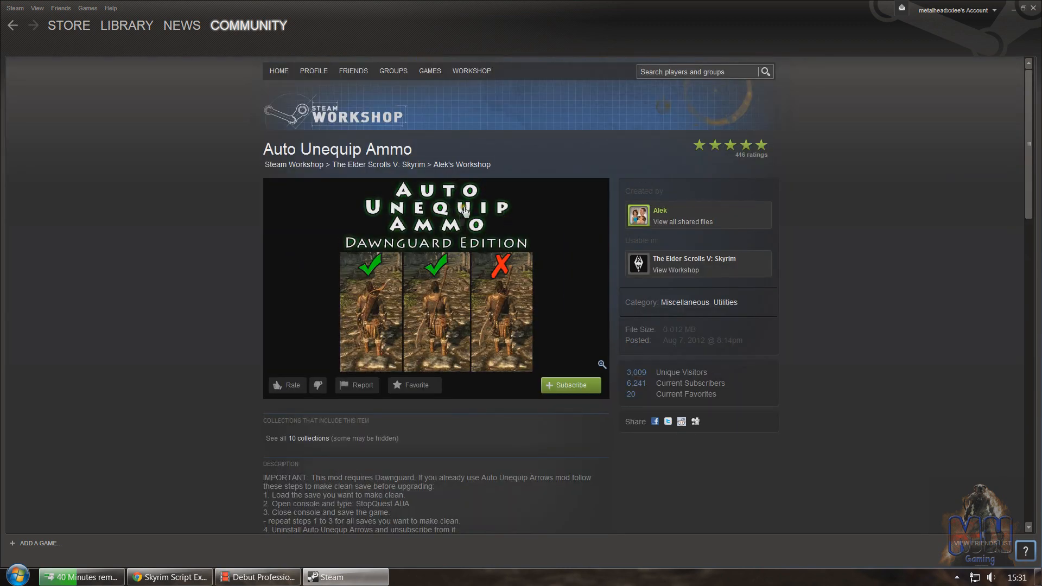
{"action": "mouse_move", "coordinate": [623, 96]}
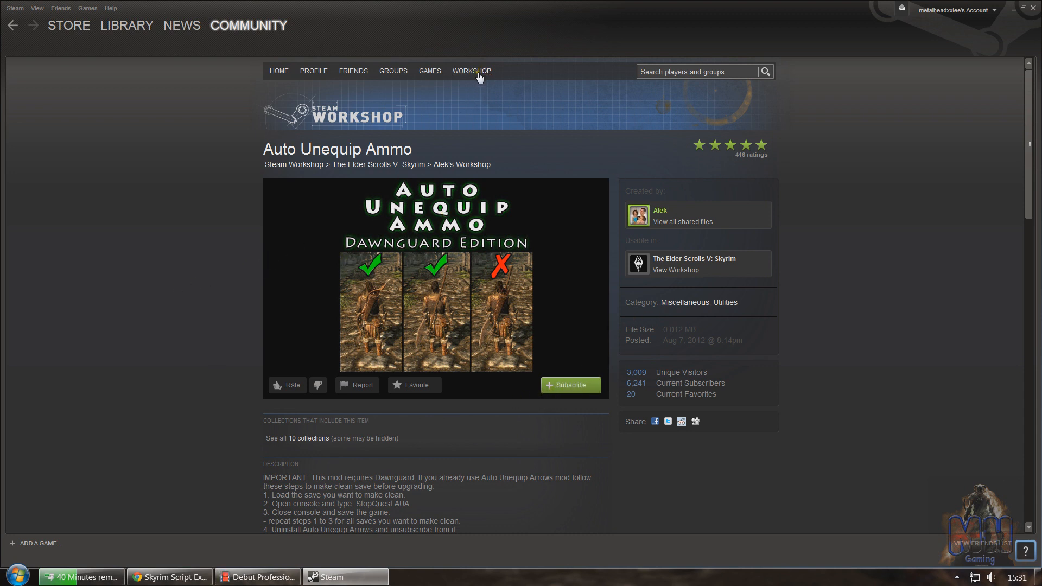
{"action": "mouse_move", "coordinate": [662, 229]}
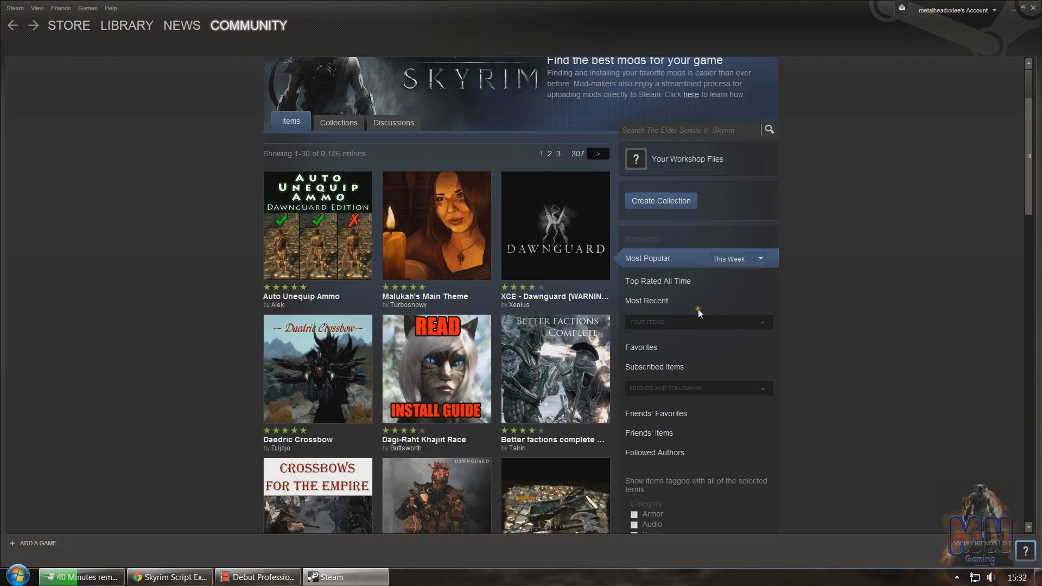
- Review the subscribed Skyrim items, then minimize Steam to reveal the SKSE site
{"action": "scroll", "scroll_direction": "down", "scroll_amount": 3}
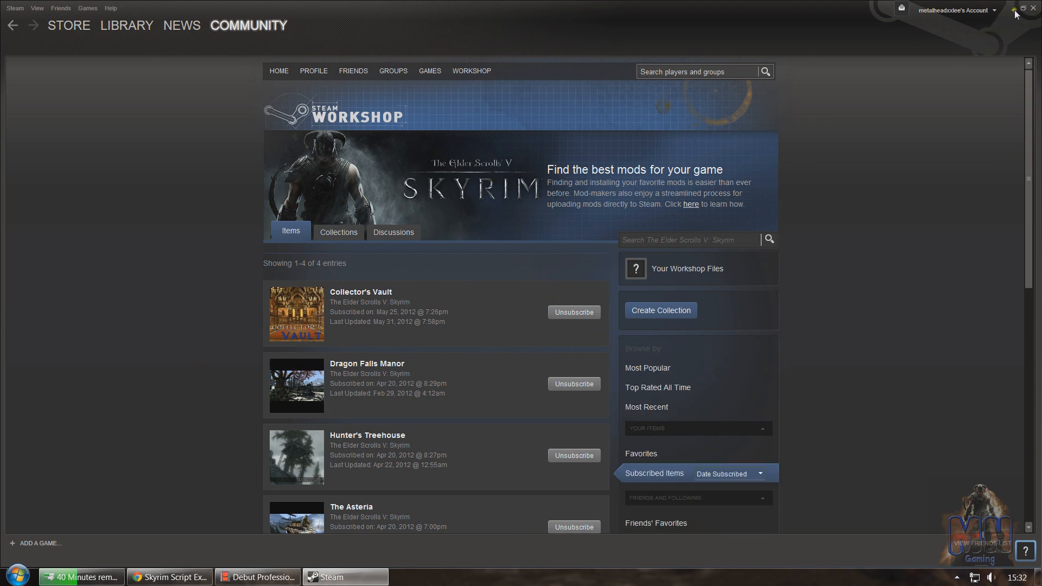
{"action": "left_click", "coordinate": [169, 577]}
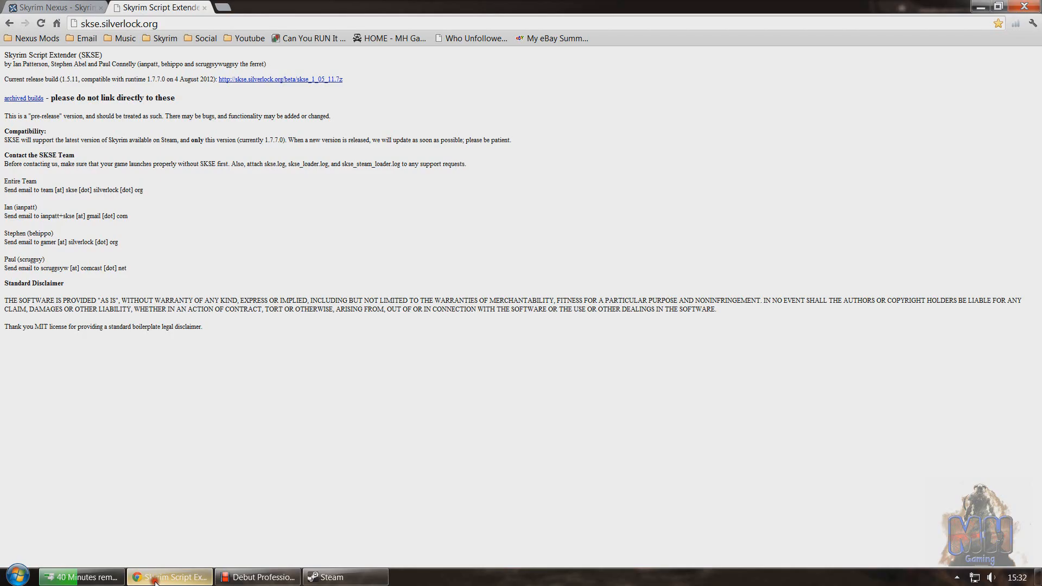
- View the Skyrim Nexus homepage's Mod Manager menu, then minimize Chrome to the desktop
{"action": "left_click", "coordinate": [50, 7]}
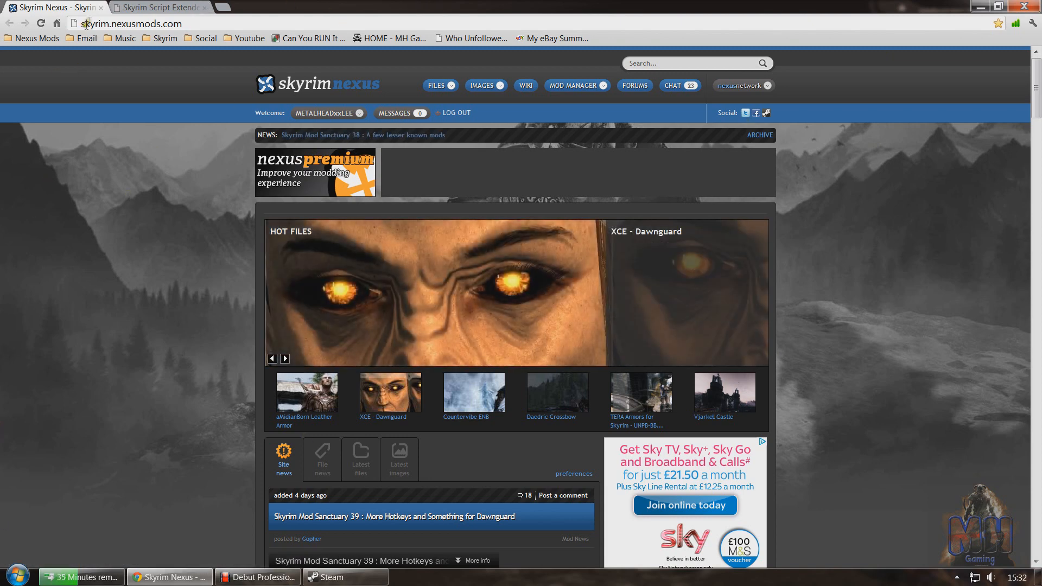
{"action": "mouse_move", "coordinate": [120, 212]}
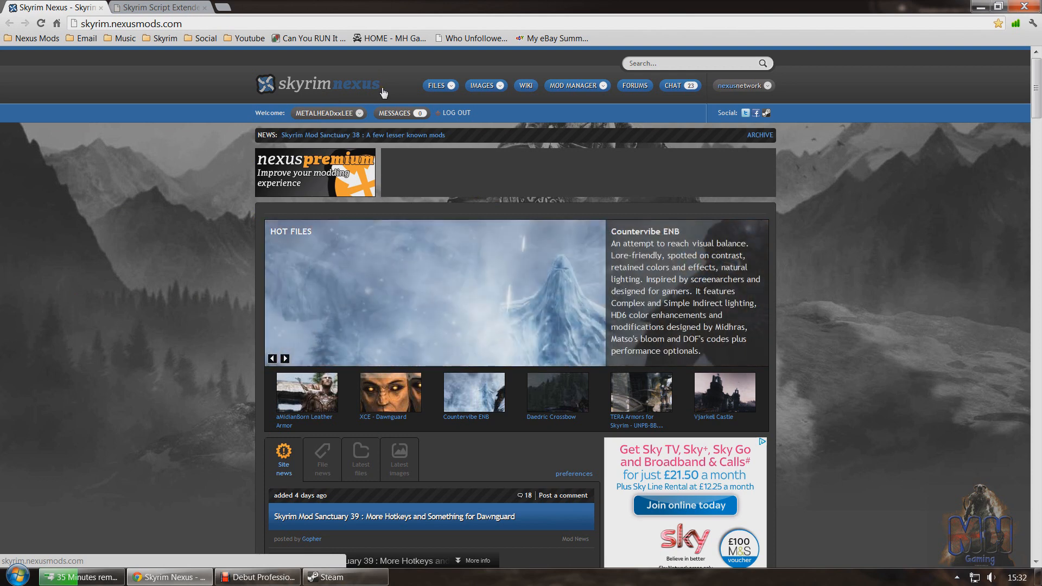
{"action": "mouse_move", "coordinate": [363, 135]}
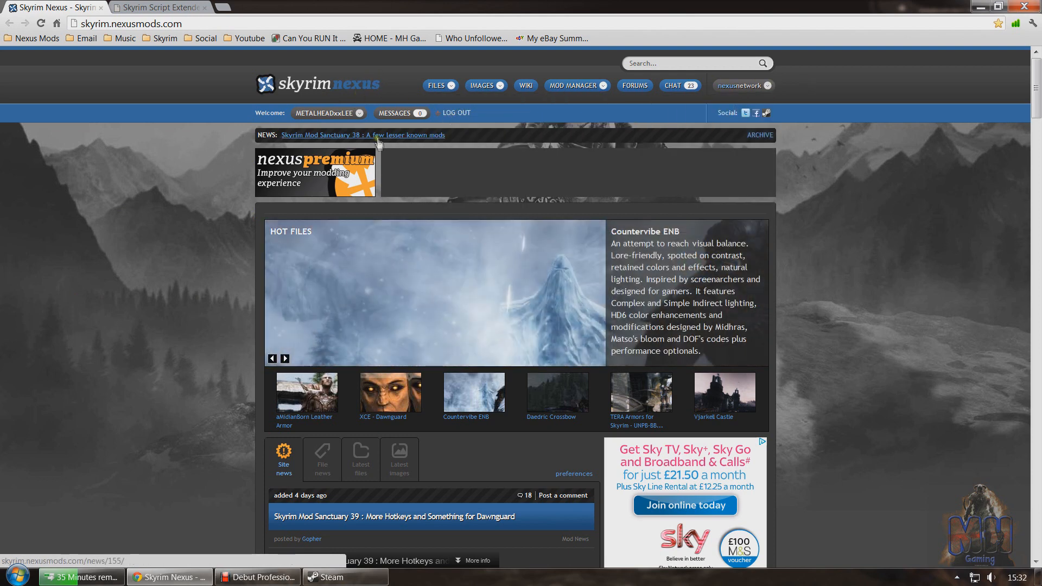
{"action": "left_click", "coordinate": [573, 84]}
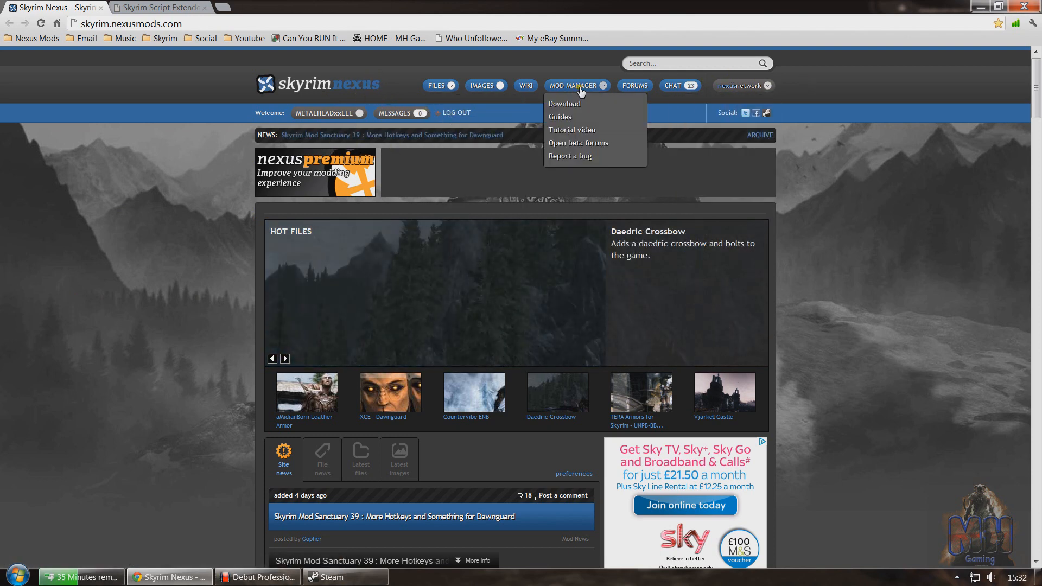
{"action": "mouse_move", "coordinate": [601, 85]}
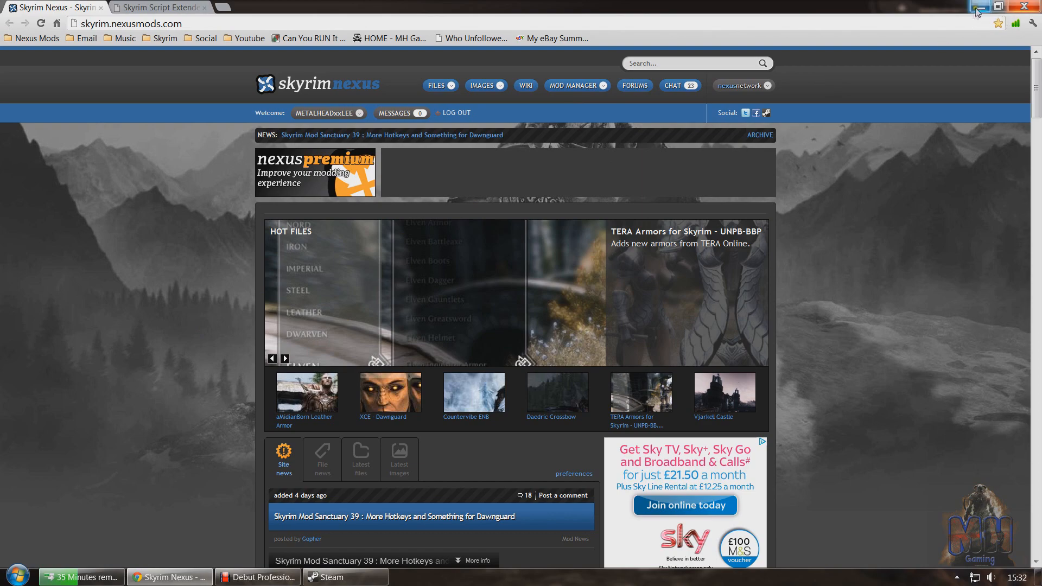
{"action": "left_click", "coordinate": [977, 5]}
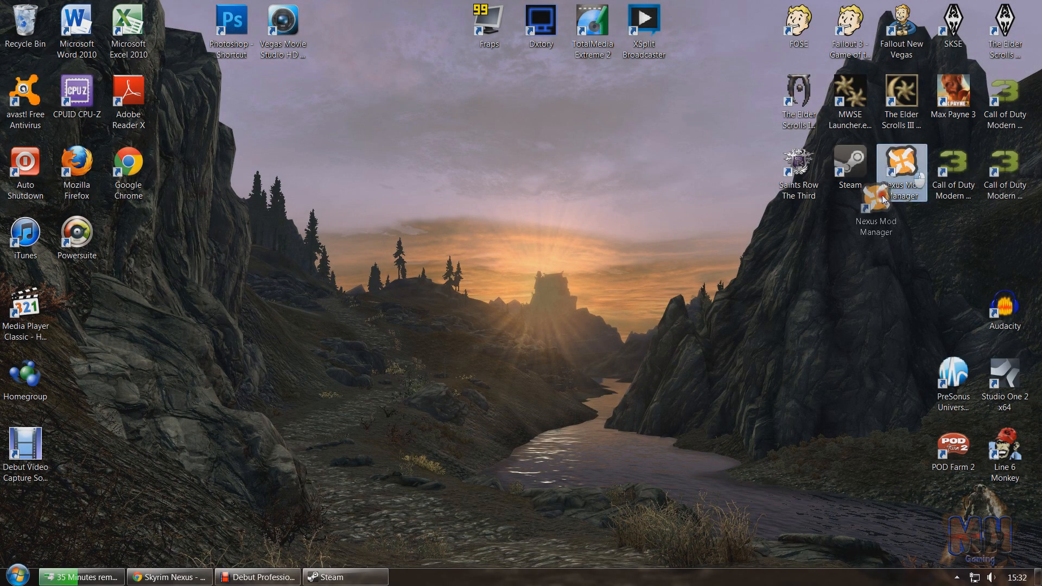
- Launch Nexus Mod Manager from its desktop shortcut and confirm Skyrim as the managed game
{"action": "left_click_drag", "start_coordinate": [901, 172], "coordinate": [489, 241]}
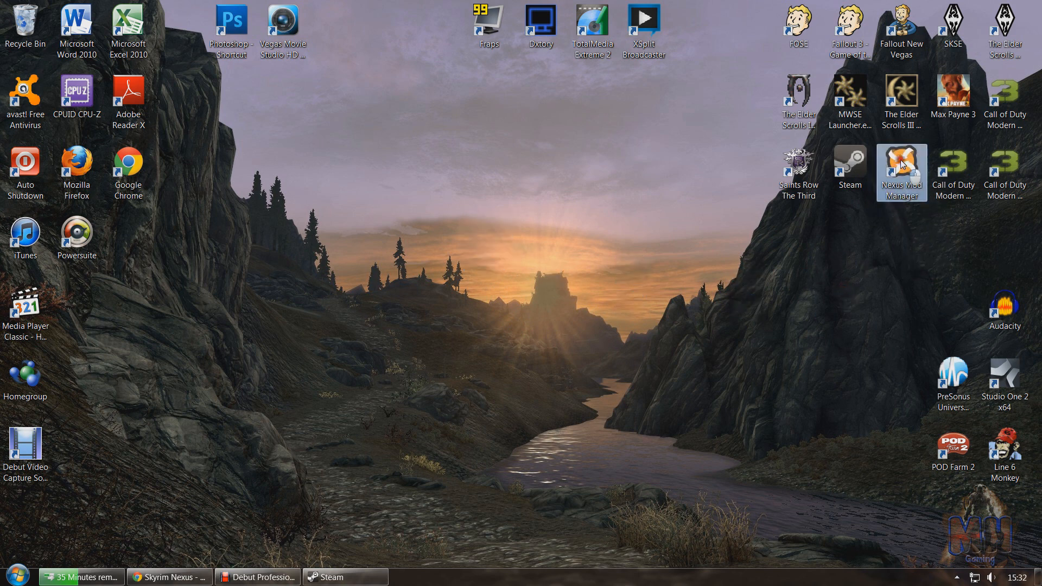
{"action": "double_click", "coordinate": [901, 172]}
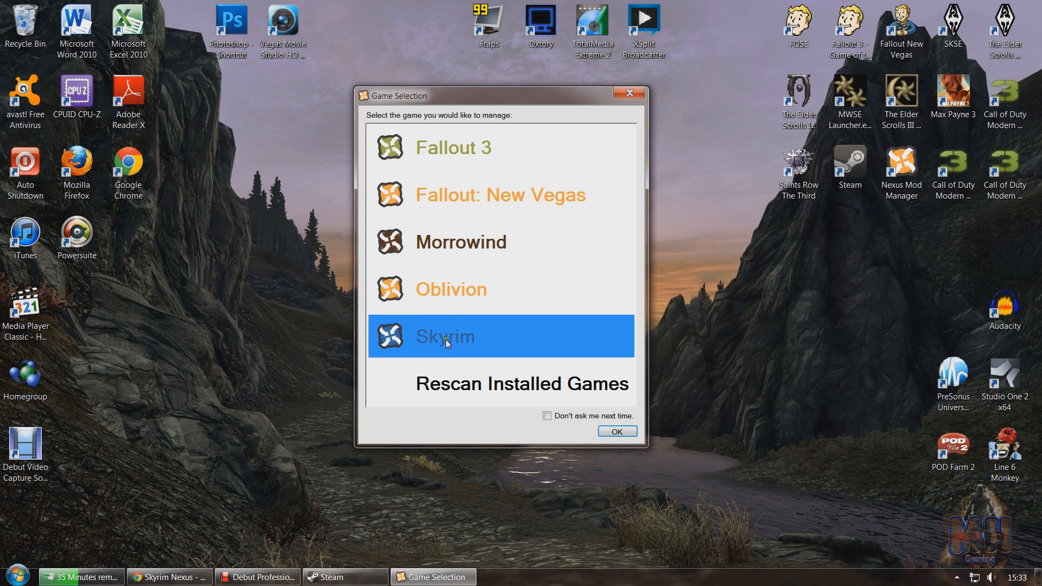
{"action": "mouse_move", "coordinate": [617, 431]}
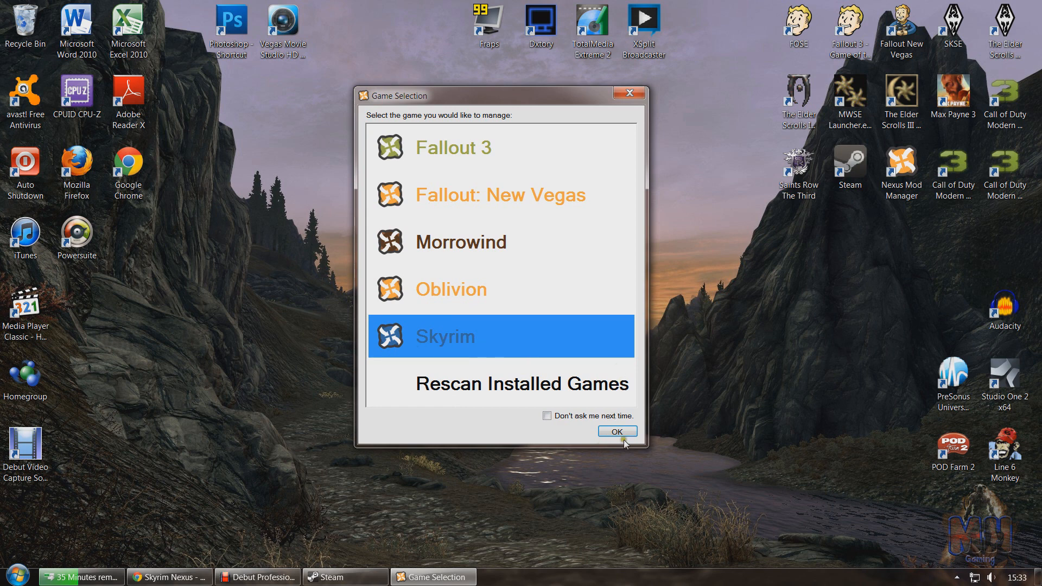
{"action": "left_click", "coordinate": [617, 431]}
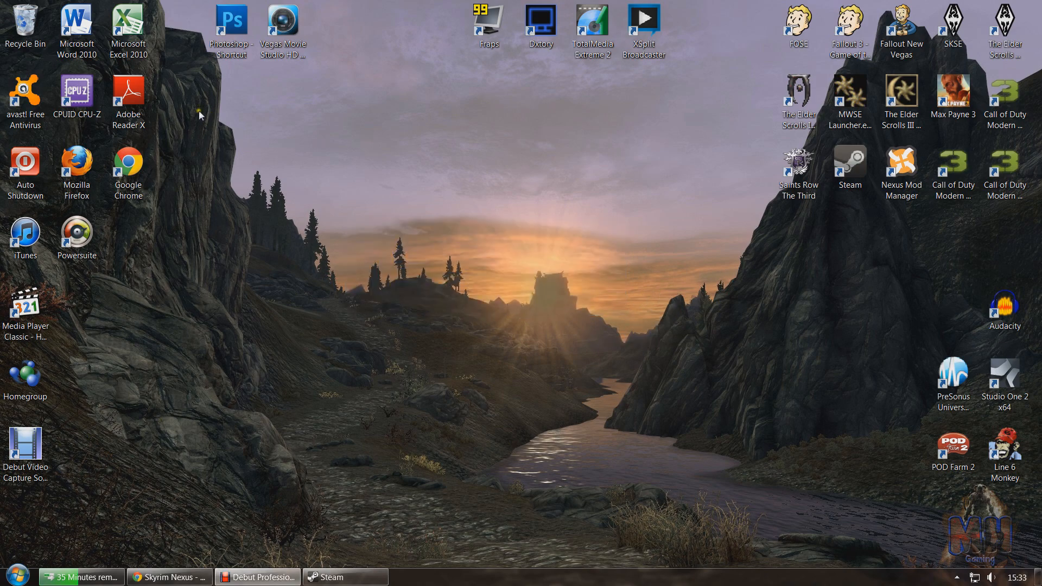
- Show the installed mods list in Nexus Mod Manager, then switch to the Skyrim Nexus site
{"action": "double_click", "coordinate": [902, 166]}
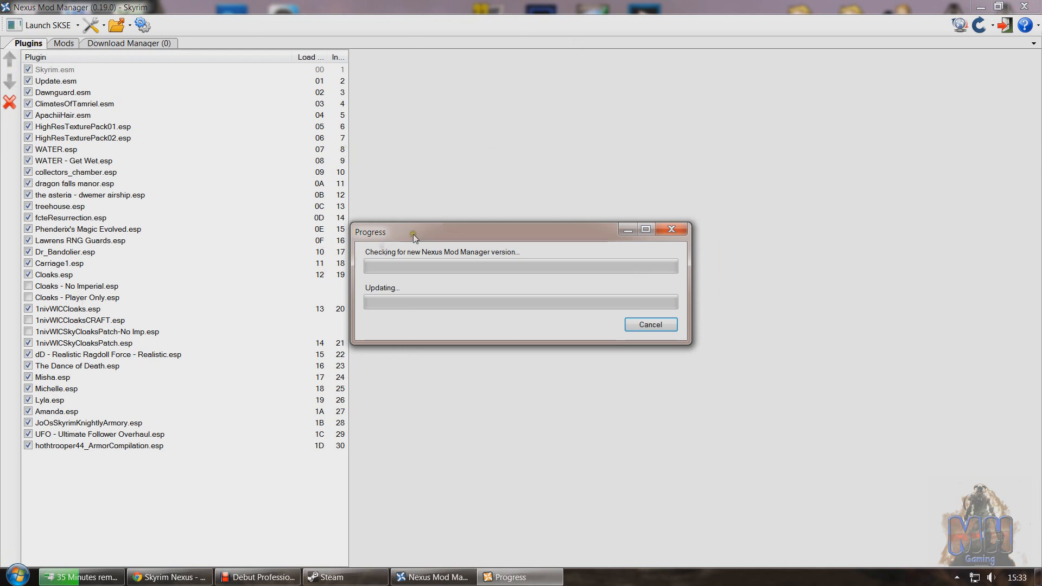
{"action": "mouse_move", "coordinate": [443, 224]}
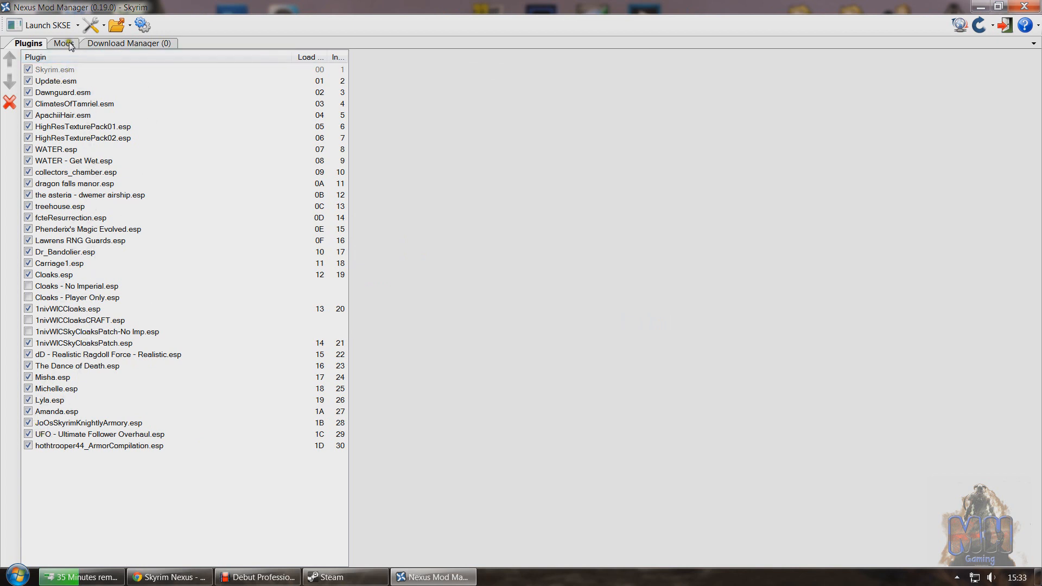
{"action": "left_click", "coordinate": [64, 43]}
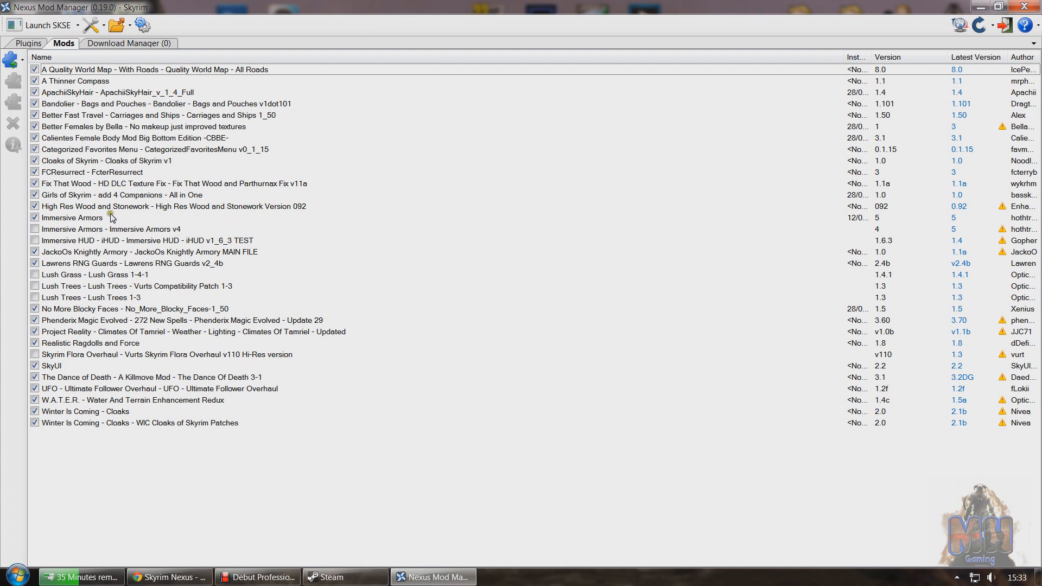
{"action": "left_click", "coordinate": [126, 43]}
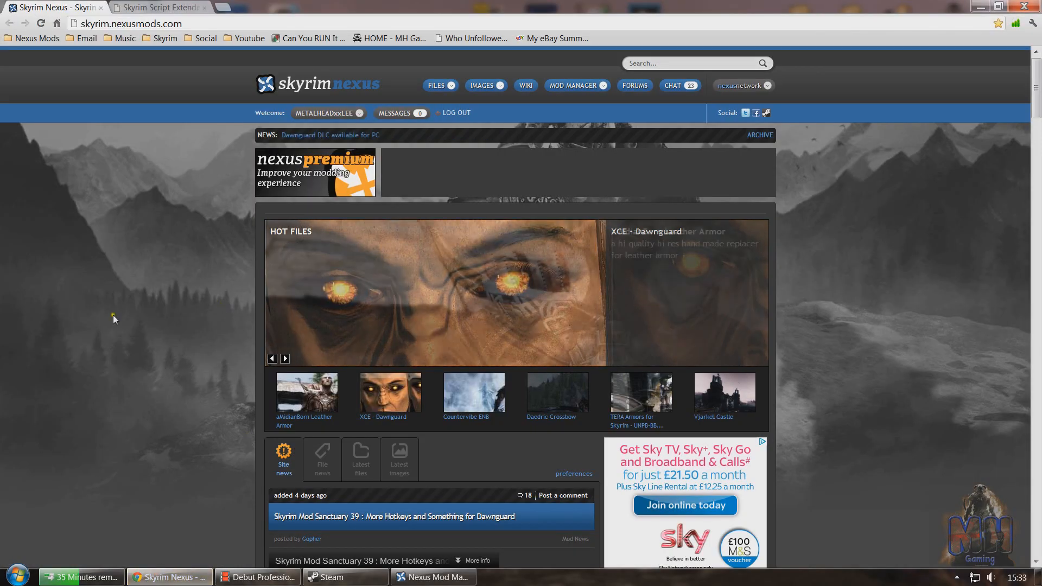
- Find aMidianBorn Leather Armor among the hot files and reach its mod page
{"action": "scroll", "scroll_direction": "down", "scroll_amount": 3}
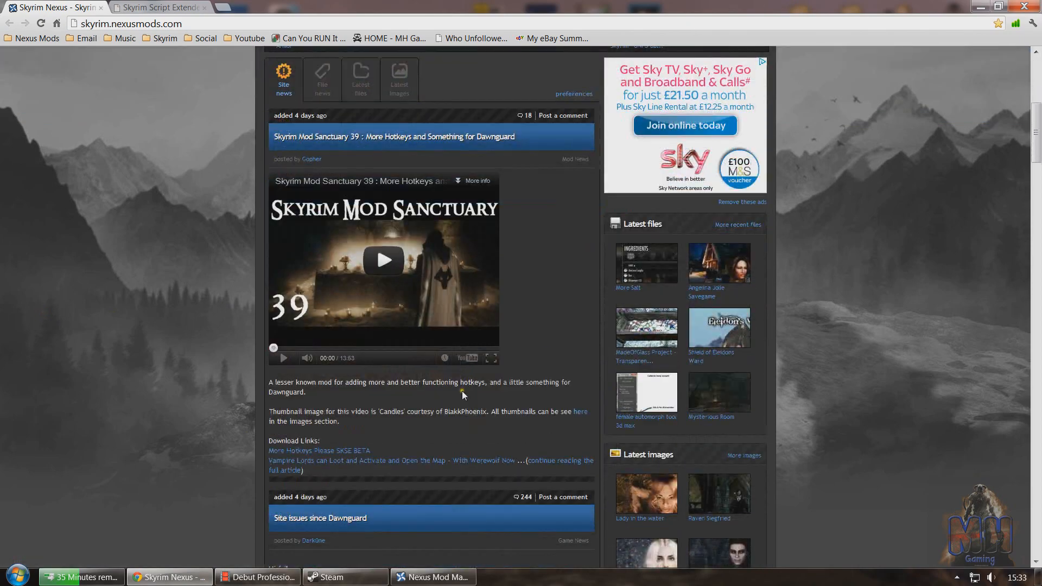
{"action": "scroll", "scroll_direction": "down", "scroll_amount": 3}
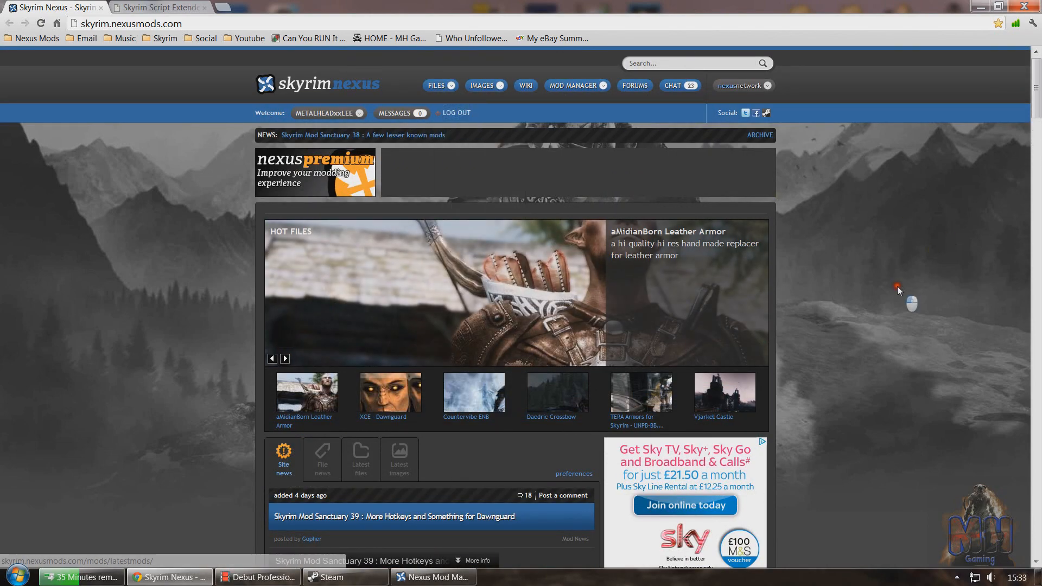
{"action": "scroll", "scroll_direction": "down", "scroll_amount": 3}
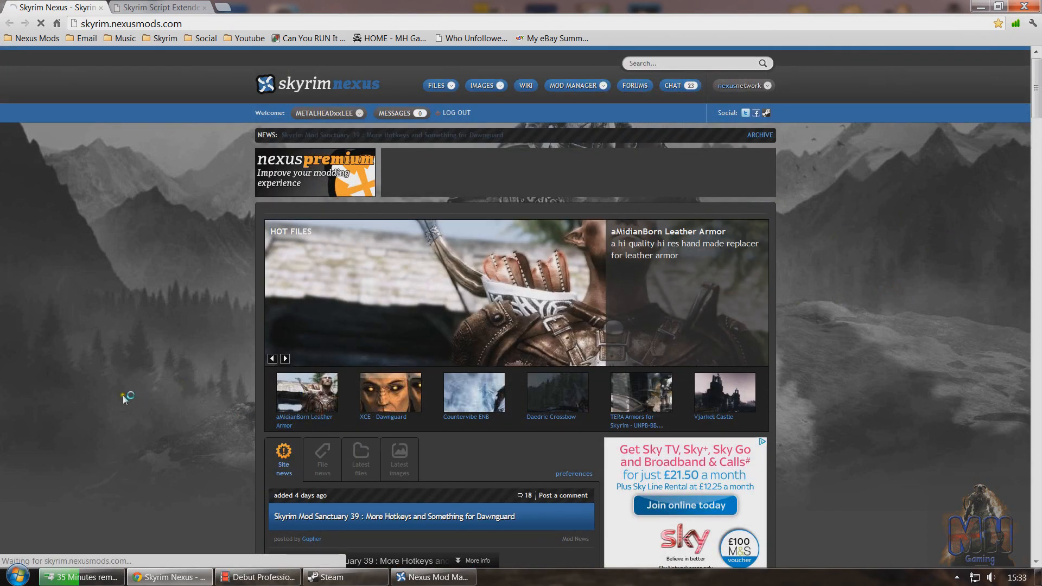
{"action": "left_click", "coordinate": [307, 392]}
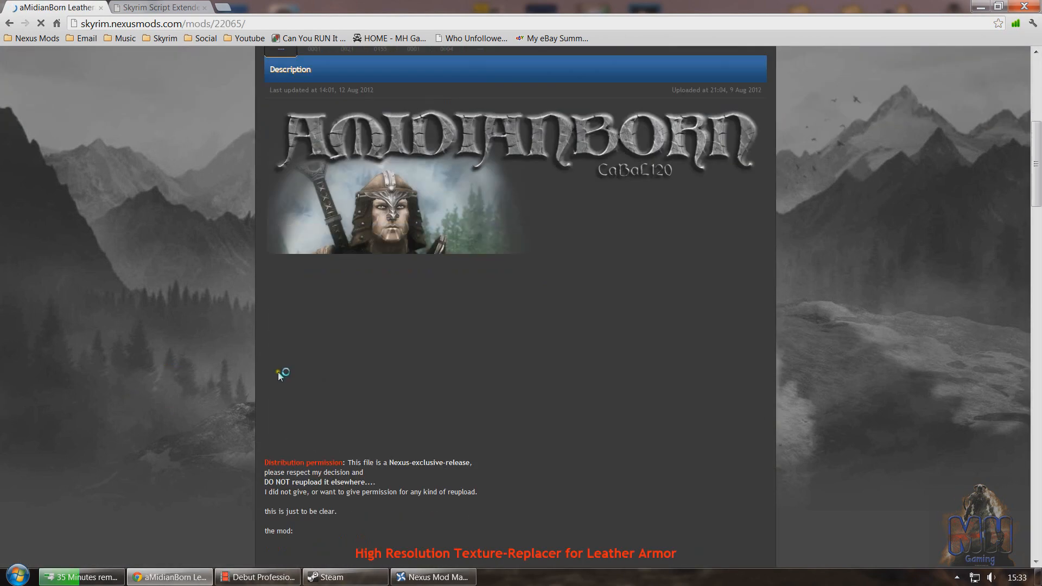
- Send the AMB Leather main file to the mod manager via Download With Manager
{"action": "scroll", "scroll_direction": "down", "scroll_amount": 3}
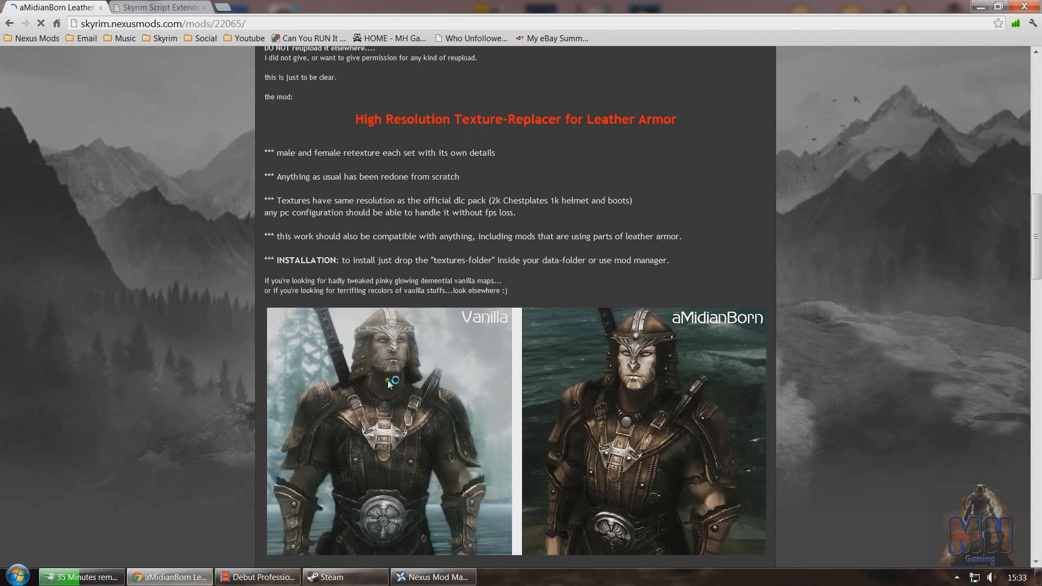
{"action": "scroll", "scroll_direction": "down", "scroll_amount": 3}
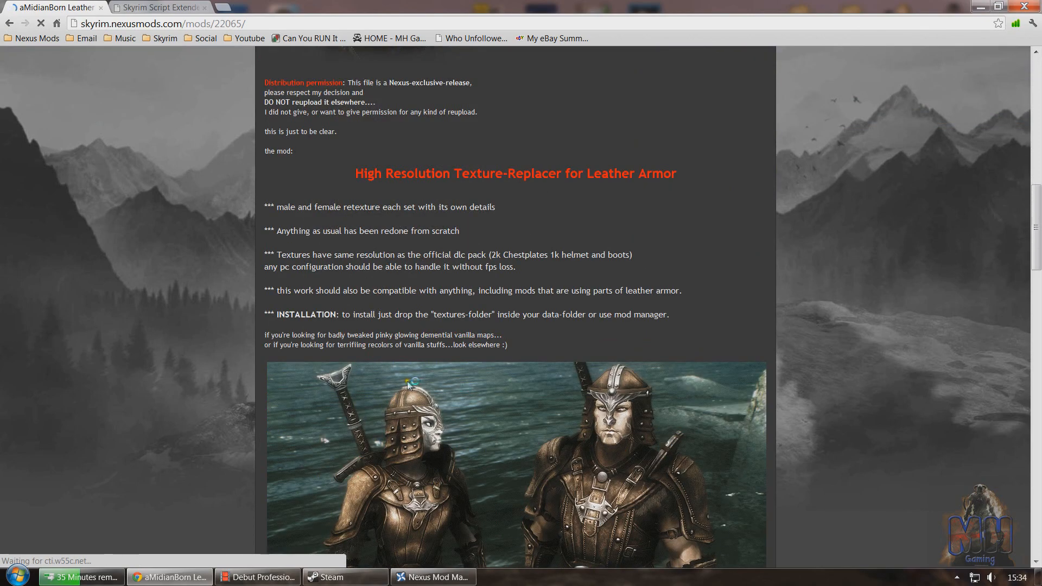
{"action": "scroll", "scroll_direction": "down", "scroll_amount": 3}
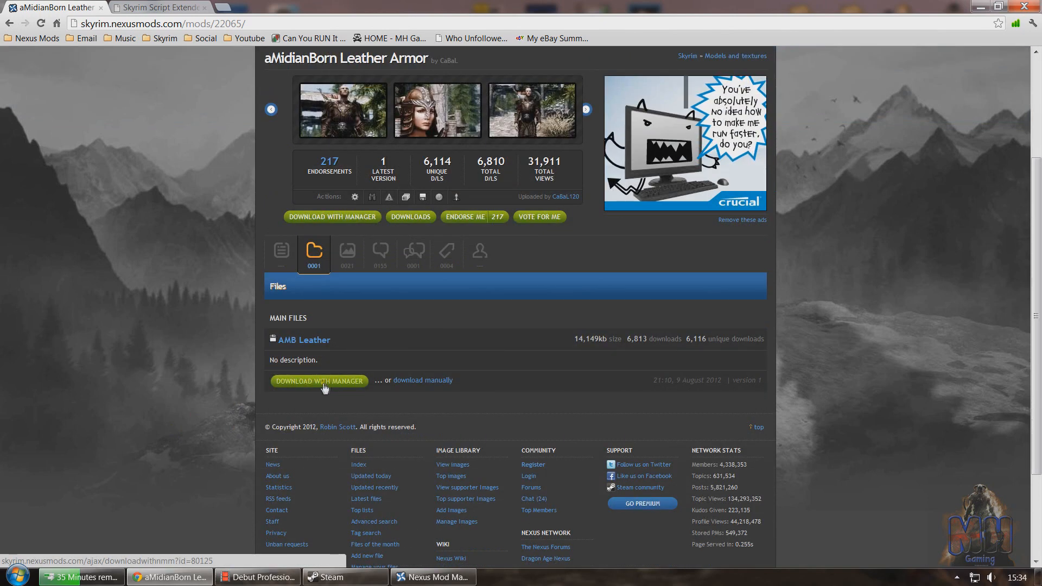
{"action": "left_click", "coordinate": [320, 381]}
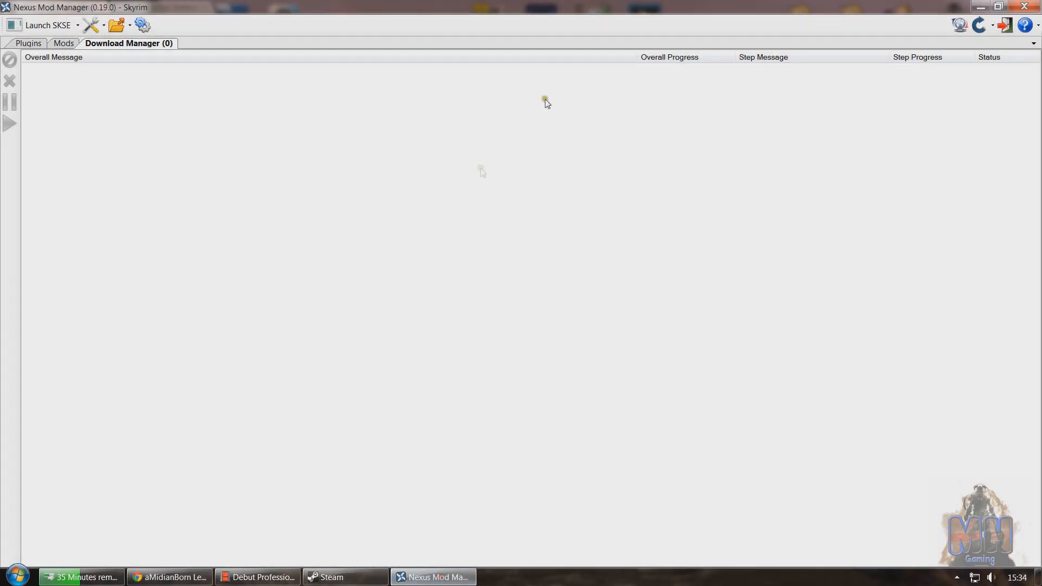
- Check the AMB Leather download in the Download Manager queue, then return to the mods list
{"action": "left_click", "coordinate": [65, 43]}
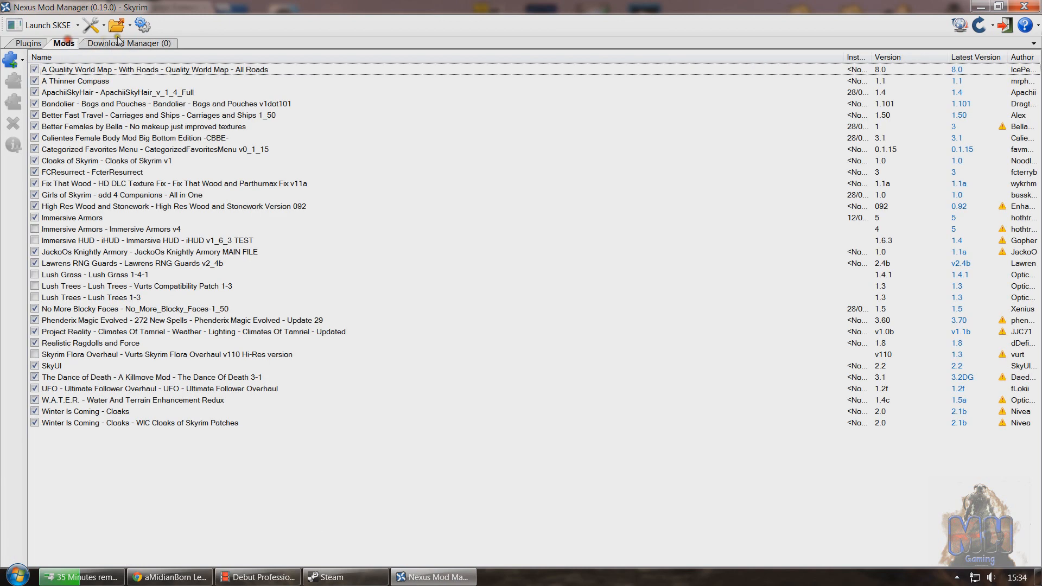
{"action": "left_click", "coordinate": [129, 44]}
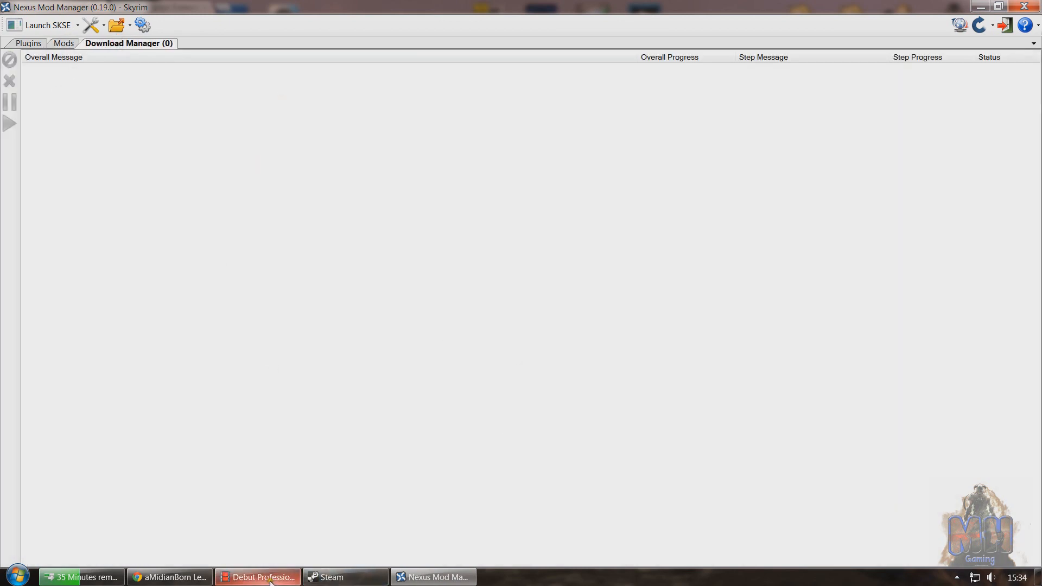
{"action": "left_click", "coordinate": [169, 576]}
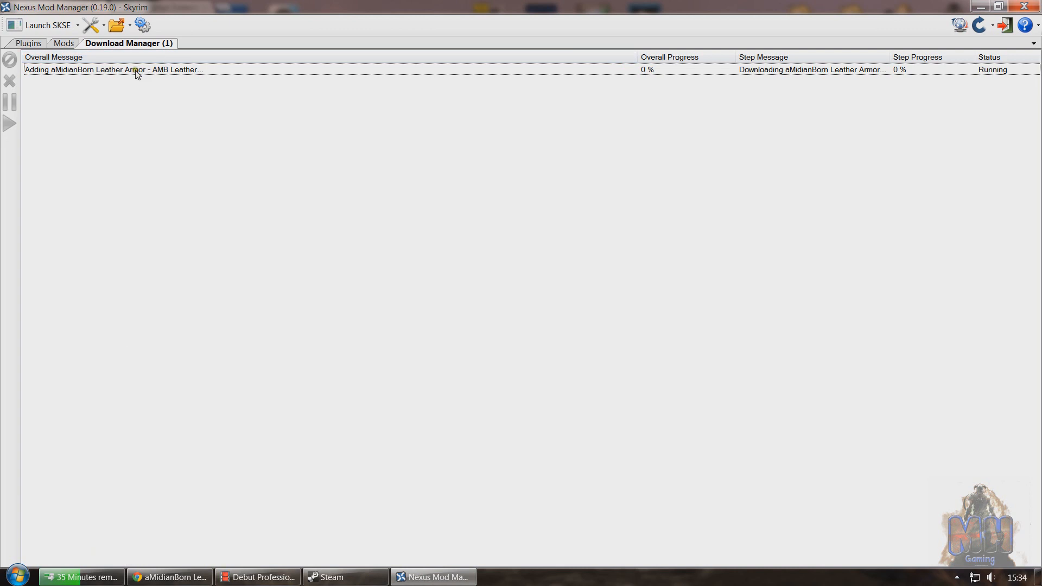
{"action": "mouse_move", "coordinate": [937, 78]}
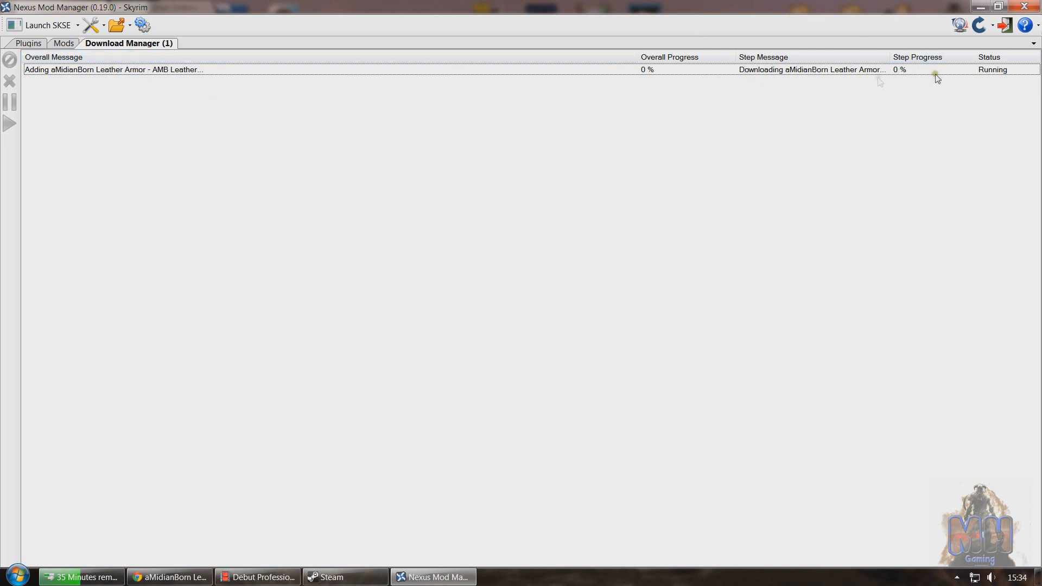
{"action": "left_click", "coordinate": [64, 43]}
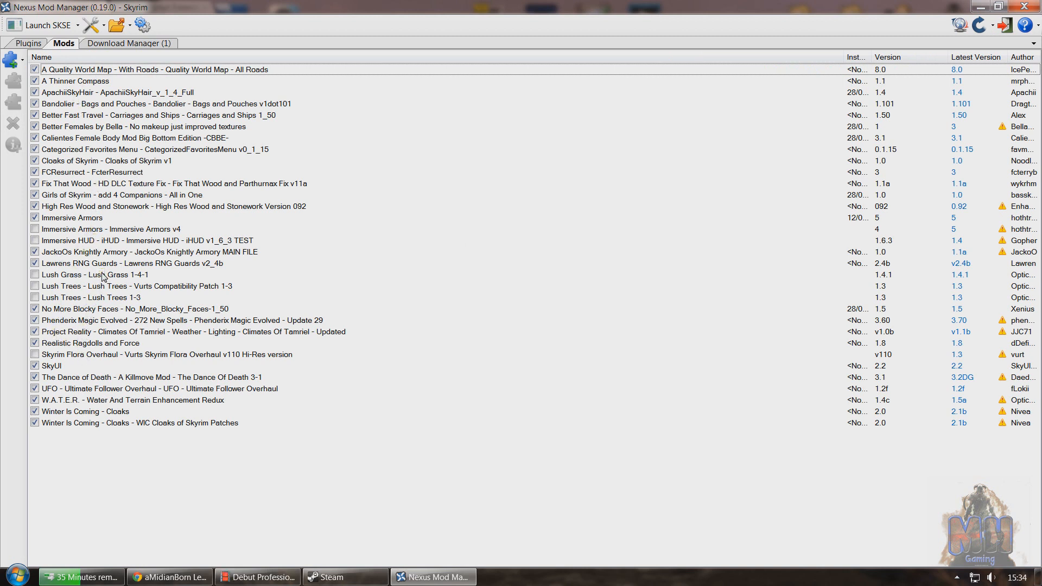
- Activate the Lush Grass mod, then deactivate it again so it stays inactive
{"action": "left_click", "coordinate": [100, 275]}
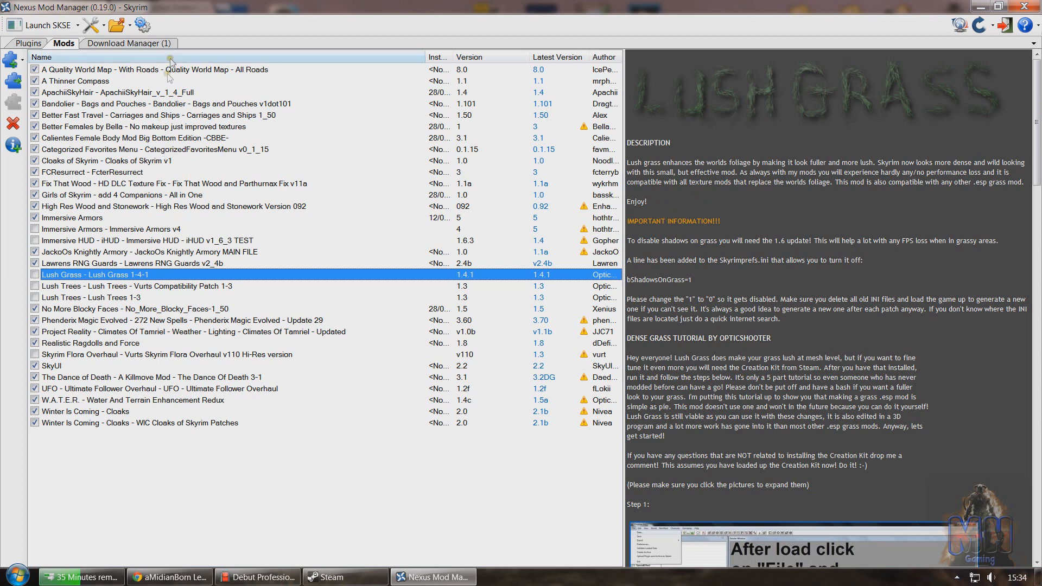
{"action": "mouse_move", "coordinate": [133, 46]}
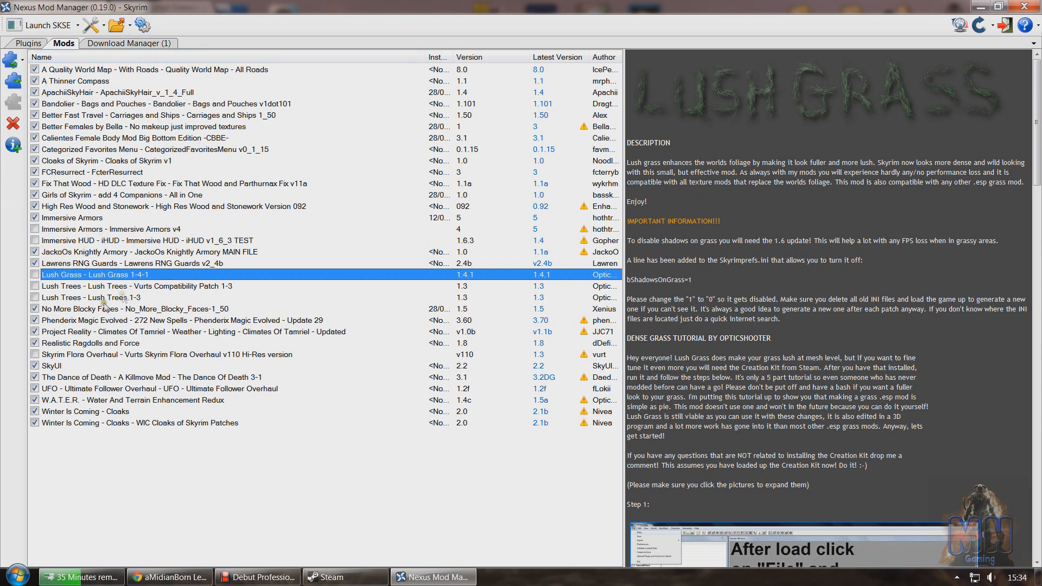
{"action": "mouse_move", "coordinate": [11, 82]}
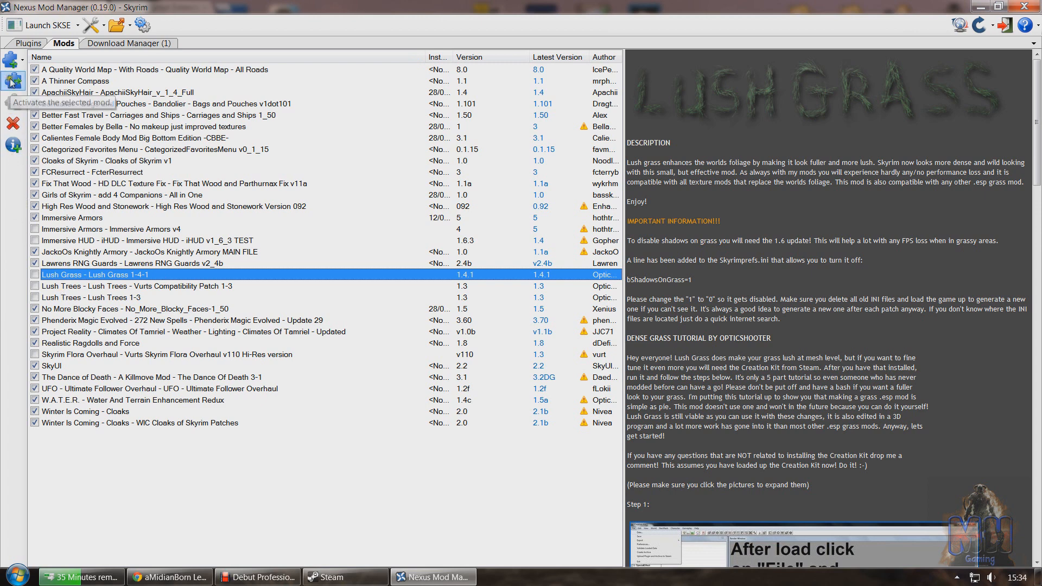
{"action": "left_click", "coordinate": [10, 81]}
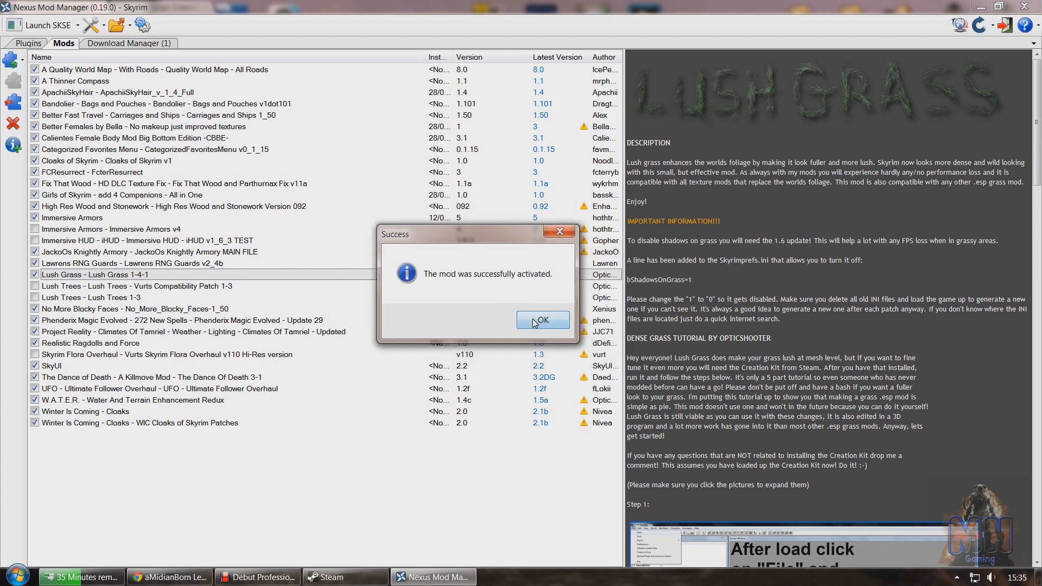
{"action": "left_click", "coordinate": [542, 319]}
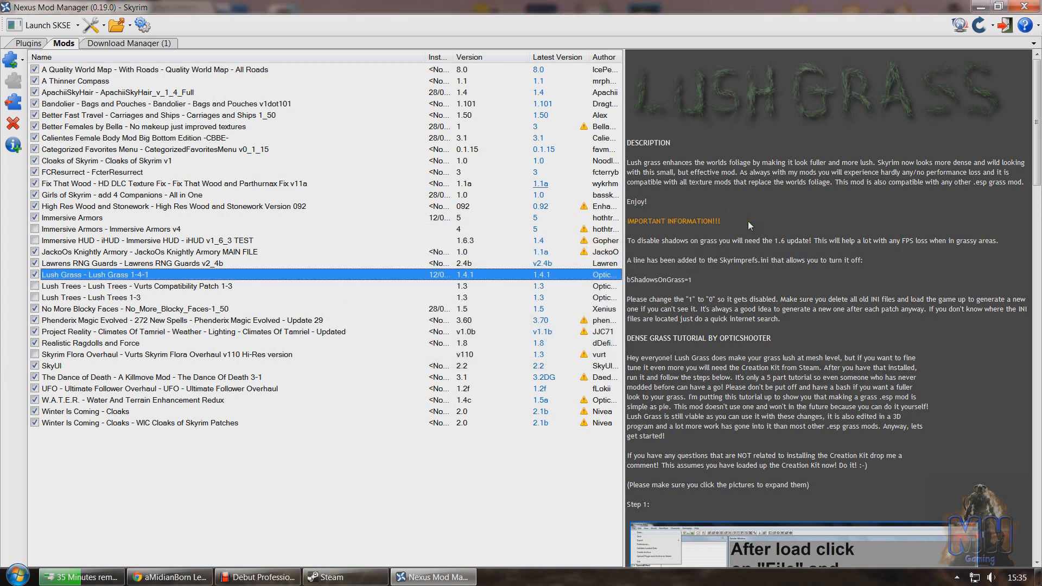
{"action": "mouse_move", "coordinate": [582, 84]}
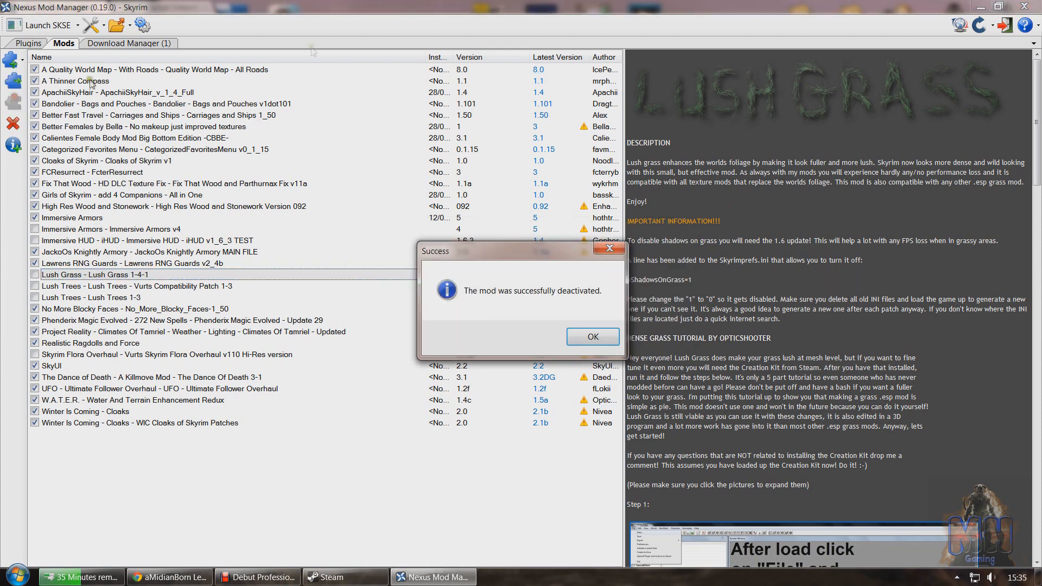
{"action": "left_click", "coordinate": [590, 336]}
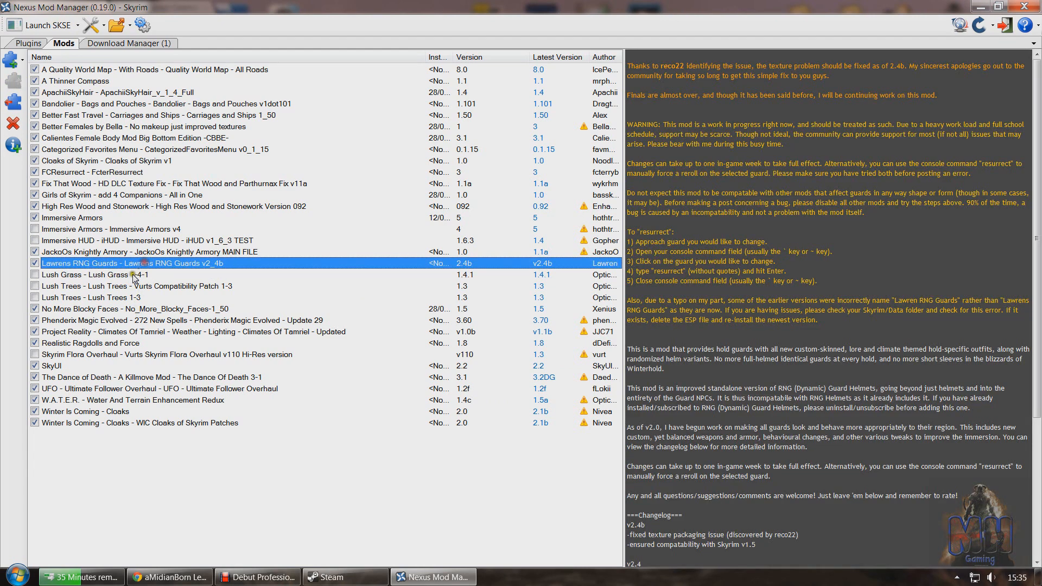
{"action": "left_click", "coordinate": [96, 274]}
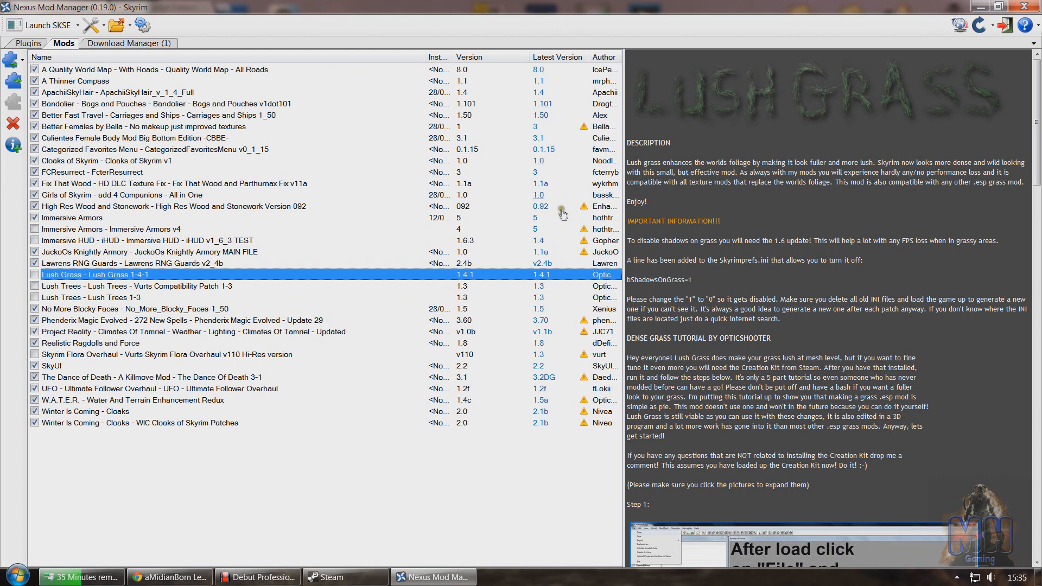
{"action": "mouse_move", "coordinate": [586, 132]}
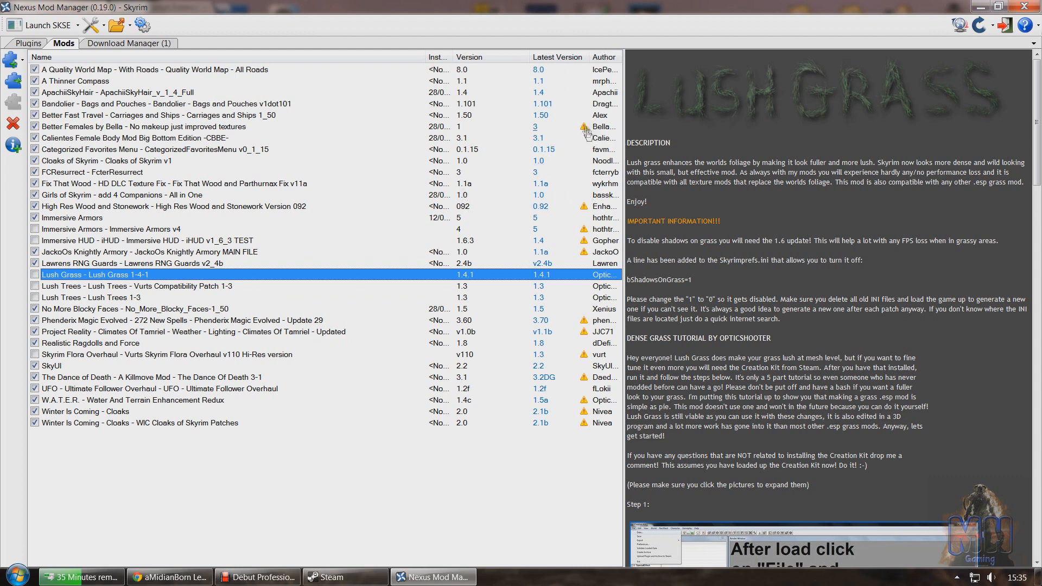
{"action": "mouse_move", "coordinate": [489, 259]}
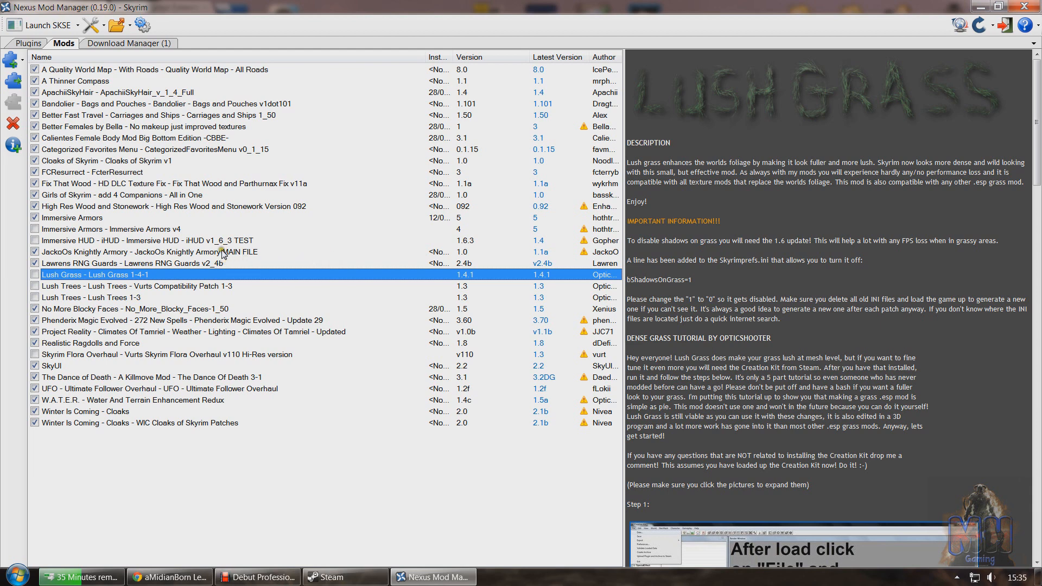
- Launch Project Reality - Climates Of Tamriel's Nexus page from its web link
{"action": "left_click", "coordinate": [200, 331]}
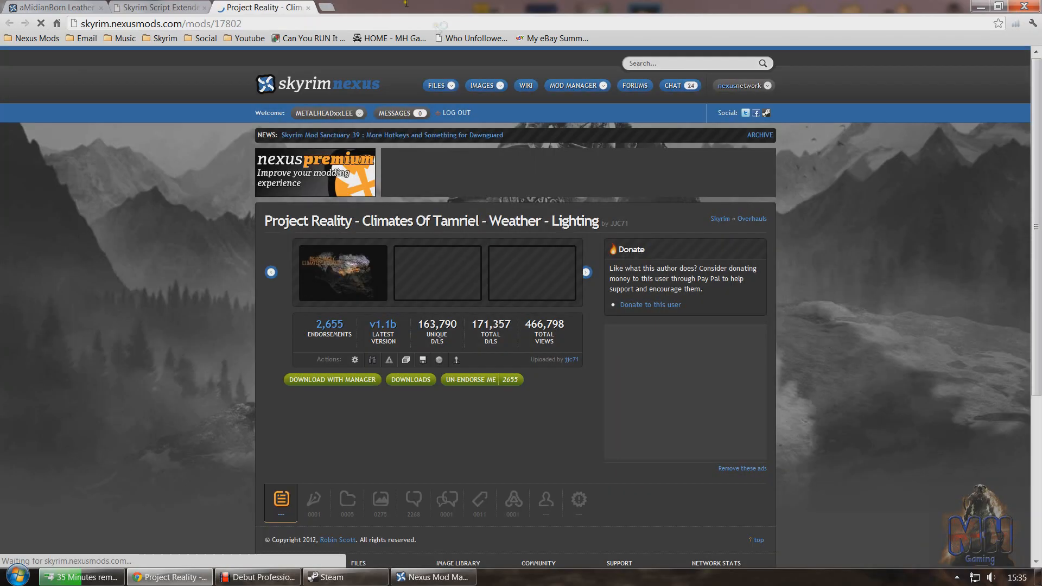
- View the Climates Of Tamriel Files section on Skyrim Nexus, then return to Nexus Mod Manager
{"action": "scroll", "scroll_direction": "down", "scroll_amount": 3}
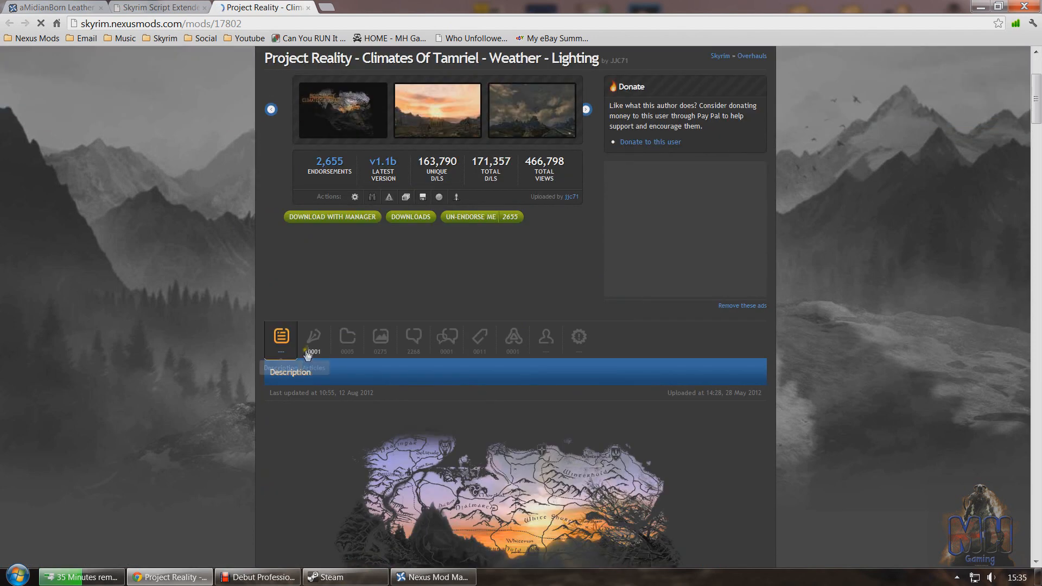
{"action": "left_click", "coordinate": [346, 336]}
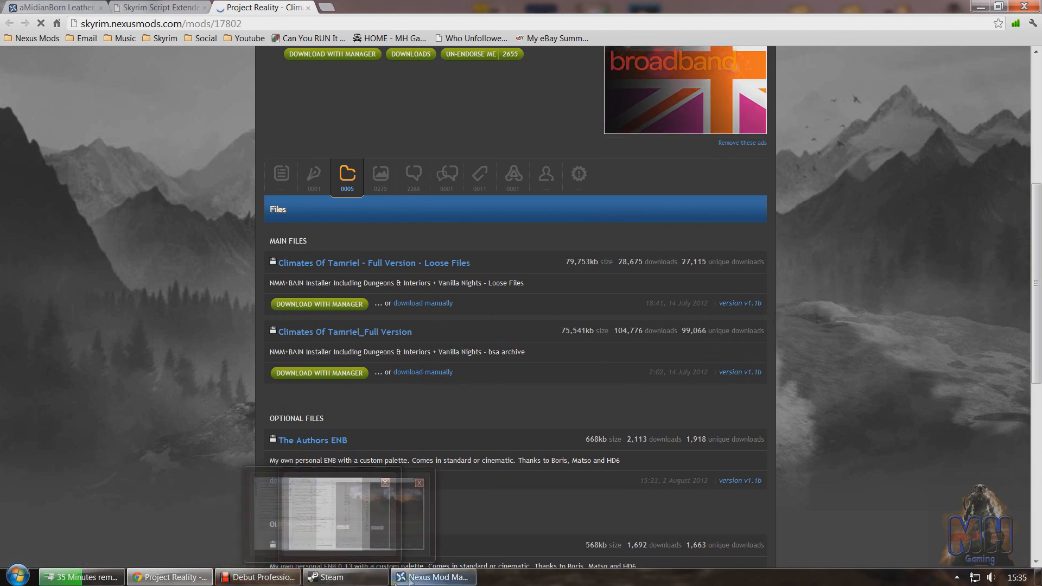
{"action": "left_click", "coordinate": [431, 577]}
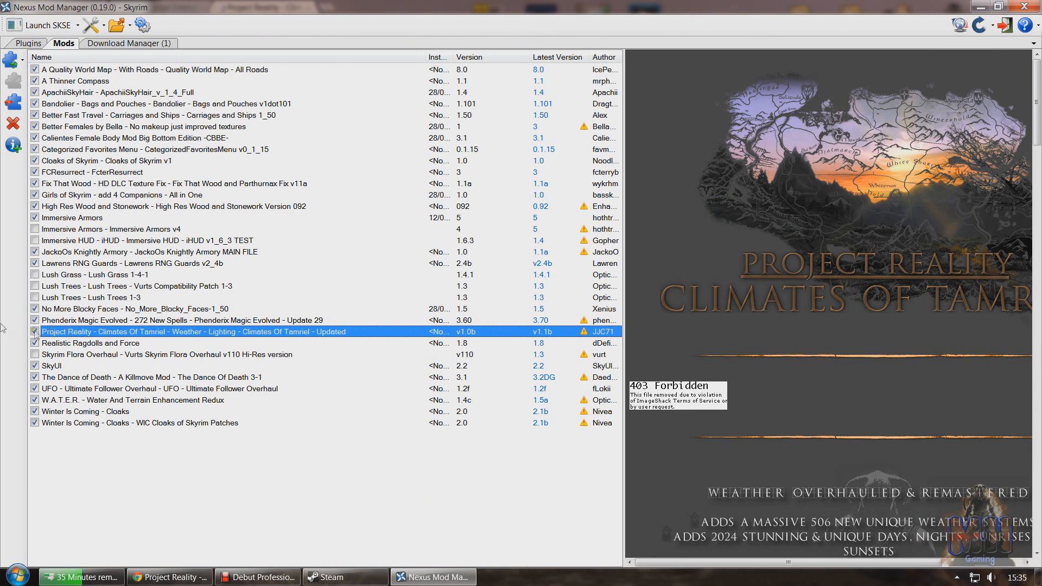
{"action": "mouse_move", "coordinate": [259, 18]}
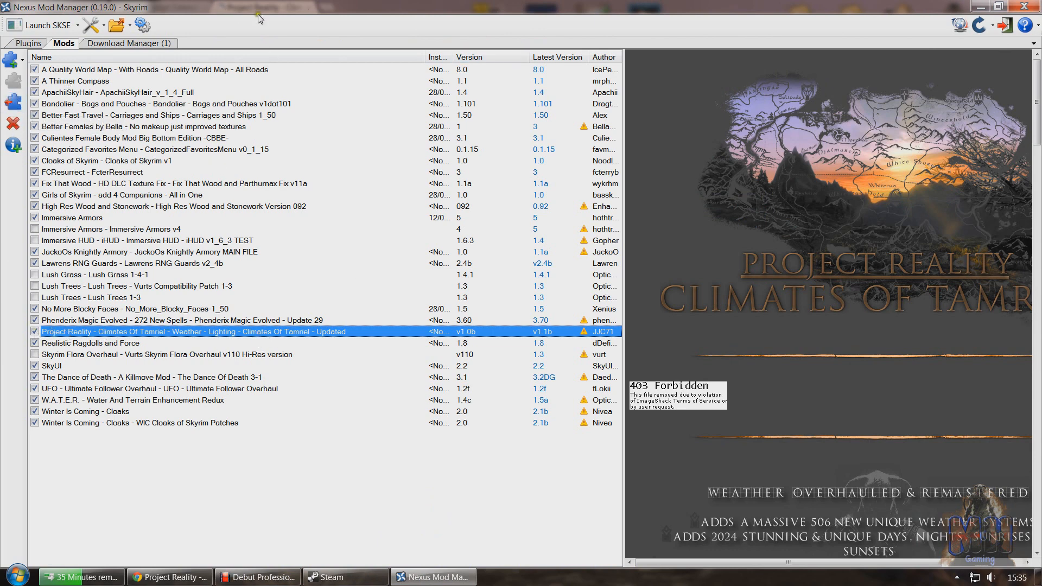
{"action": "mouse_move", "coordinate": [713, 222]}
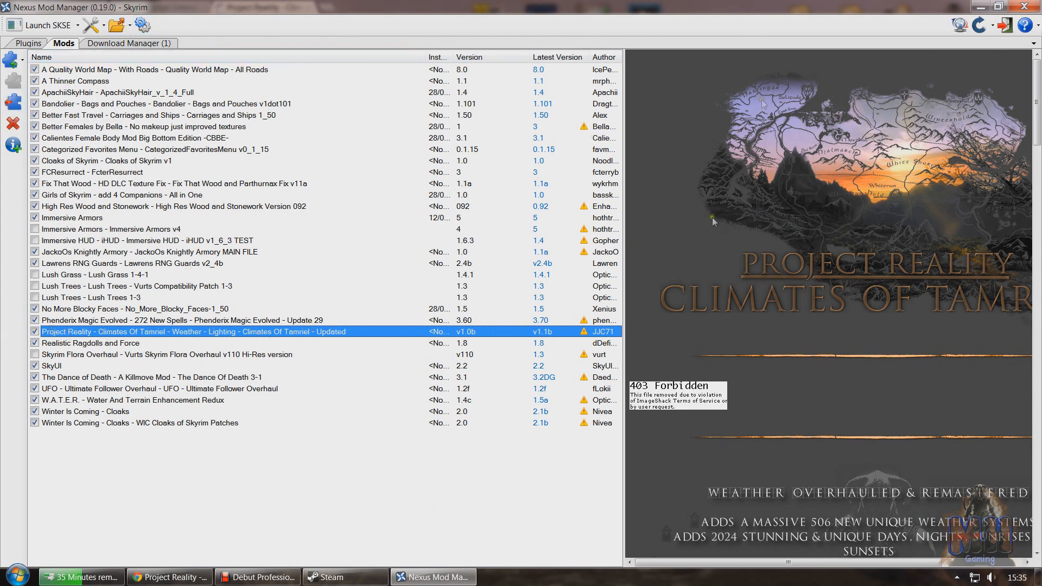
{"action": "mouse_move", "coordinate": [991, 261]}
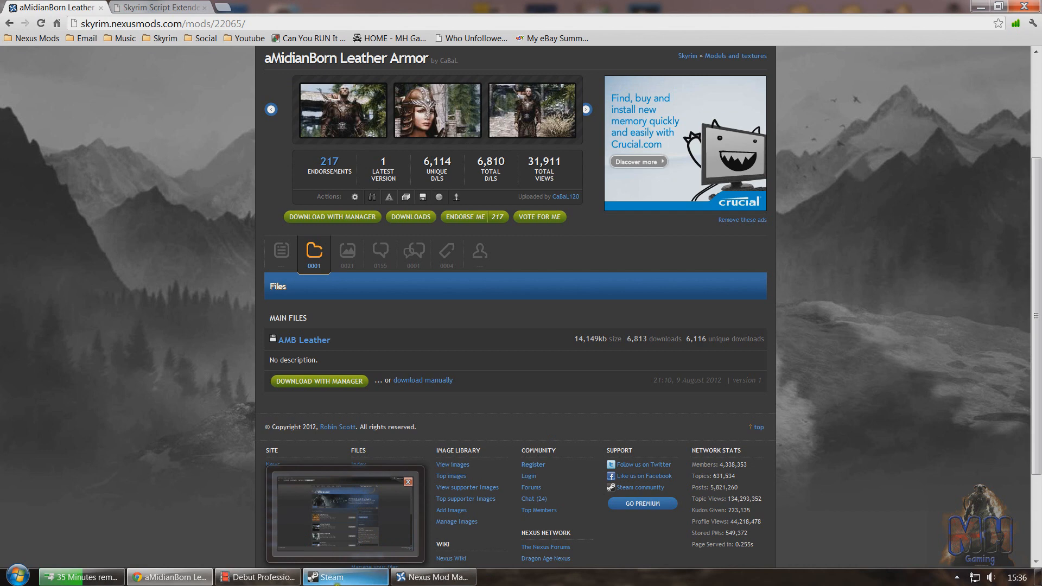
- Switch Chrome to the Skyrim Script Extender site showing the current release build
{"action": "left_click", "coordinate": [158, 7]}
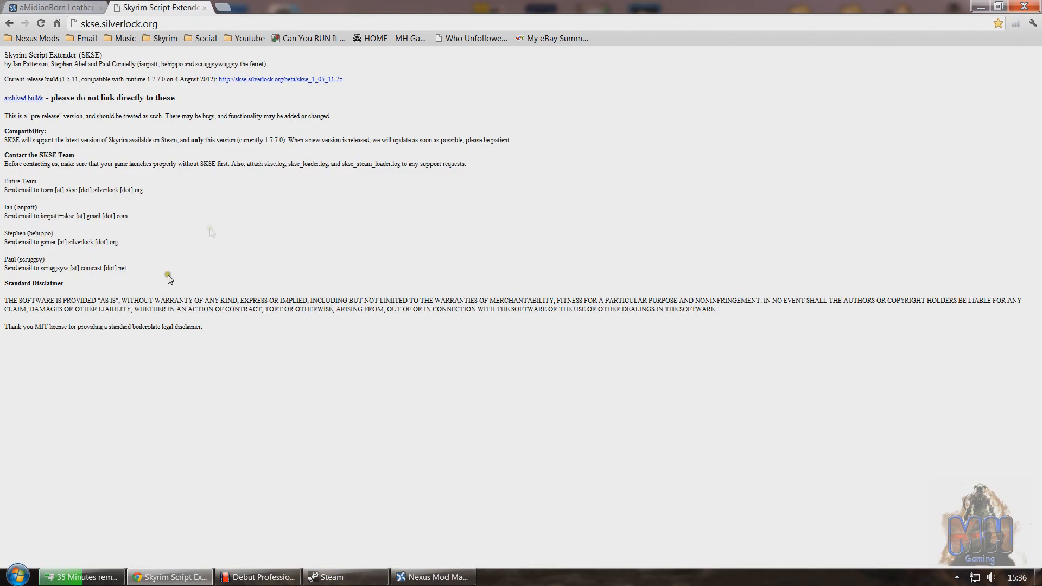
{"action": "mouse_move", "coordinate": [279, 565]}
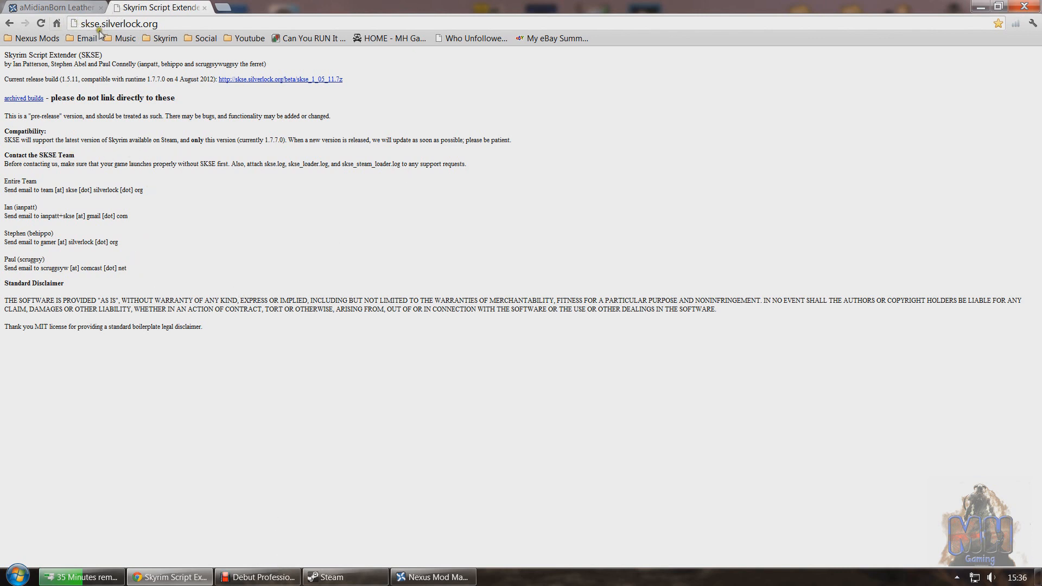
{"action": "mouse_move", "coordinate": [144, 218]}
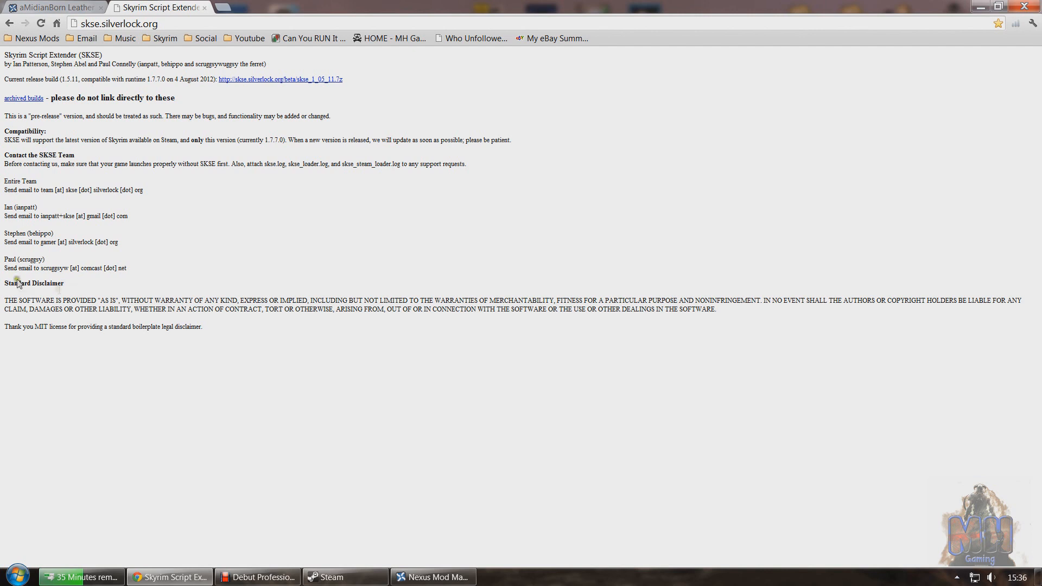
{"action": "mouse_move", "coordinate": [79, 85]}
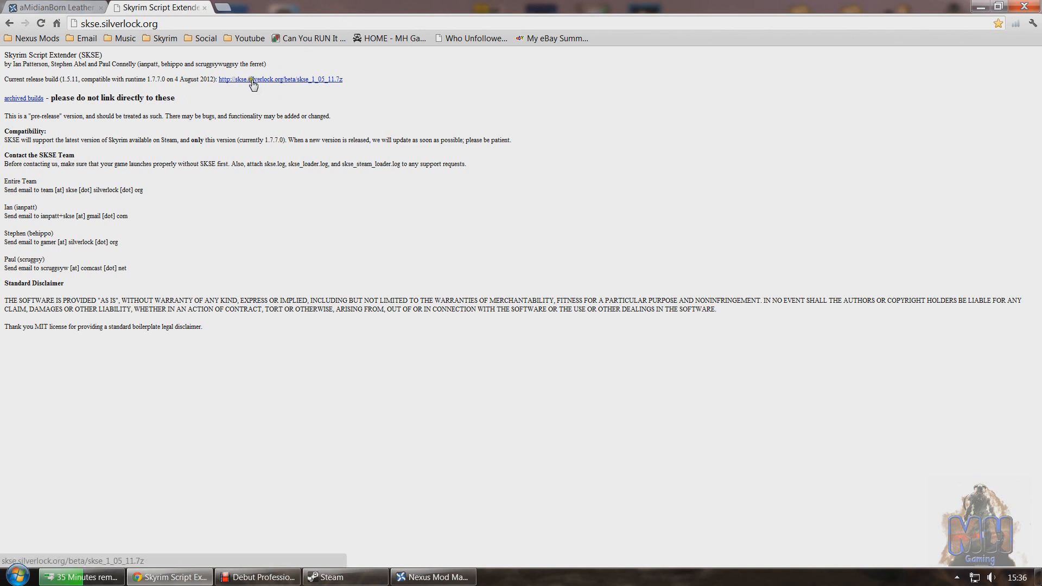
{"action": "mouse_move", "coordinate": [127, 533]}
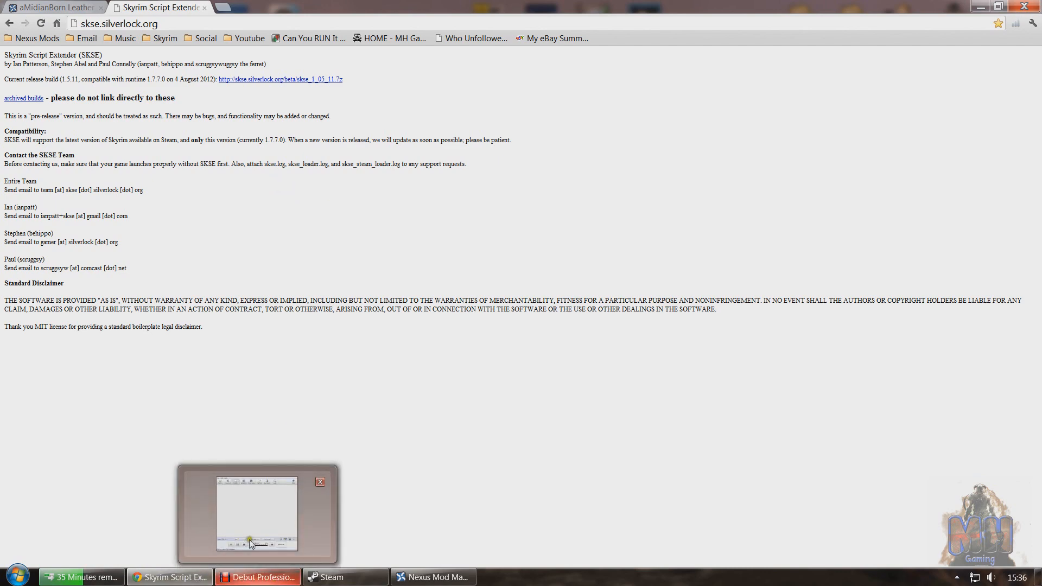
- Navigate from Start > Documents to Downloads and into the skse_1_05_10 folder
{"action": "left_click", "coordinate": [16, 576]}
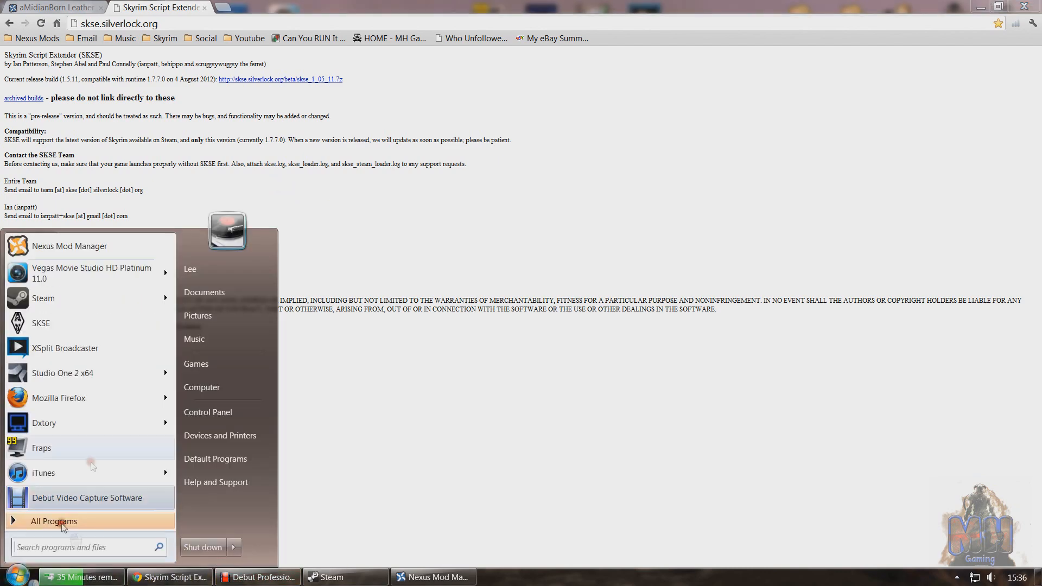
{"action": "left_click", "coordinate": [204, 292]}
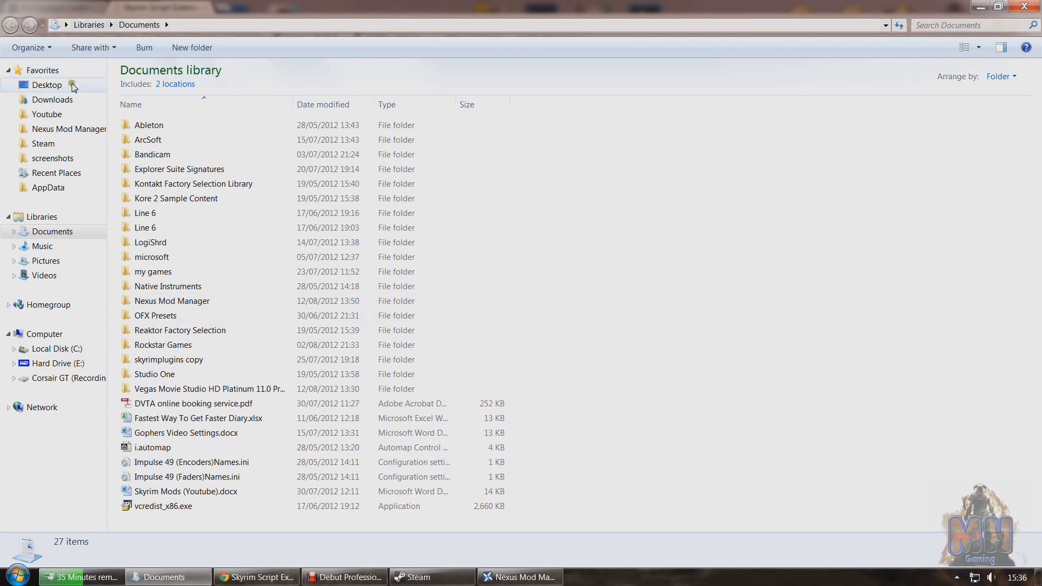
{"action": "left_click", "coordinate": [52, 100]}
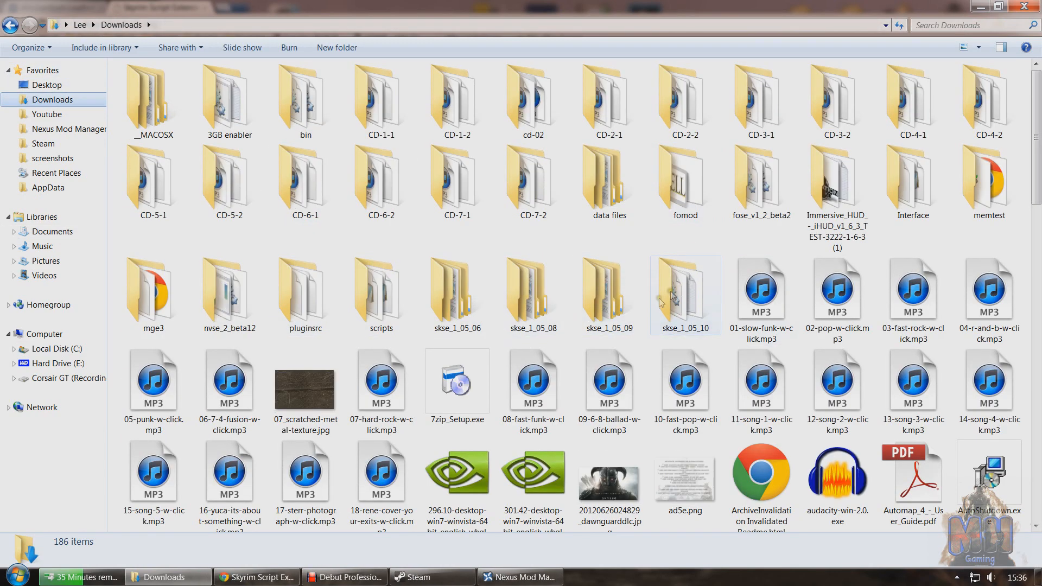
{"action": "double_click", "coordinate": [685, 291]}
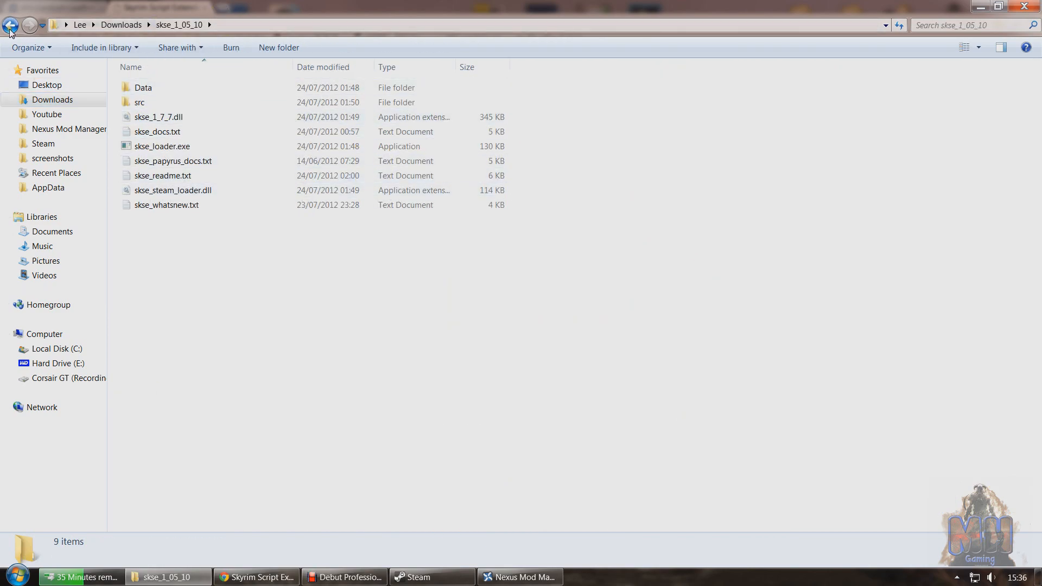
{"action": "left_click", "coordinate": [11, 25]}
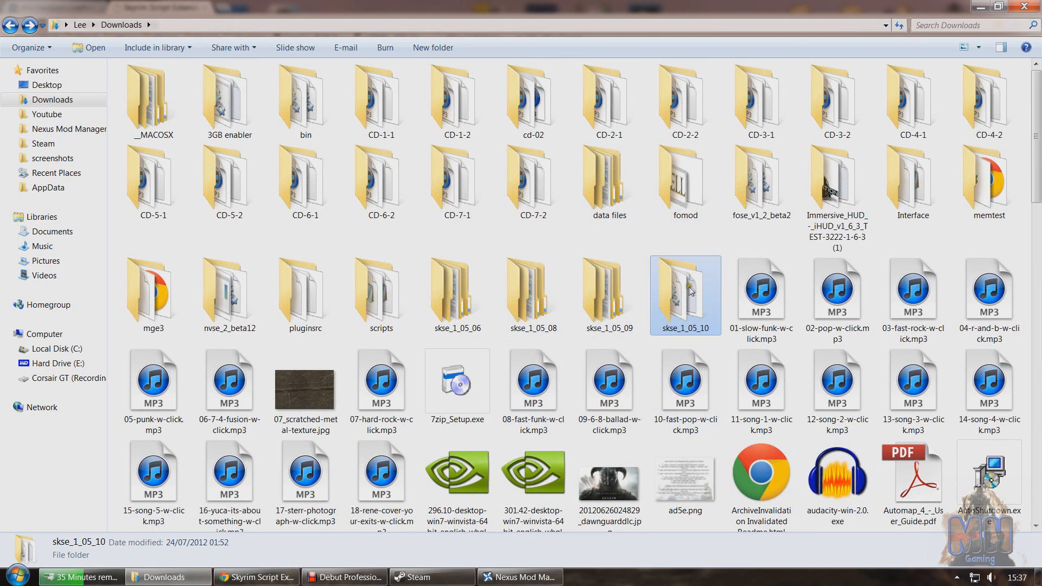
{"action": "double_click", "coordinate": [685, 288]}
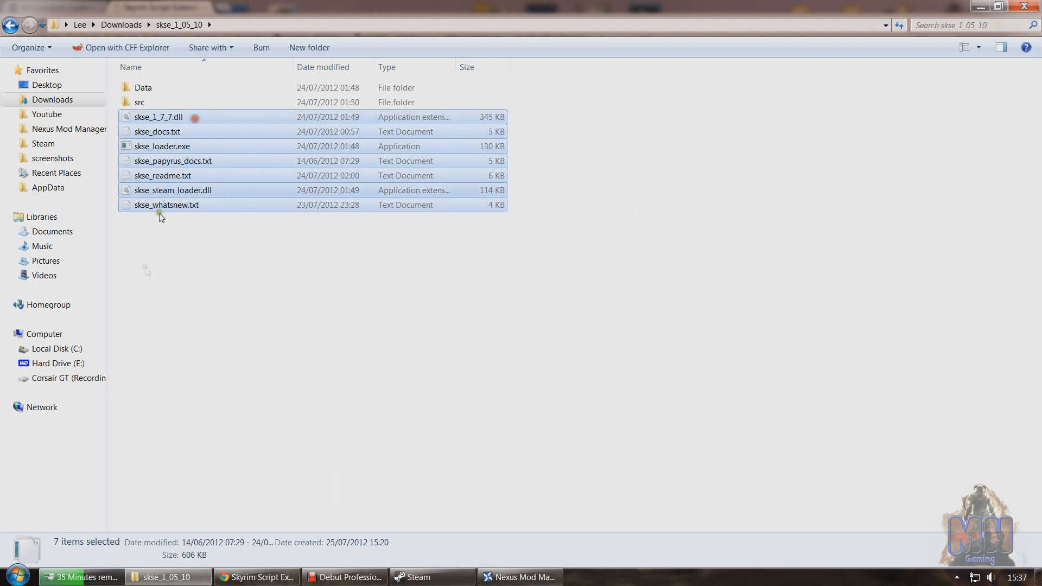
{"action": "mouse_move", "coordinate": [155, 176]}
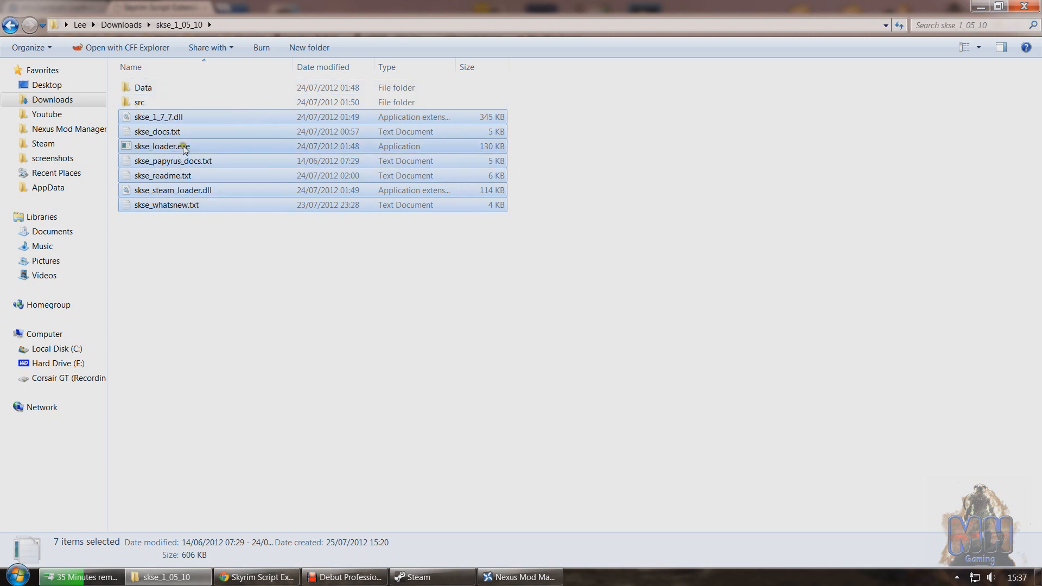
- Bring up actions for the selected SKSE loader files and go to the Steam install folder
{"action": "right_click", "coordinate": [162, 147]}
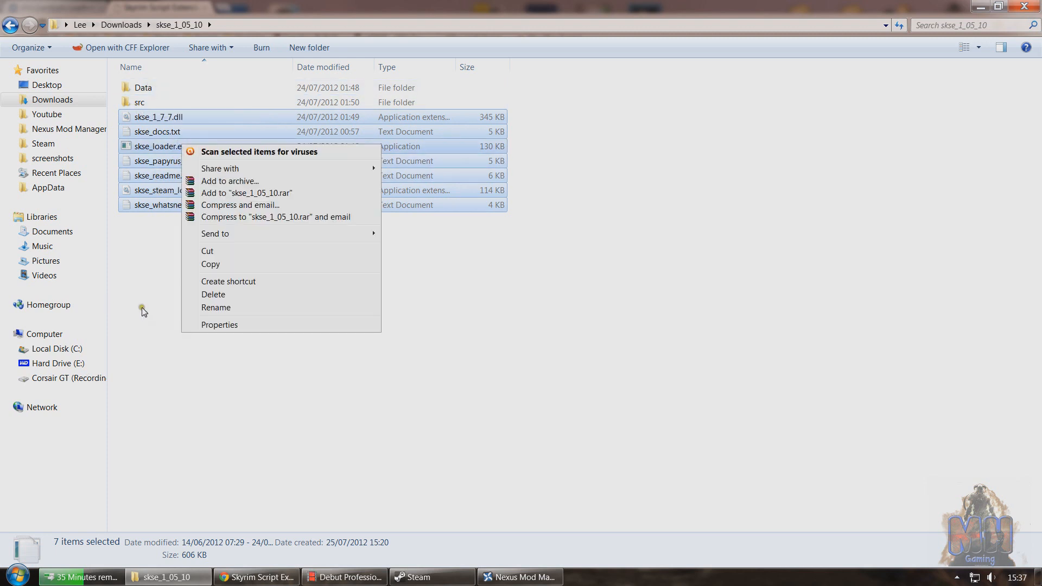
{"action": "left_click", "coordinate": [43, 143]}
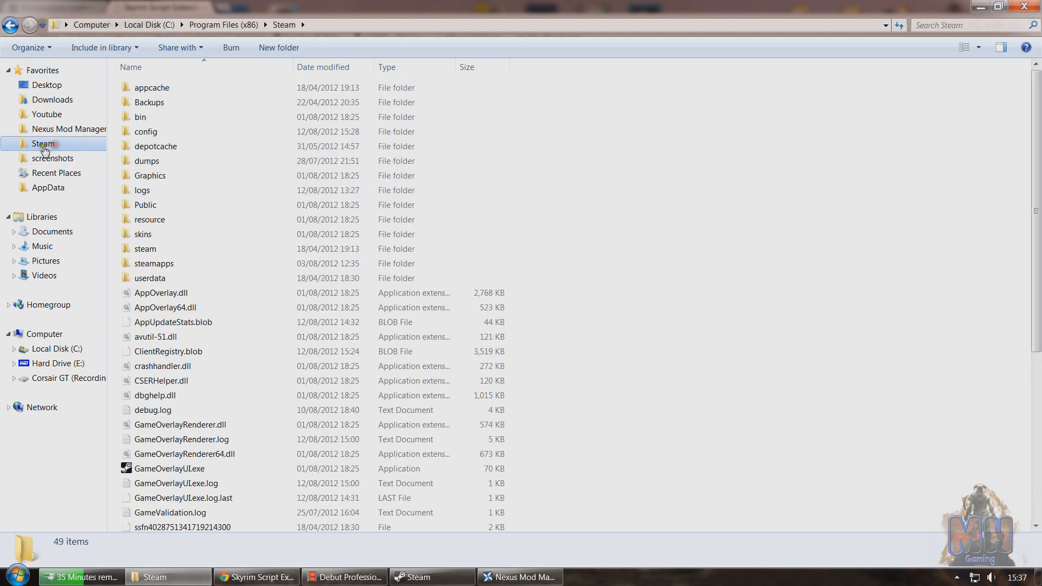
- Drill through steamapps > common into the skyrim game folder
{"action": "double_click", "coordinate": [153, 263]}
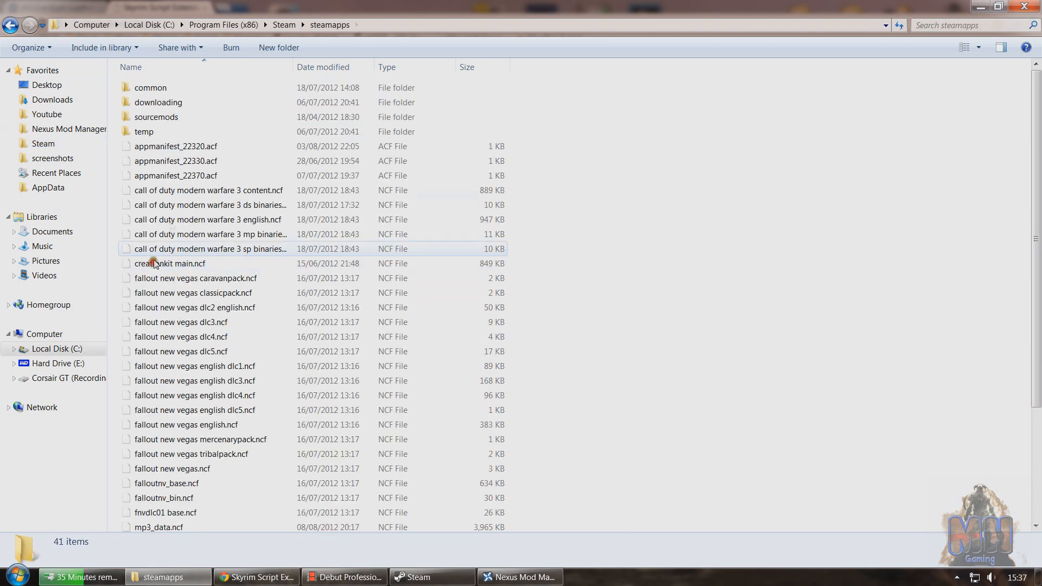
{"action": "double_click", "coordinate": [150, 87]}
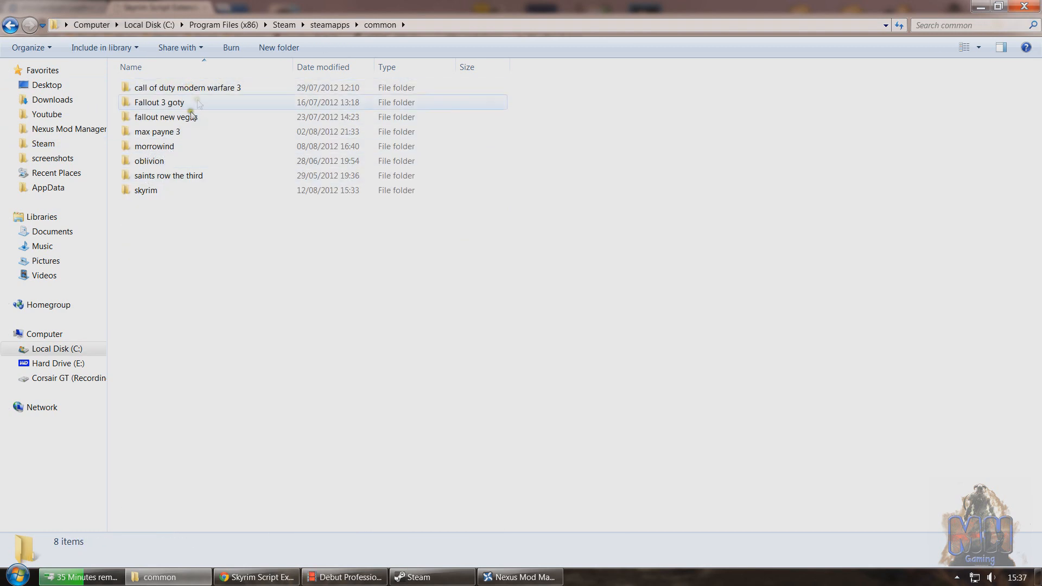
{"action": "double_click", "coordinate": [144, 190]}
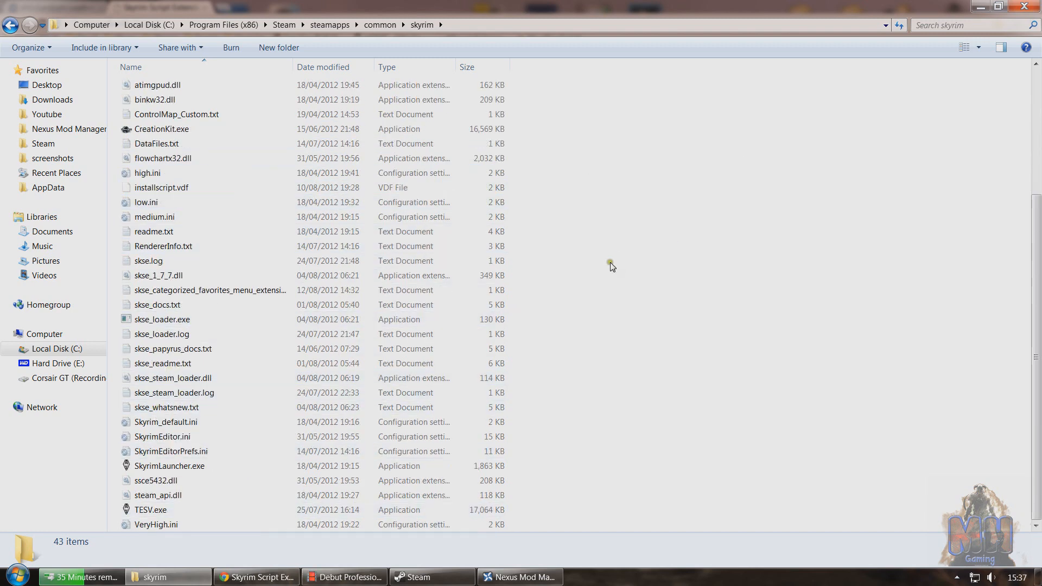
{"action": "right_click", "coordinate": [611, 266]}
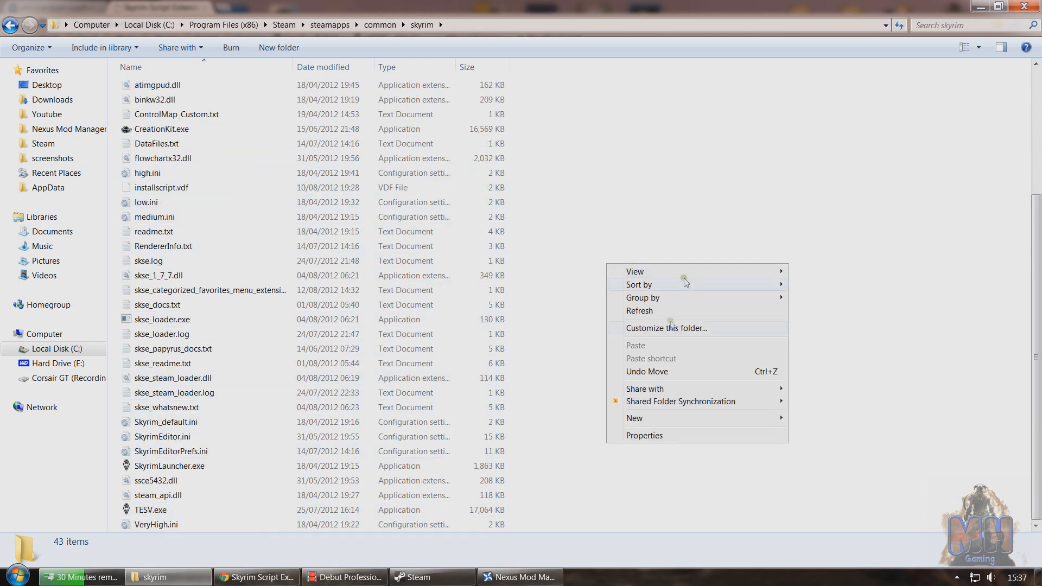
- Select skse_loader.exe beside TESV.exe and bring up its context menu
{"action": "left_click", "coordinate": [162, 319]}
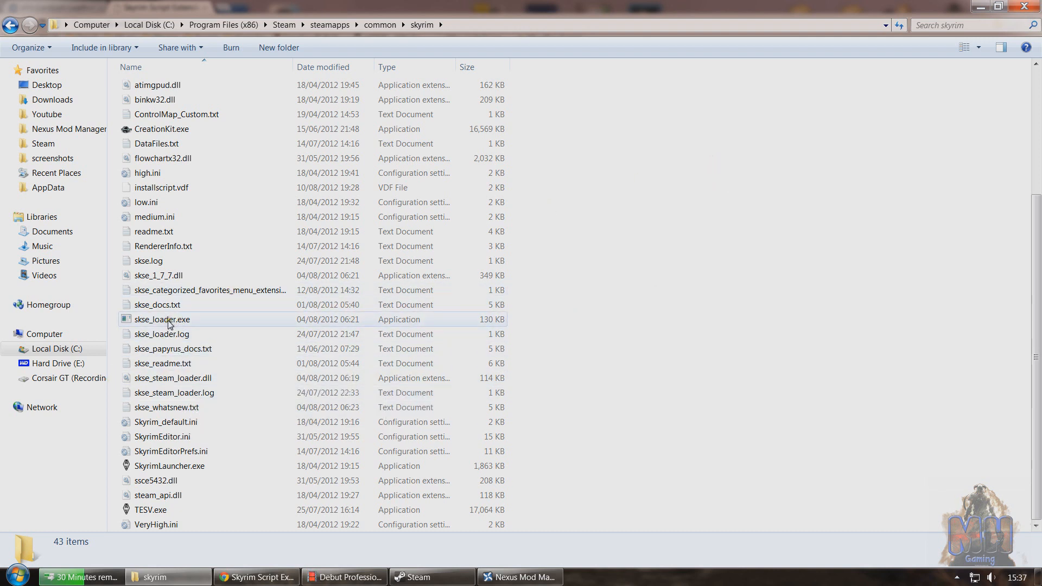
{"action": "left_click", "coordinate": [162, 333]}
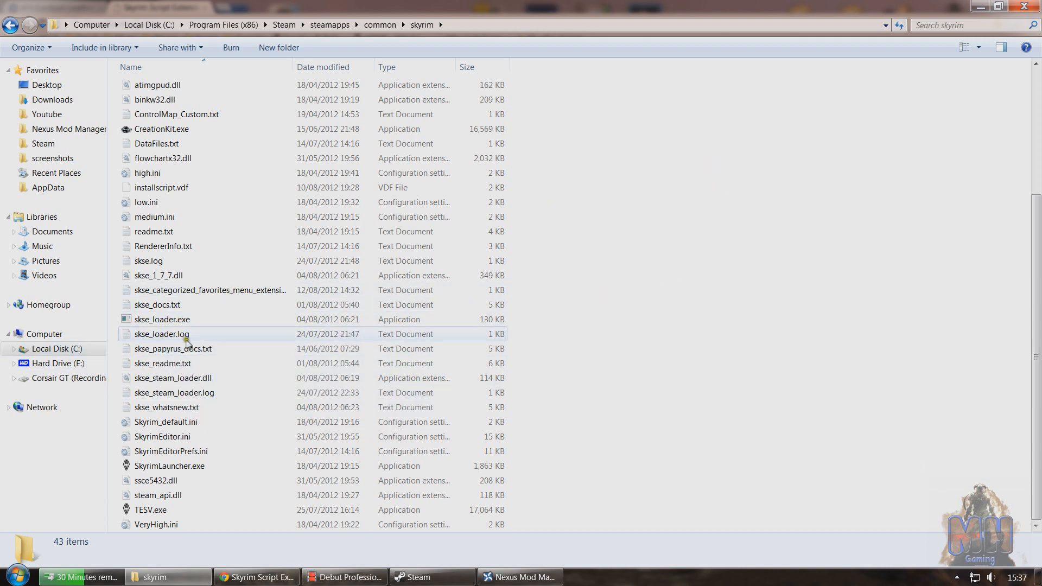
{"action": "left_click", "coordinate": [161, 319]}
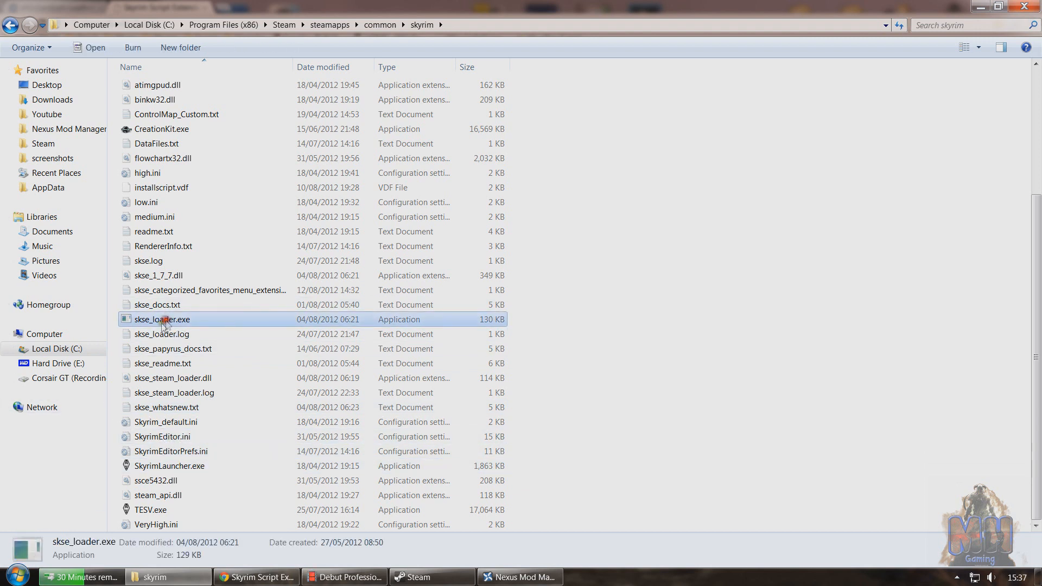
{"action": "right_click", "coordinate": [162, 319]}
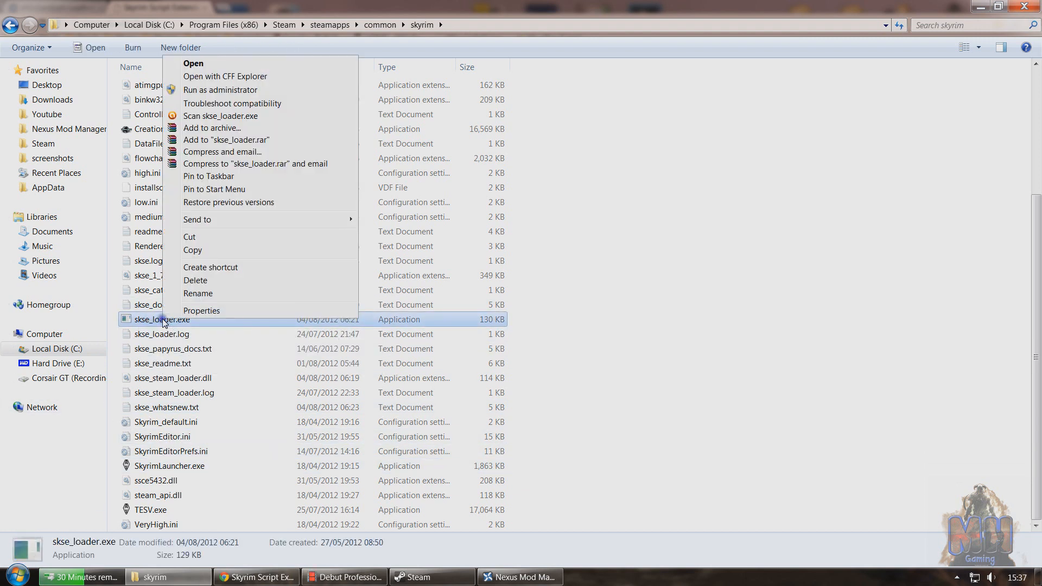
{"action": "mouse_move", "coordinate": [214, 189]}
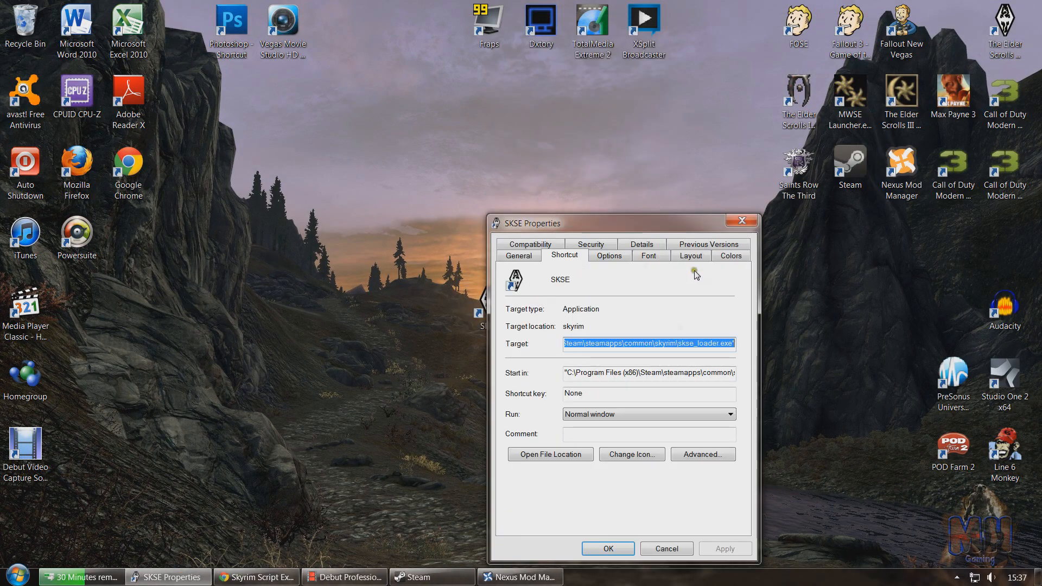
- Give the SKSE desktop shortcut the Skyrim emblem icon via Change Icon
{"action": "left_click", "coordinate": [631, 453]}
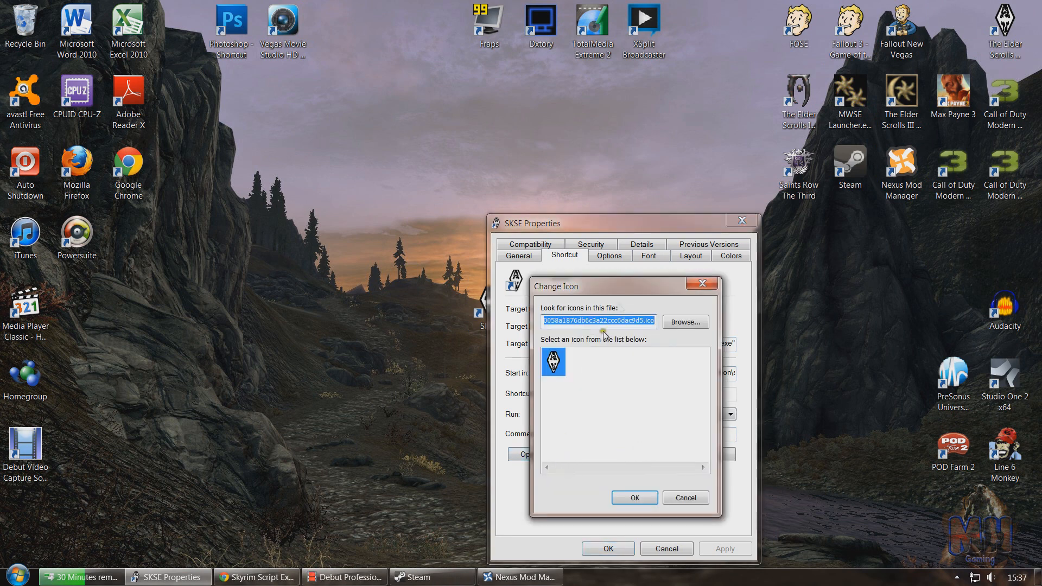
{"action": "left_click", "coordinate": [633, 498]}
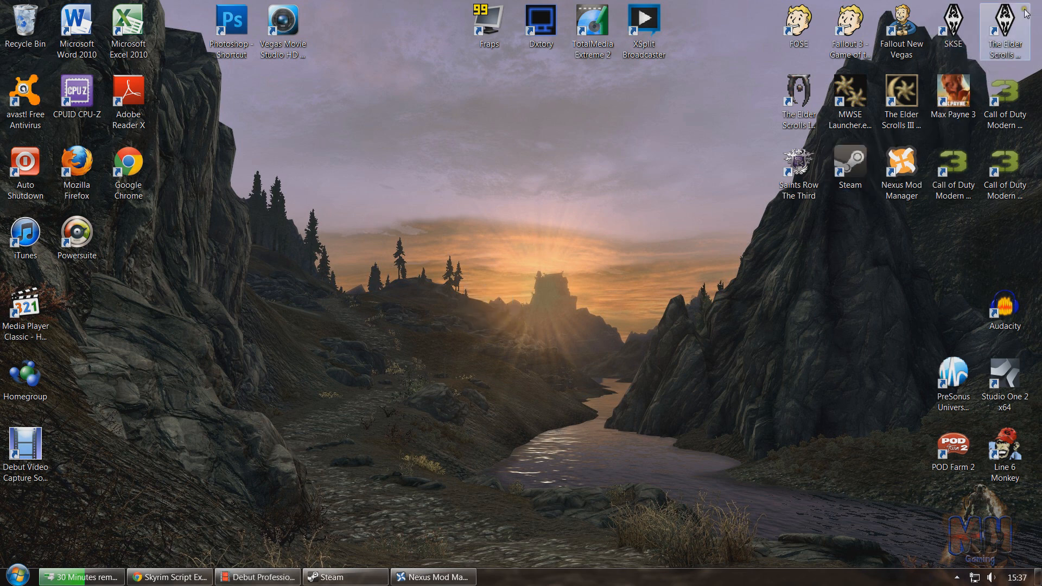
{"action": "mouse_move", "coordinate": [1014, 13]}
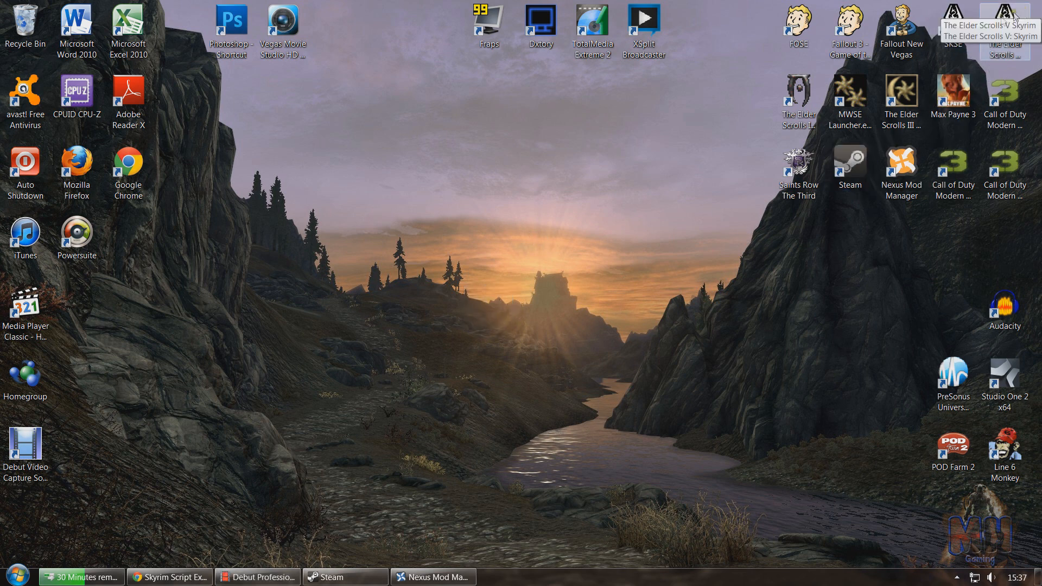
{"action": "mouse_move", "coordinate": [636, 182]}
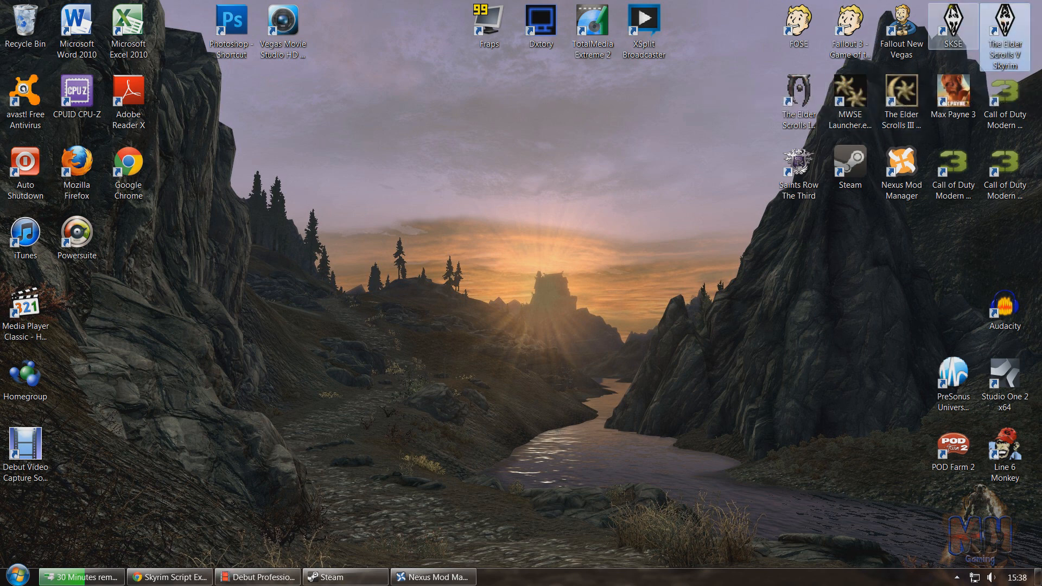
{"action": "left_click", "coordinate": [953, 31]}
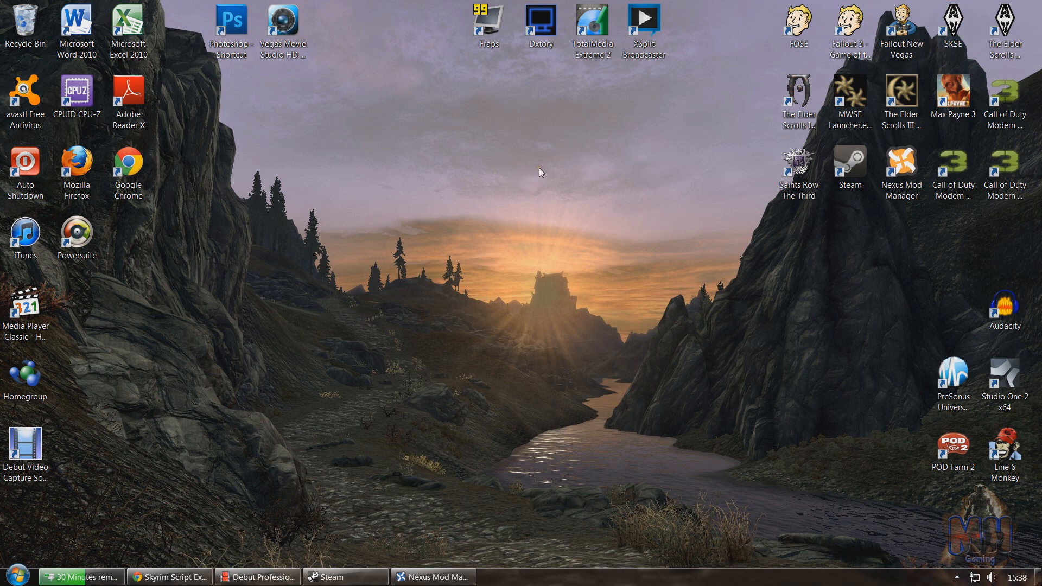
{"action": "left_click", "coordinate": [433, 577]}
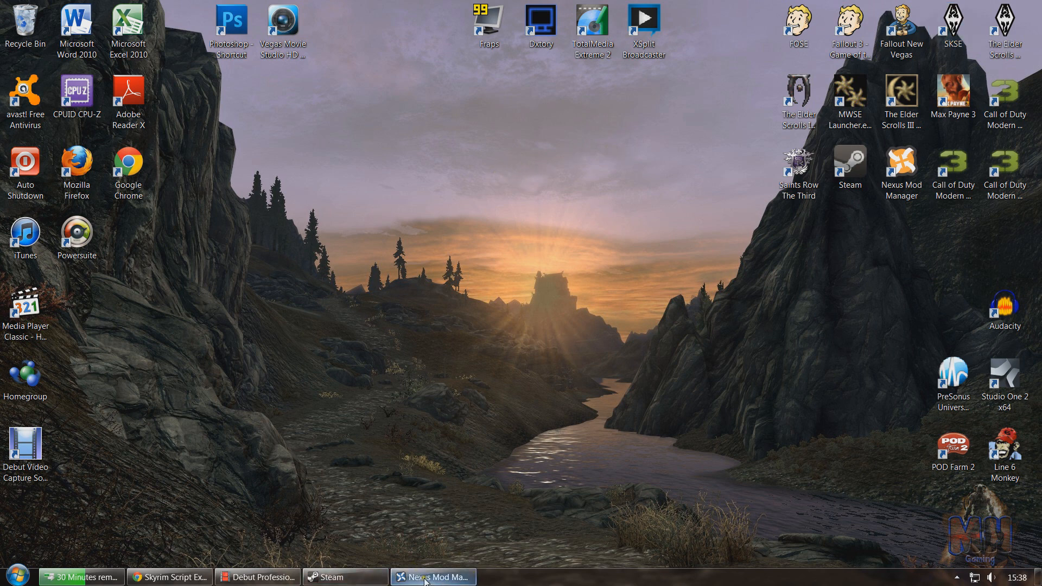
- Bring Nexus Mod Manager forward, check the Mods list, then show the Plugins load order
{"action": "left_click", "coordinate": [434, 577]}
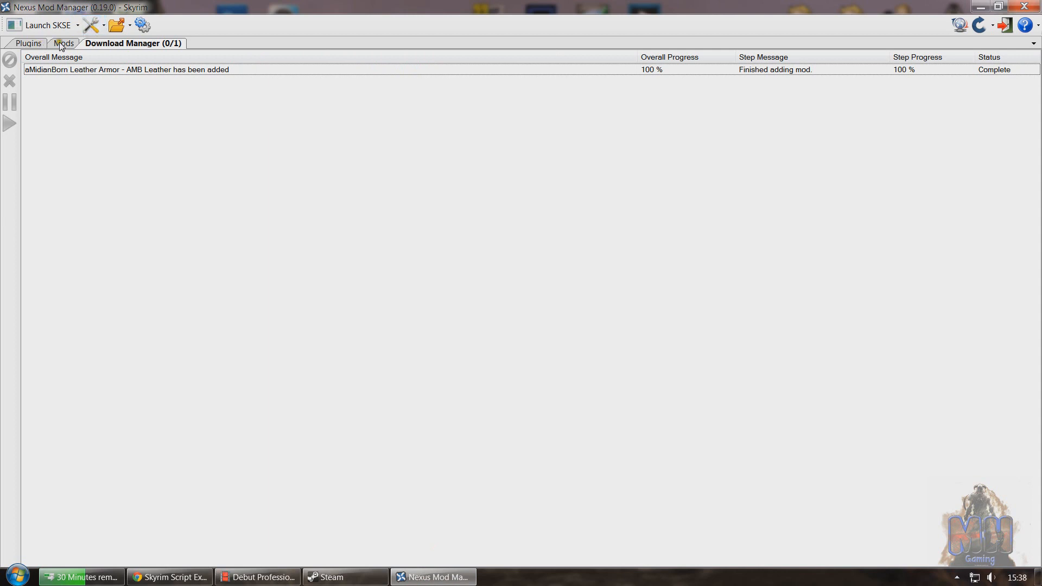
{"action": "left_click", "coordinate": [64, 43]}
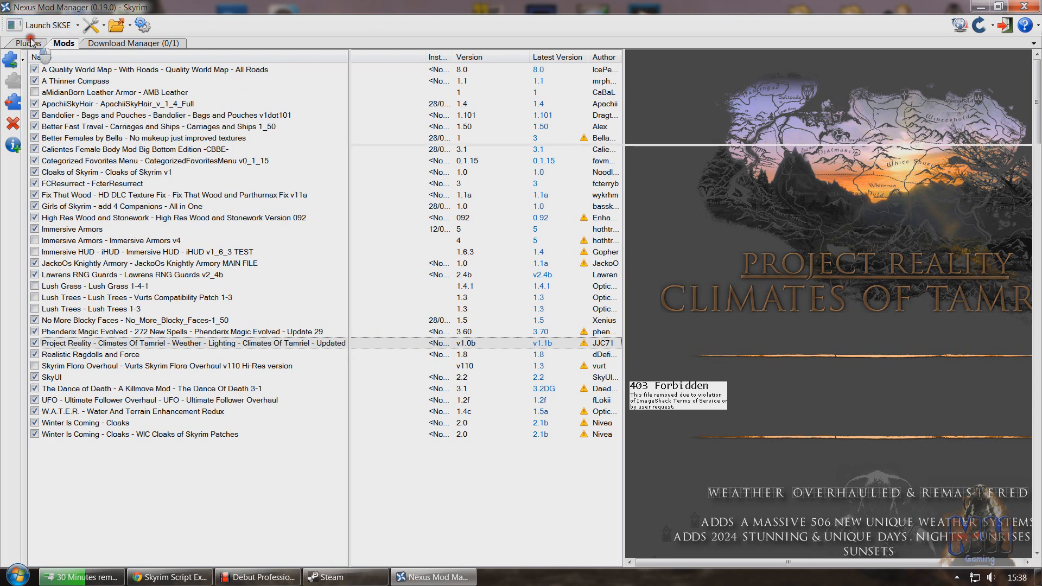
{"action": "left_click", "coordinate": [28, 44]}
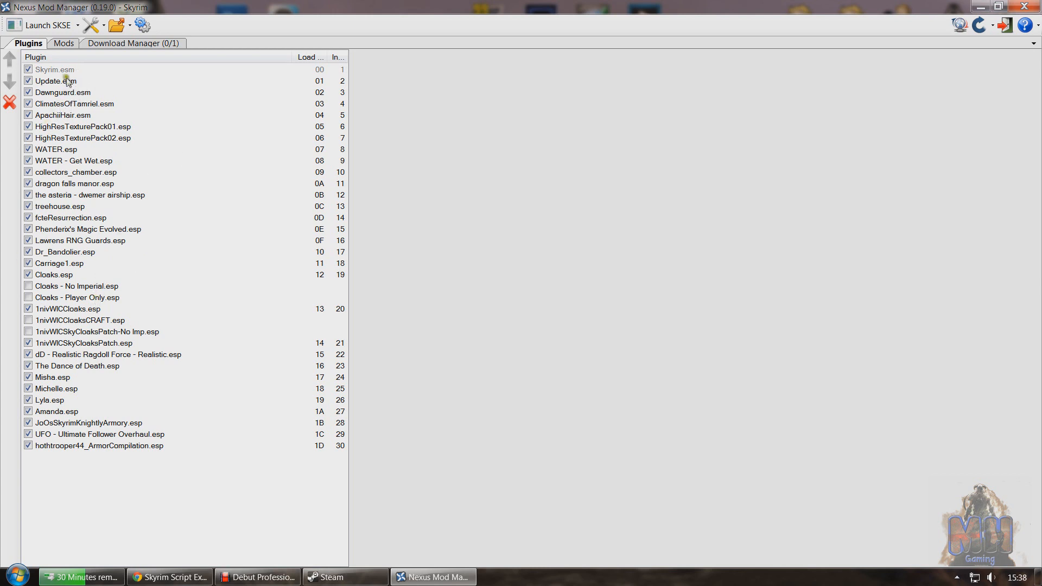
{"action": "mouse_move", "coordinate": [141, 192]}
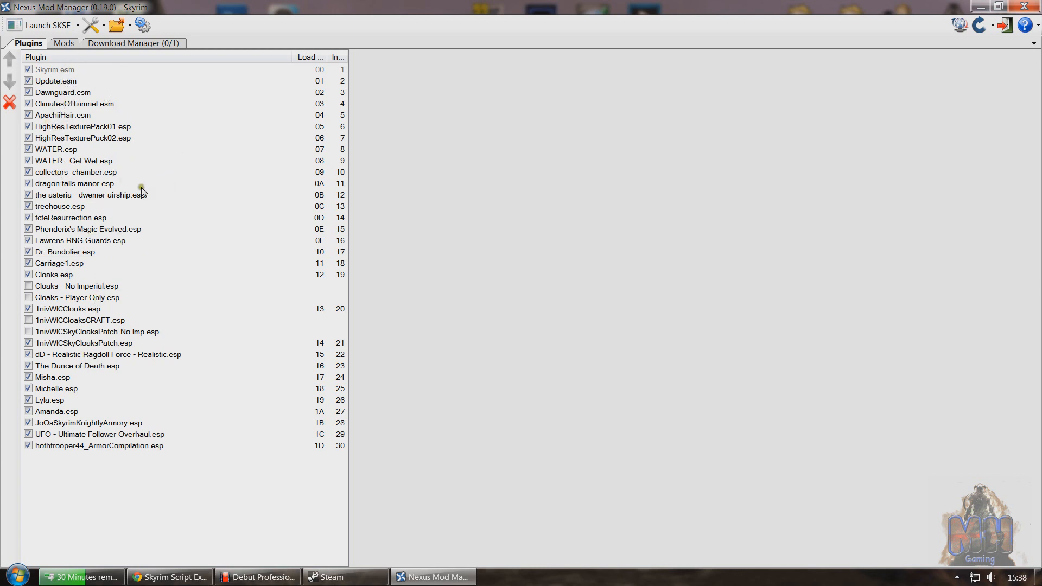
{"action": "left_click", "coordinate": [1008, 7]}
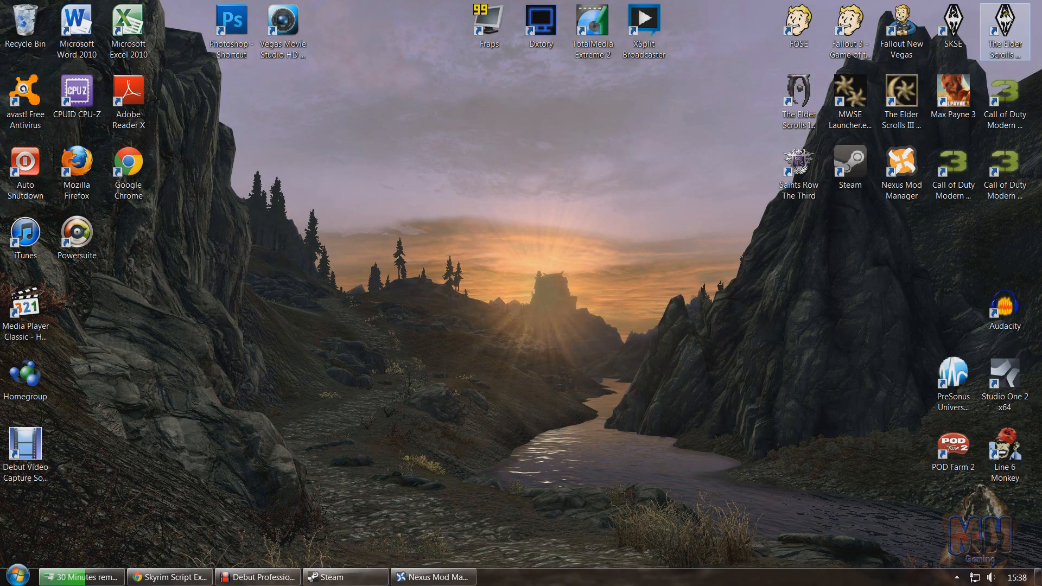
{"action": "double_click", "coordinate": [1004, 30]}
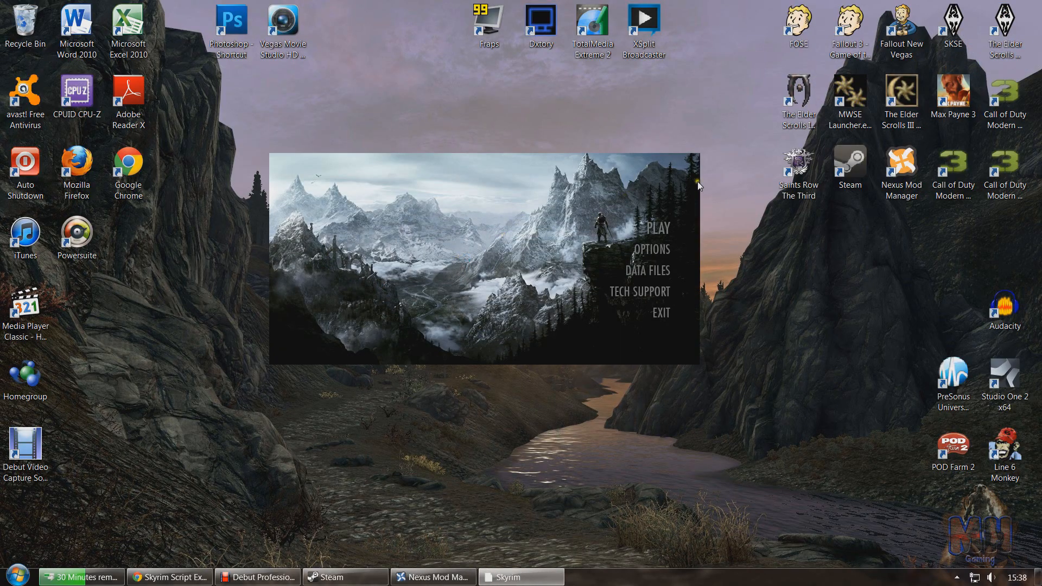
{"action": "left_click", "coordinate": [647, 270]}
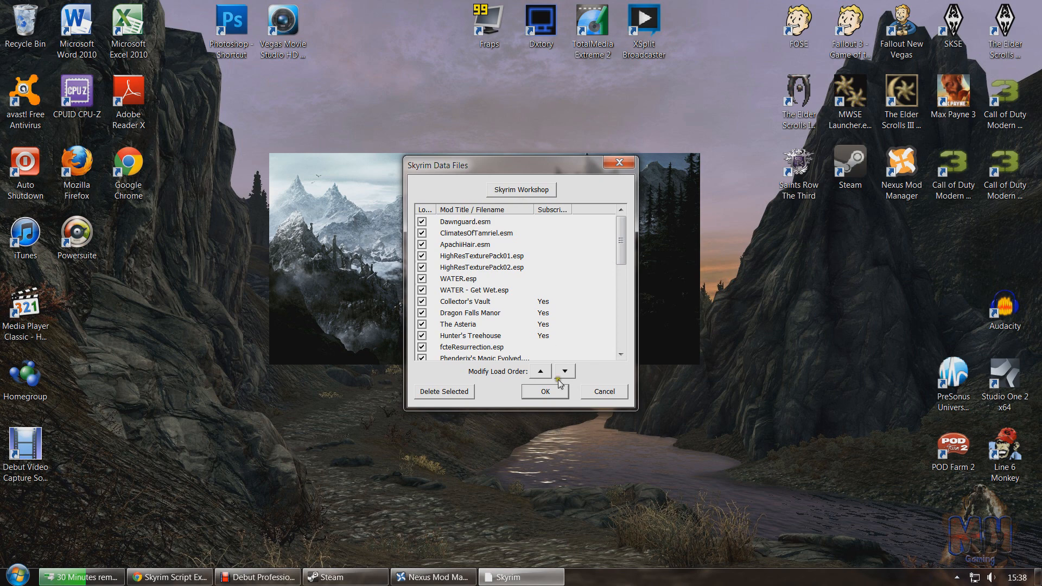
{"action": "left_click", "coordinate": [544, 391]}
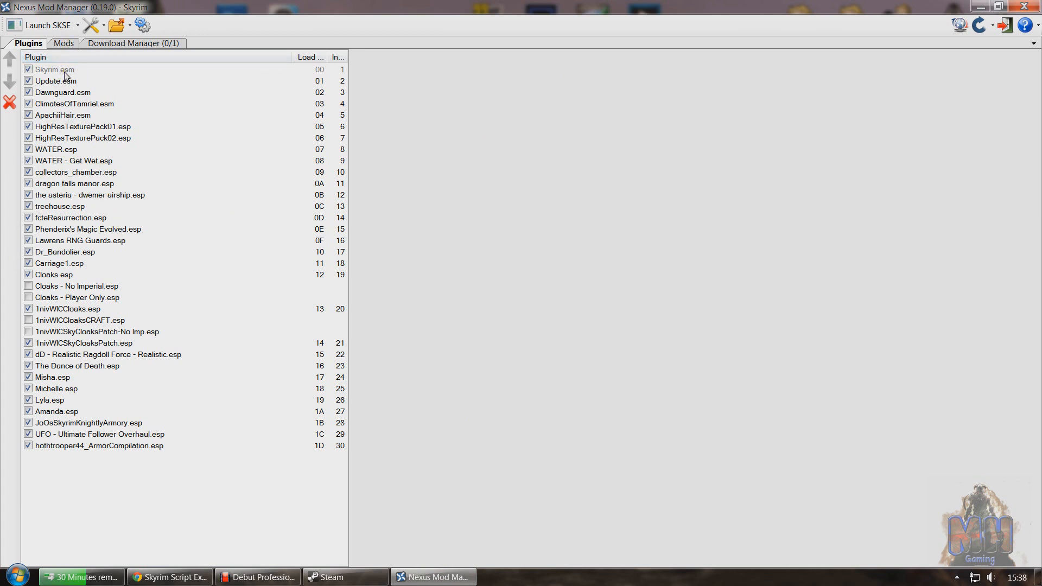
{"action": "mouse_move", "coordinate": [56, 113]}
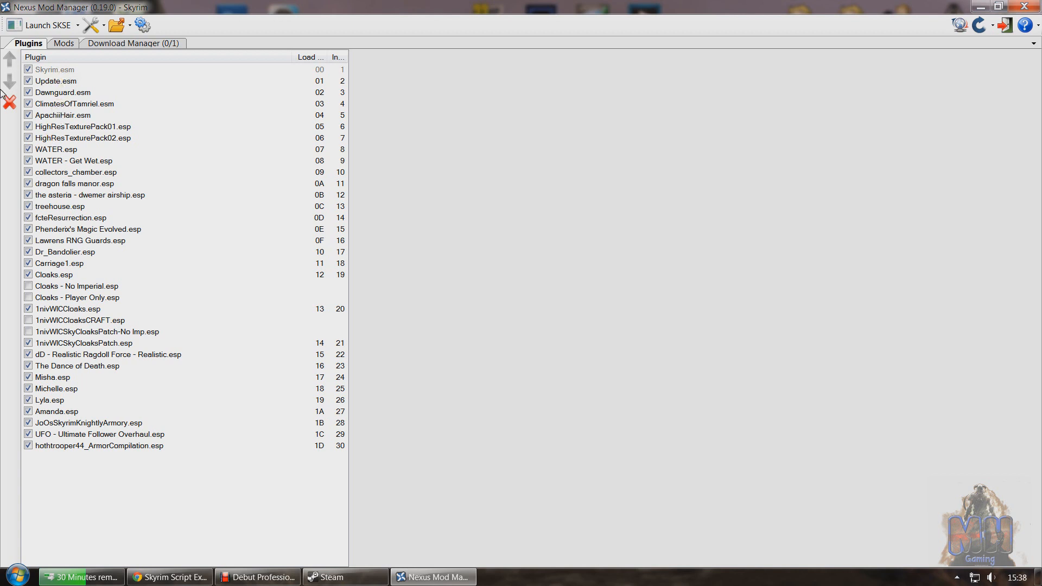
- Review plugin details in order: Skyrim.esm, Update.esm, Dawnguard.esm, ClimatesOfTamriel.esm, ApachiiHair.esm, texture pack, WATER.esp
{"action": "left_click", "coordinate": [53, 69]}
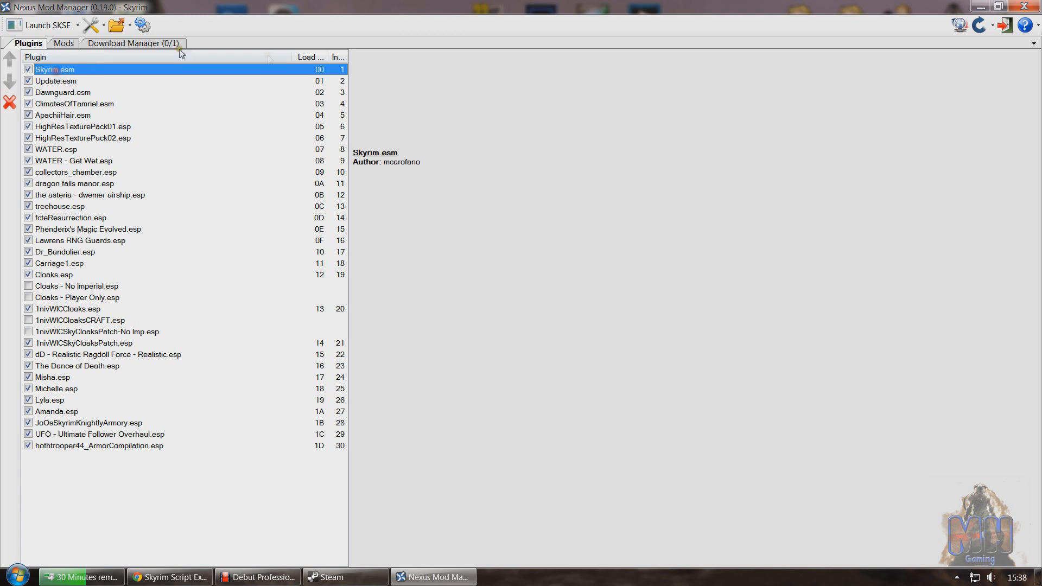
{"action": "left_click", "coordinate": [55, 80]}
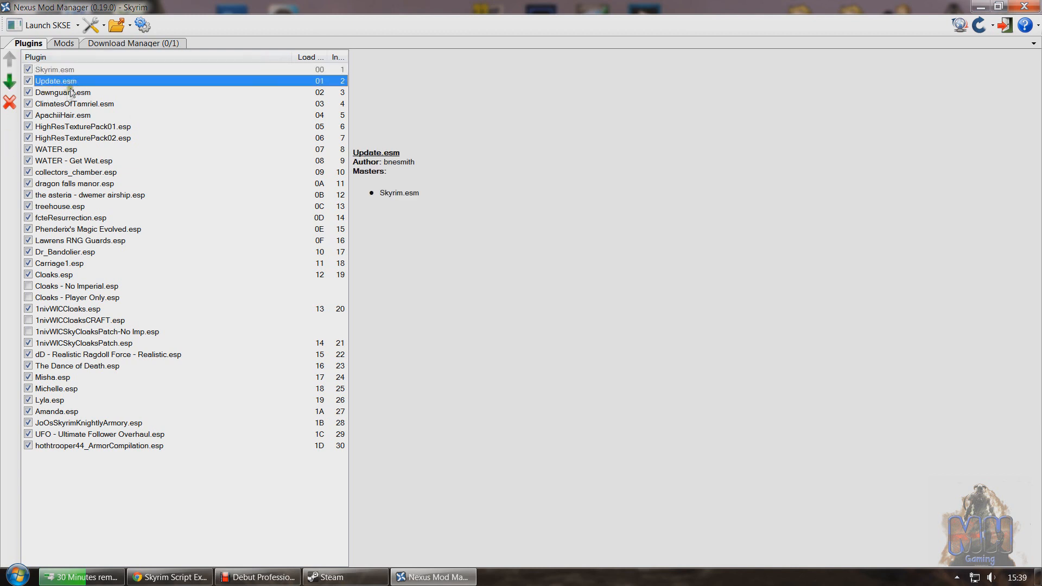
{"action": "left_click", "coordinate": [63, 91]}
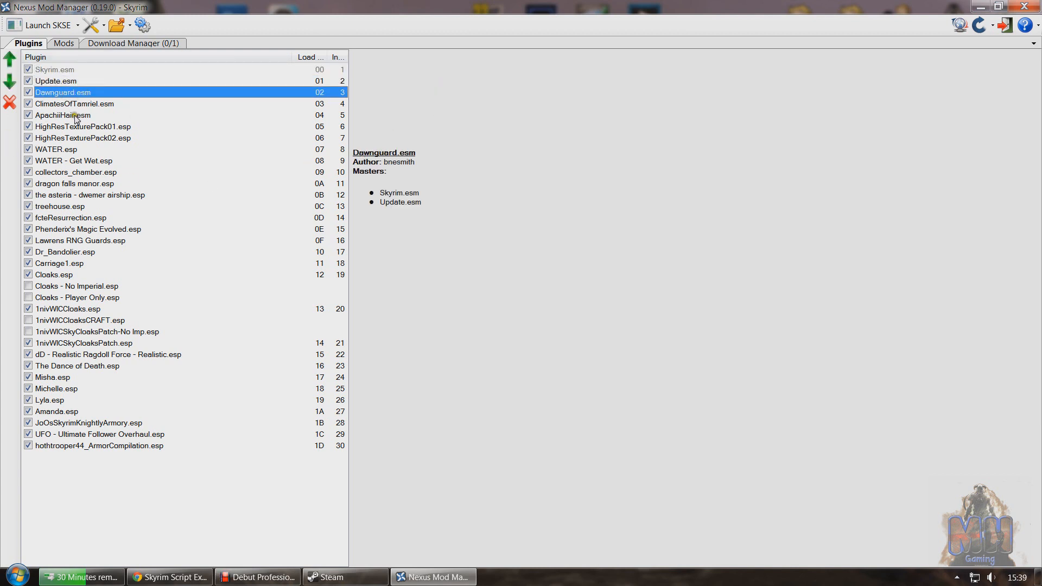
{"action": "left_click", "coordinate": [75, 105]}
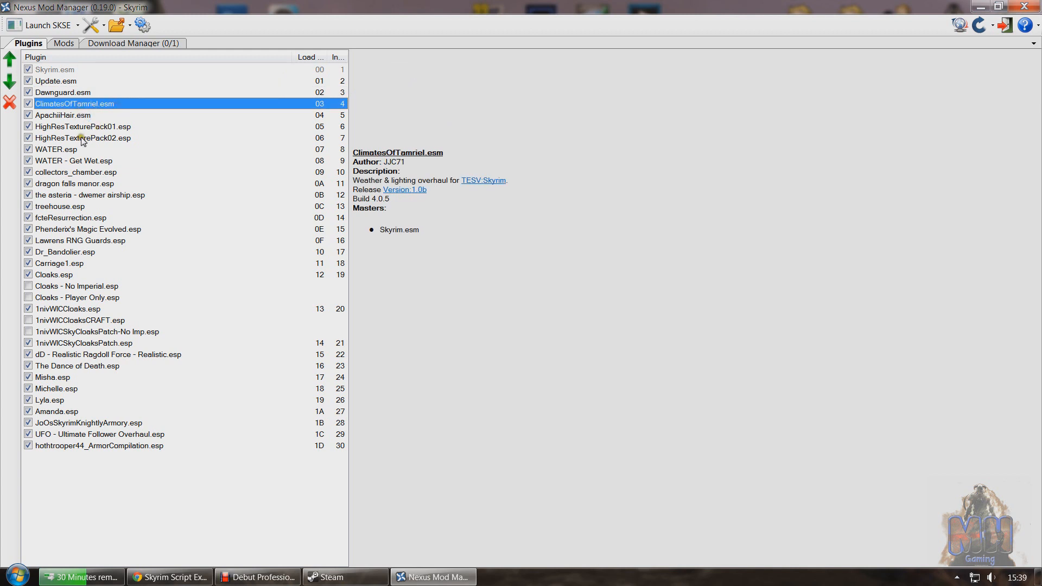
{"action": "mouse_move", "coordinate": [60, 115]}
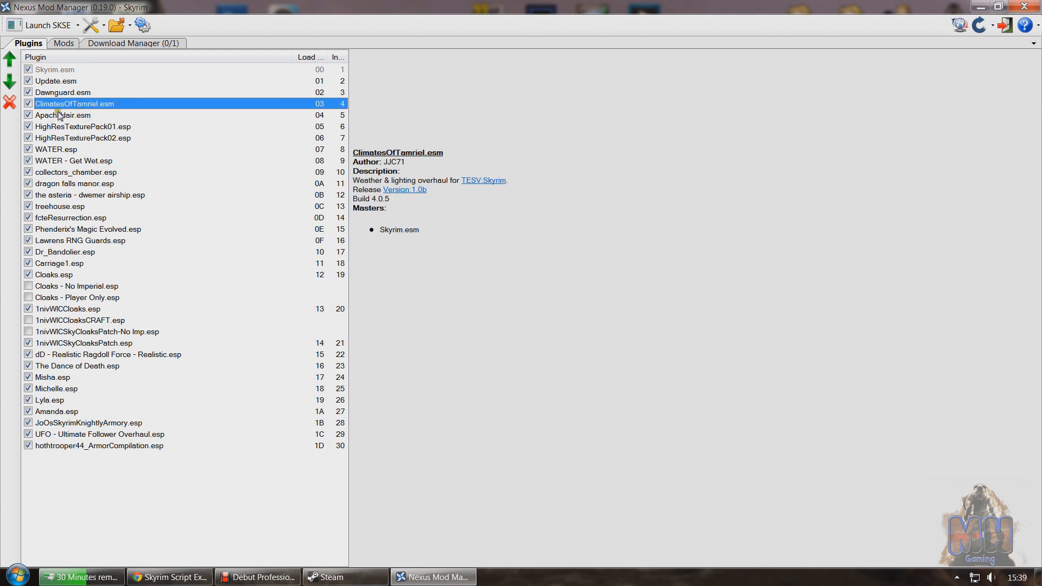
{"action": "left_click", "coordinate": [63, 116]}
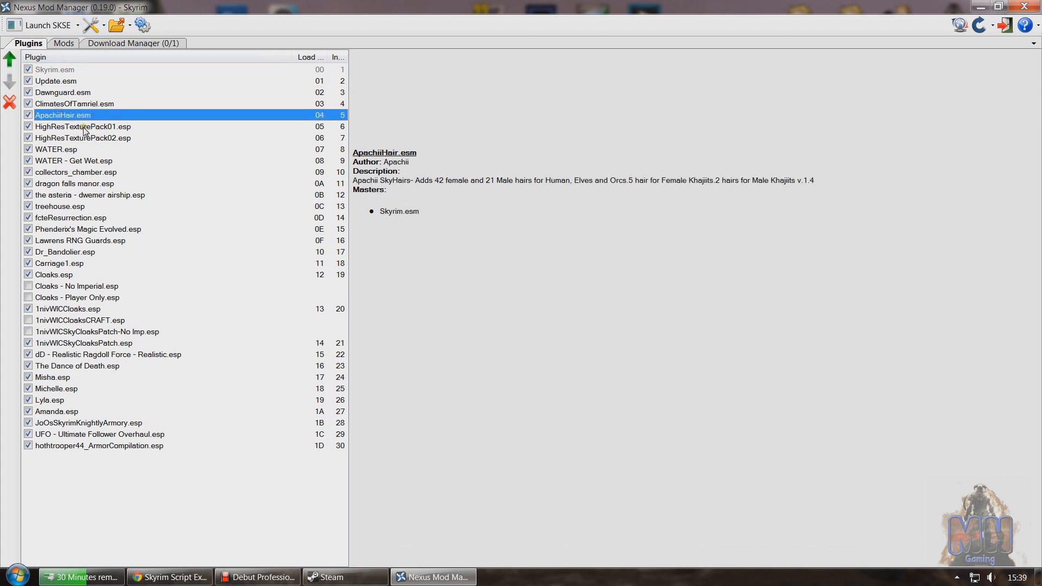
{"action": "left_click", "coordinate": [82, 138]}
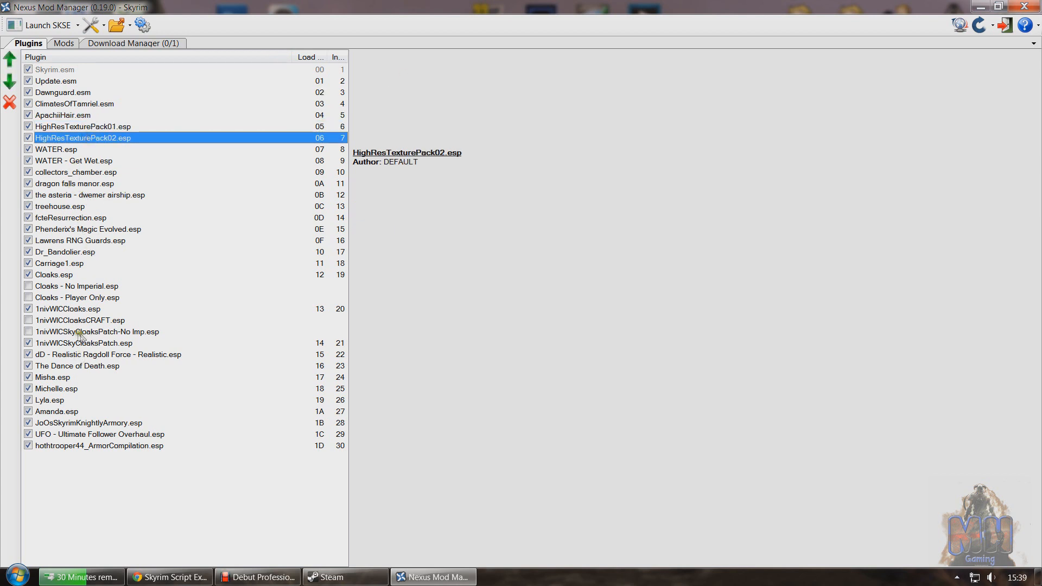
{"action": "left_click", "coordinate": [57, 149]}
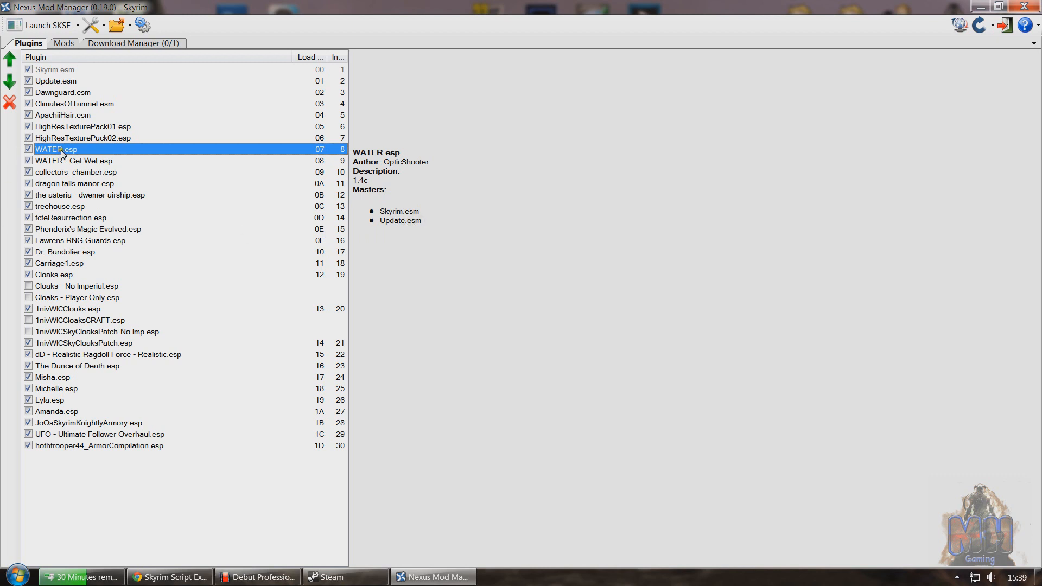
{"action": "mouse_move", "coordinate": [79, 212]}
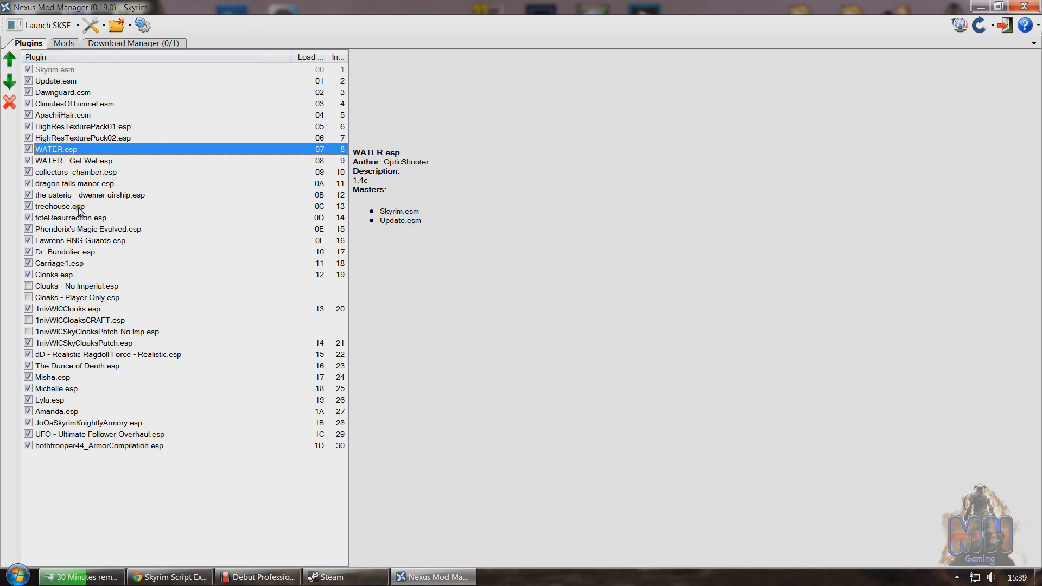
{"action": "mouse_move", "coordinate": [66, 325]}
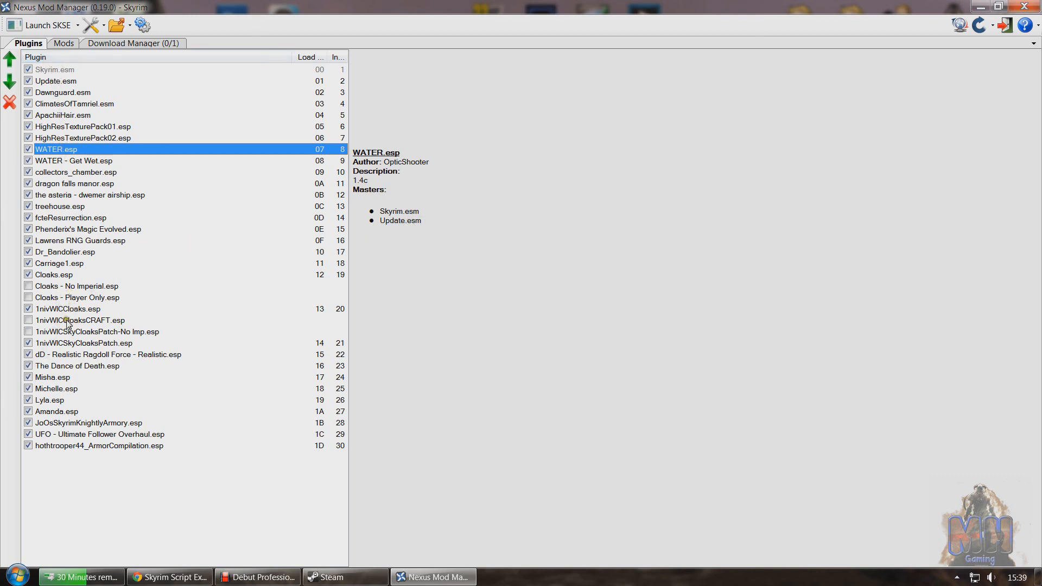
{"action": "left_click", "coordinate": [67, 308]}
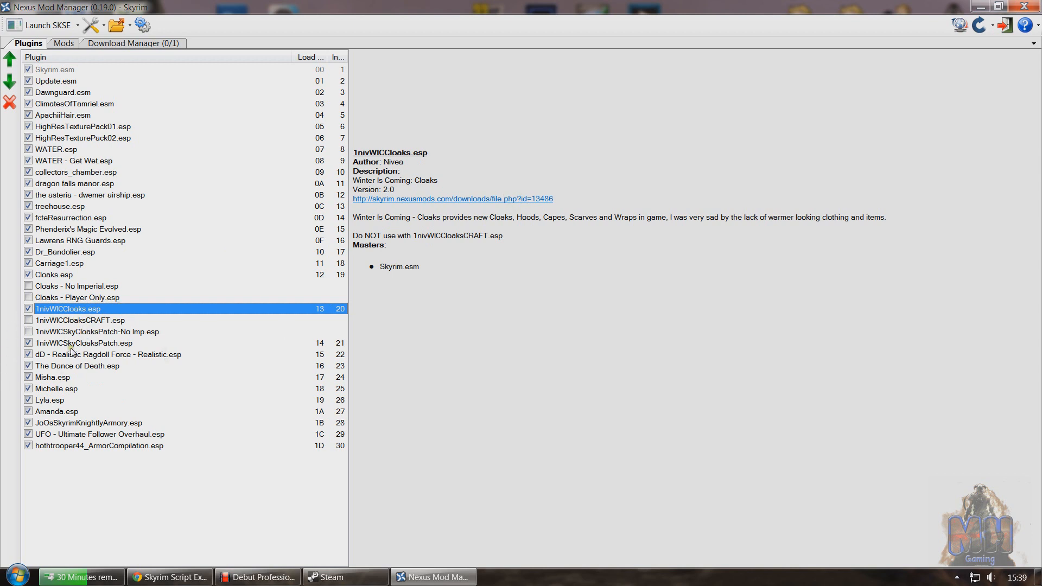
{"action": "left_click", "coordinate": [84, 342]}
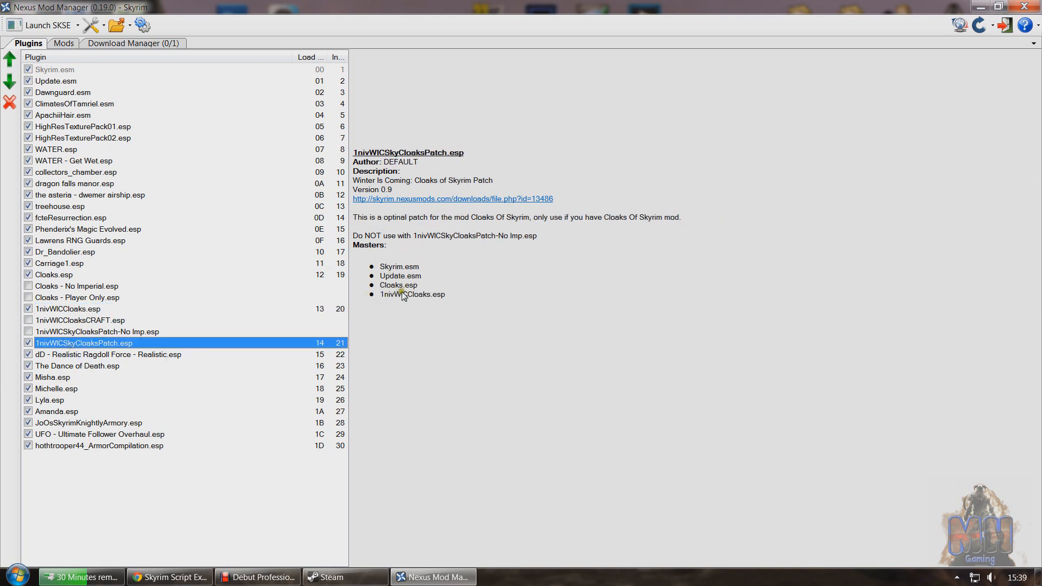
{"action": "mouse_move", "coordinate": [425, 273]}
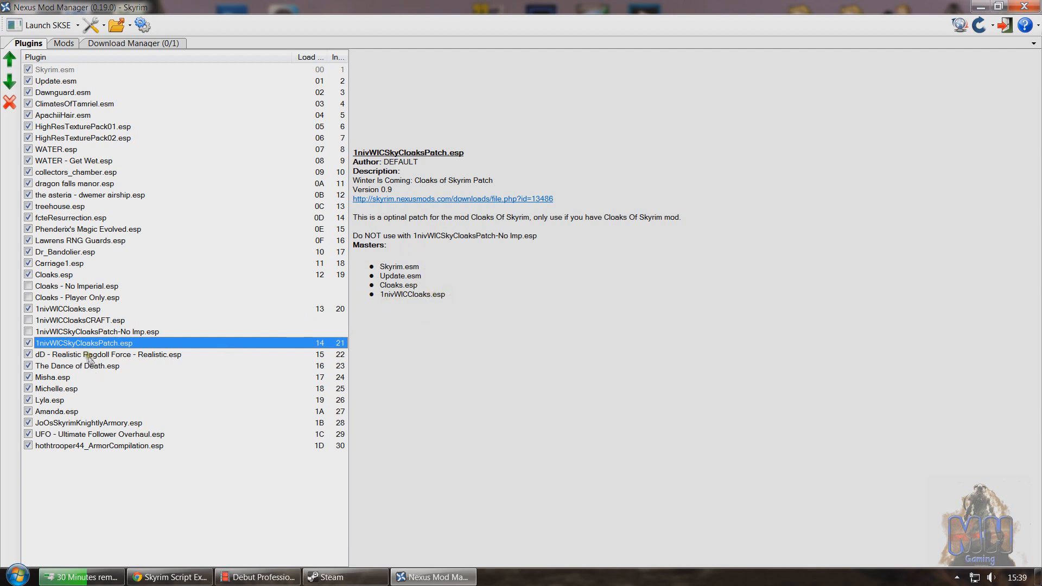
{"action": "left_click", "coordinate": [68, 309]}
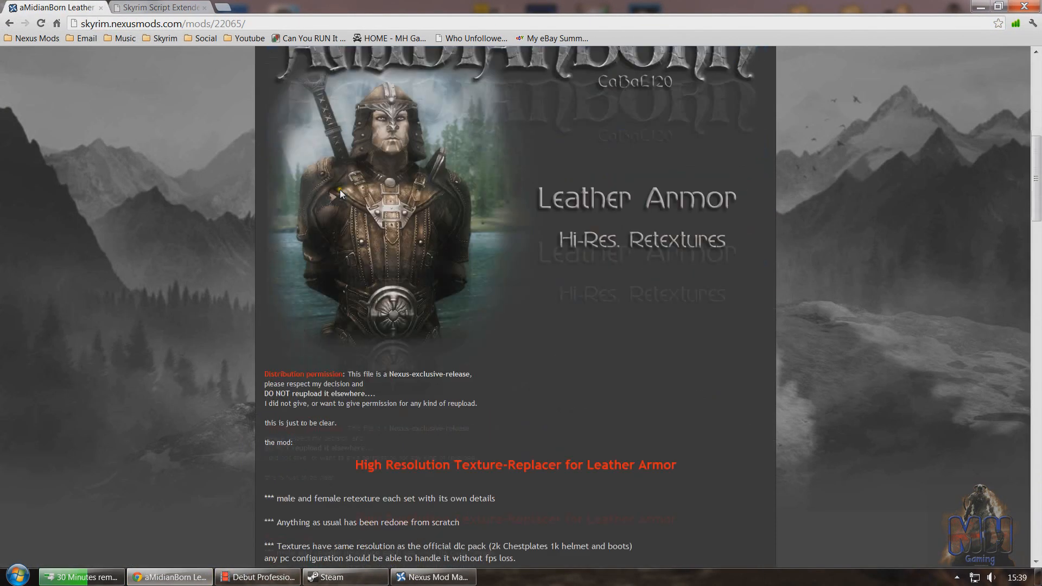
{"action": "scroll", "scroll_direction": "down", "scroll_amount": 3}
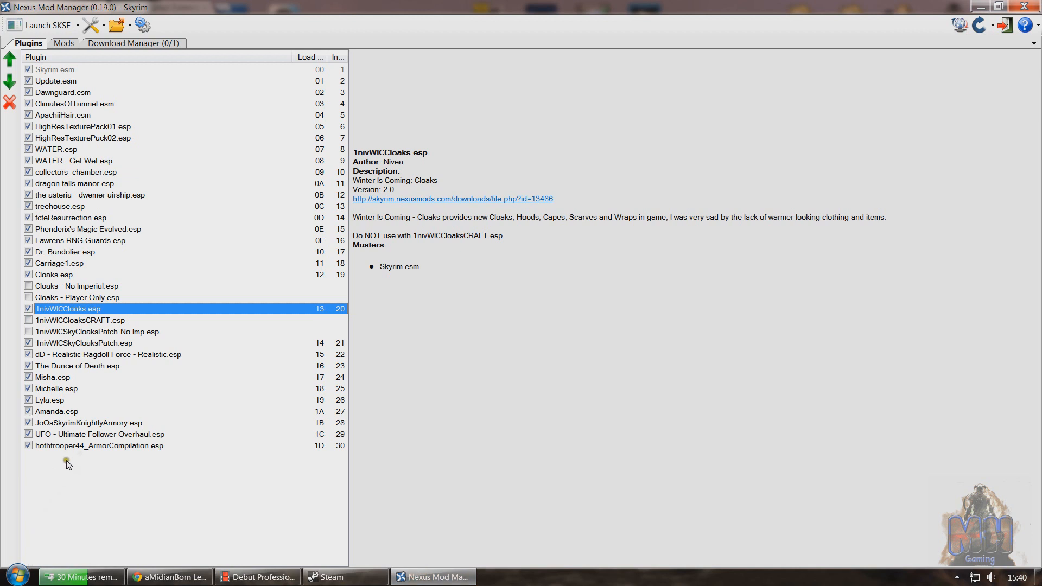
- Swap UFO and the armor compilation plugin with the down arrow, leaving UFO in the last load slot
{"action": "left_click", "coordinate": [100, 434]}
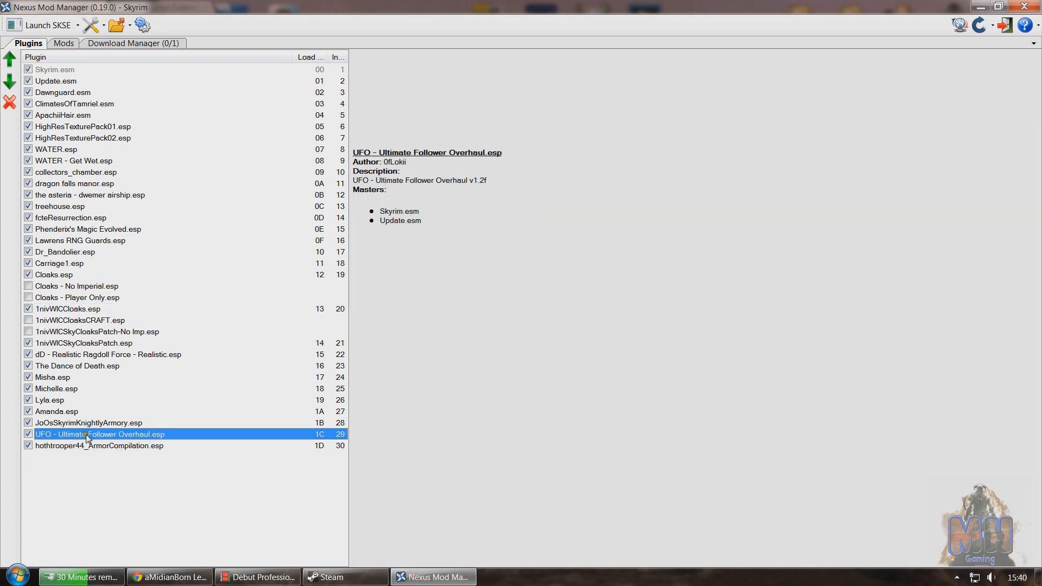
{"action": "left_click", "coordinate": [10, 82]}
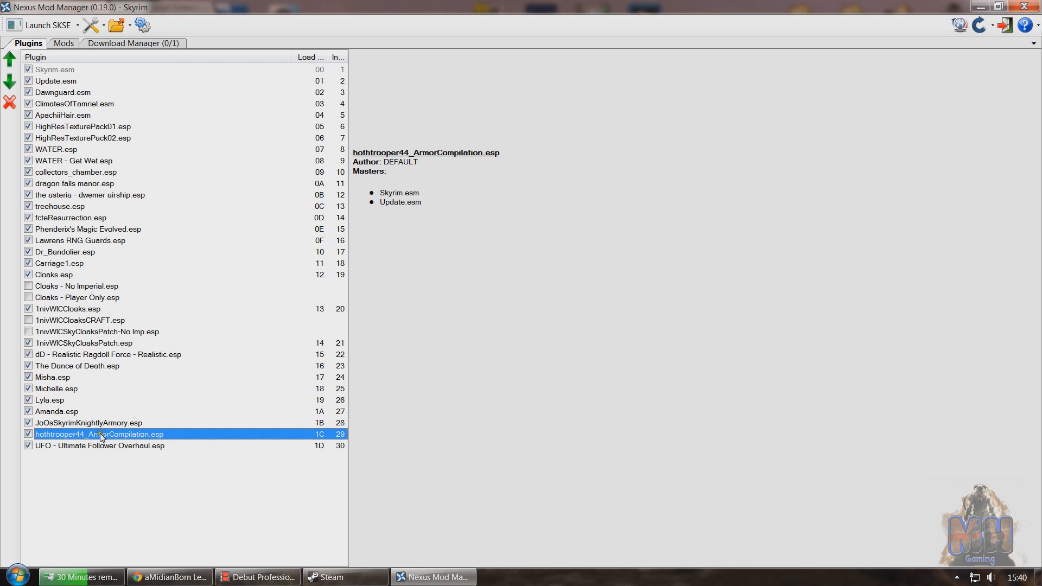
{"action": "left_click", "coordinate": [10, 82]}
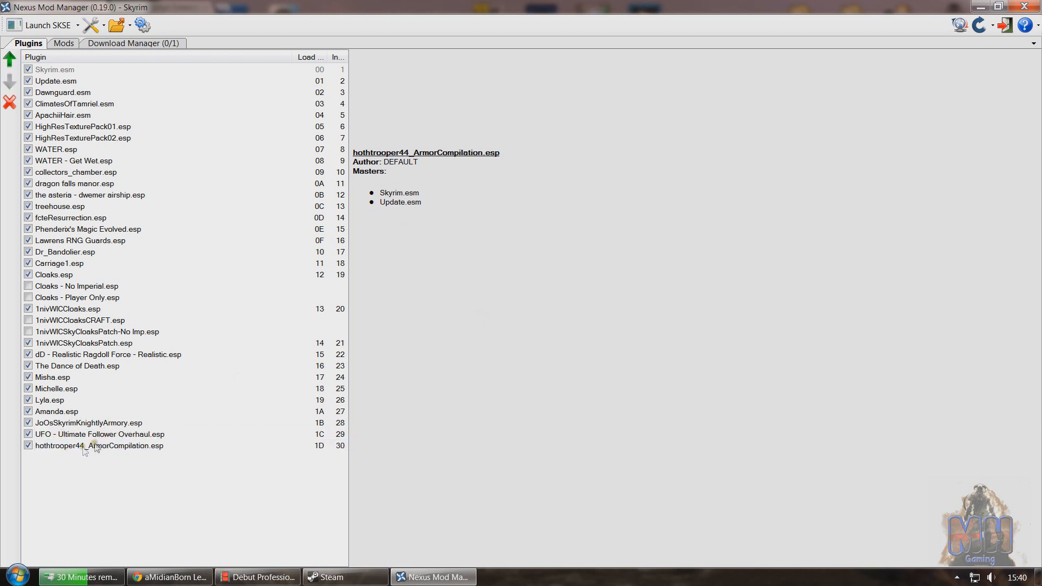
{"action": "left_click", "coordinate": [99, 435]}
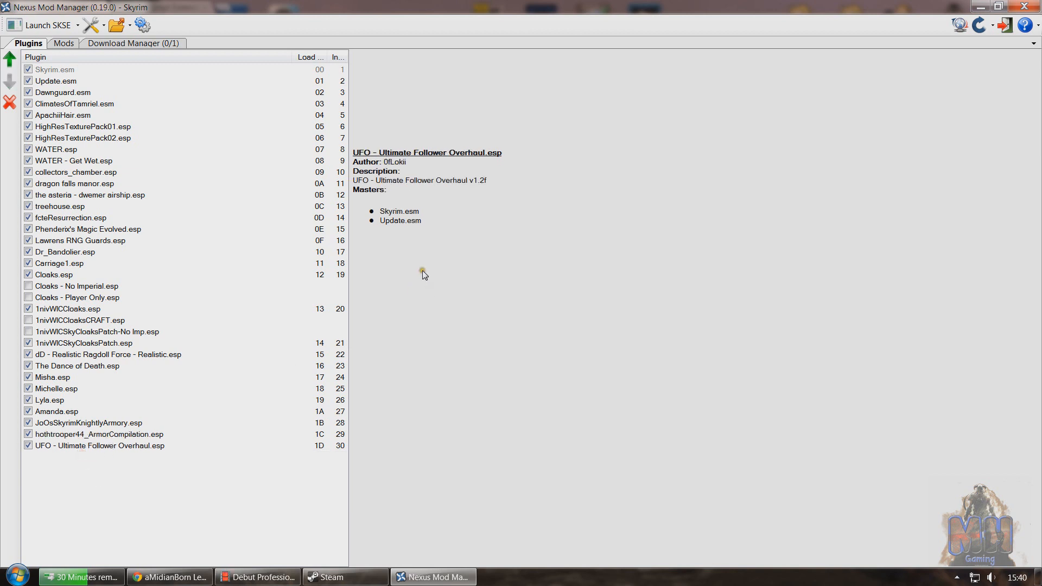
{"action": "mouse_move", "coordinate": [99, 291]}
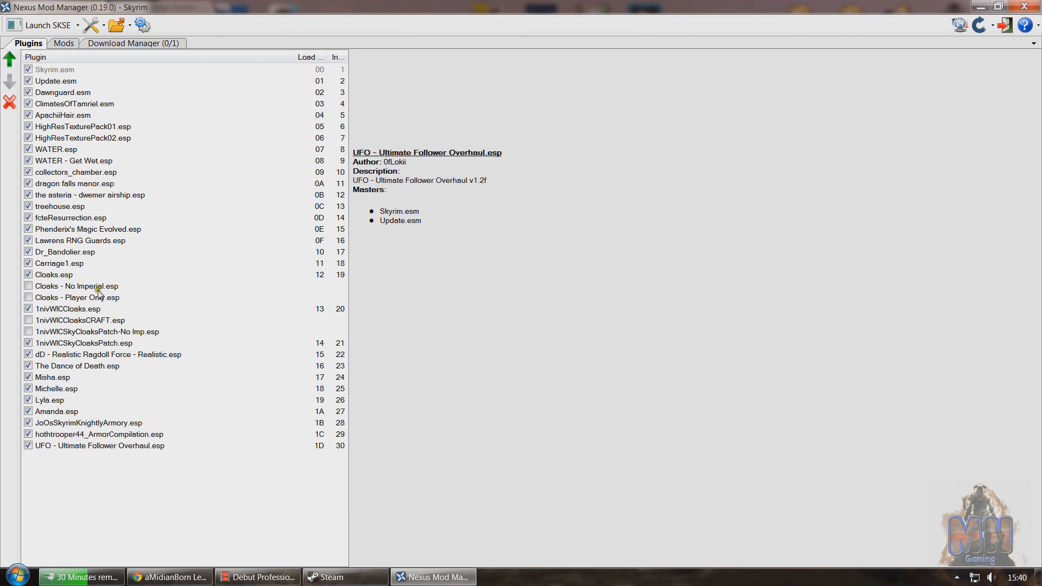
{"action": "mouse_move", "coordinate": [61, 298]}
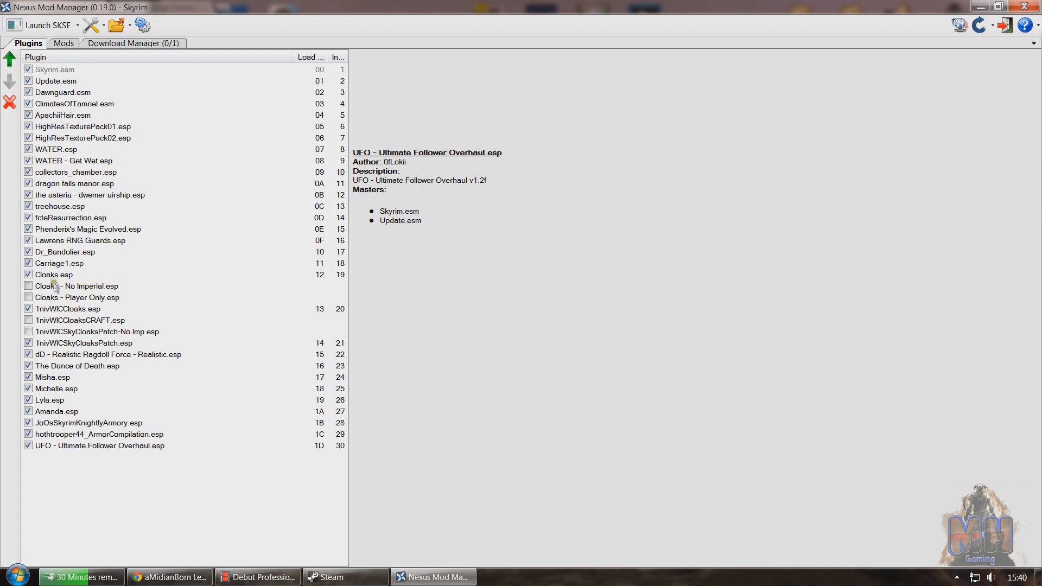
{"action": "left_click", "coordinate": [87, 285]}
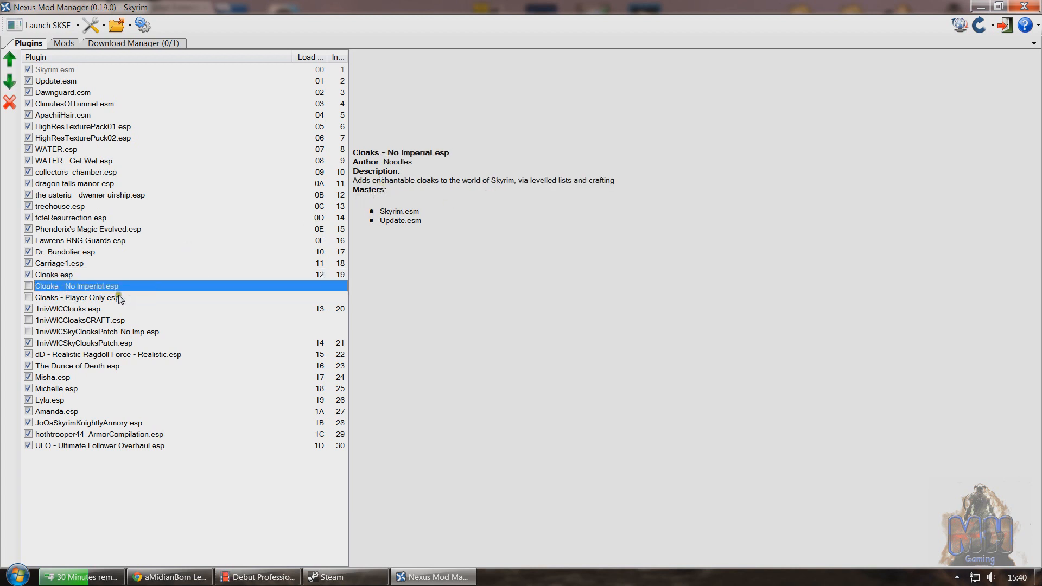
{"action": "left_click", "coordinate": [80, 298]}
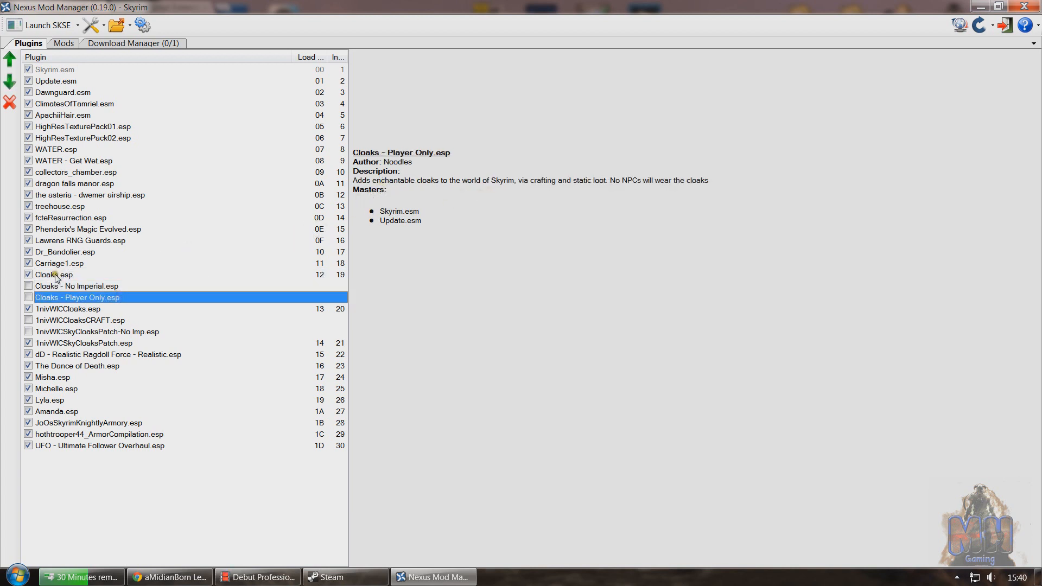
{"action": "left_click", "coordinate": [76, 286]}
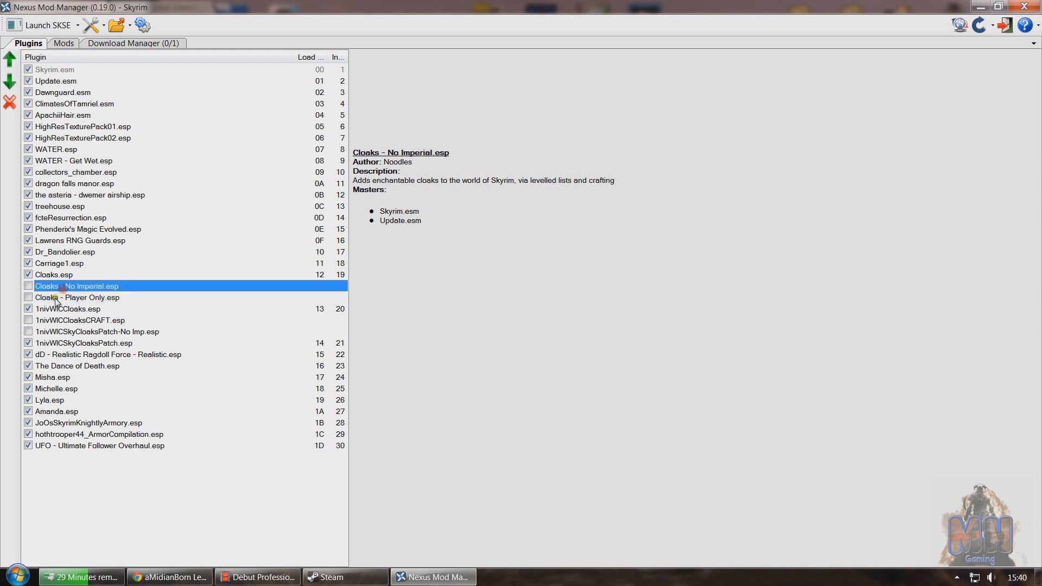
{"action": "left_click", "coordinate": [77, 297]}
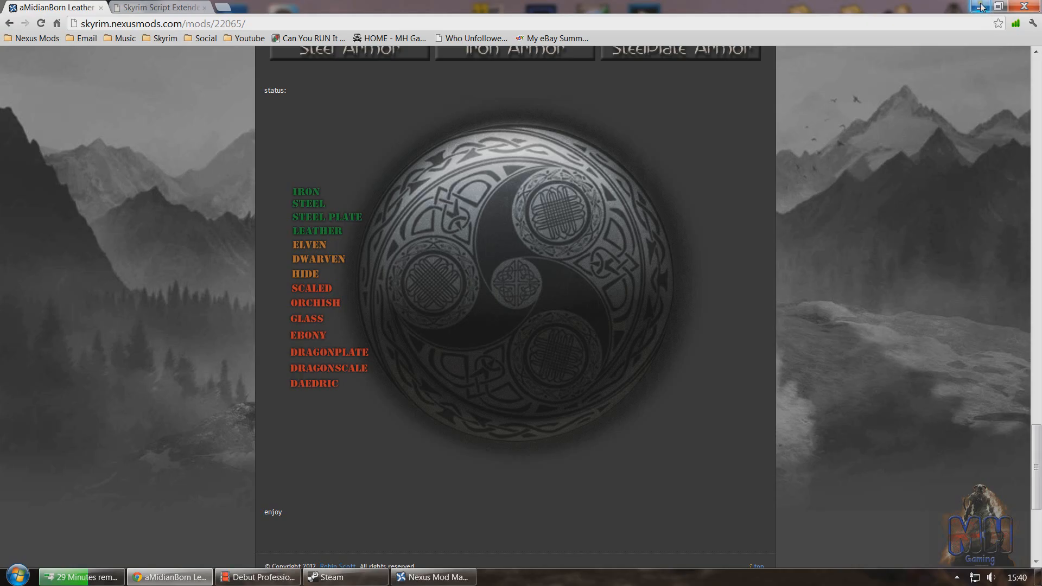
- Minimize Chrome and, after a brief look, Nexus Mod Manager so only the desktop shows
{"action": "left_click", "coordinate": [977, 6]}
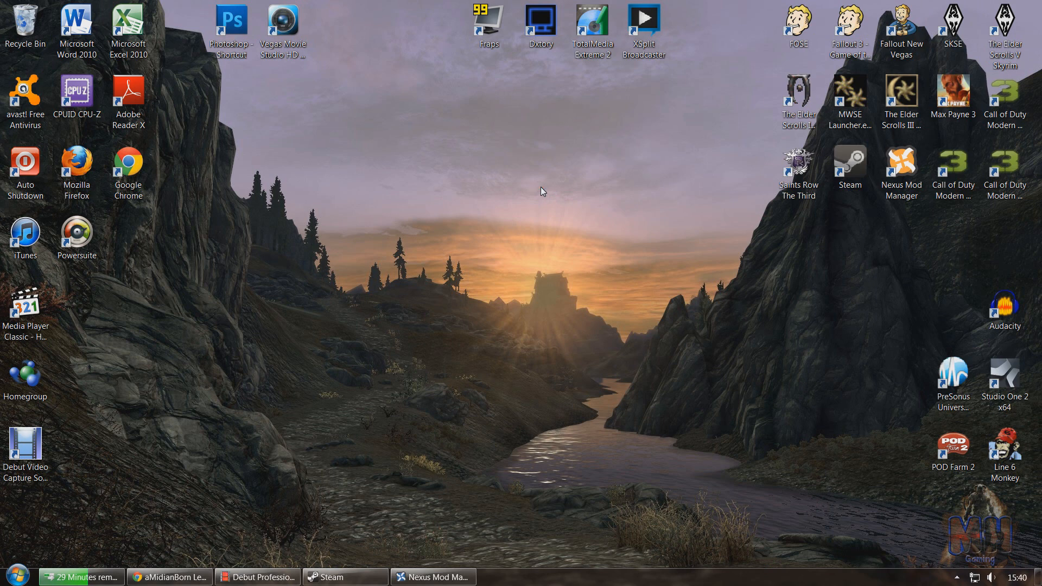
{"action": "mouse_move", "coordinate": [420, 285]}
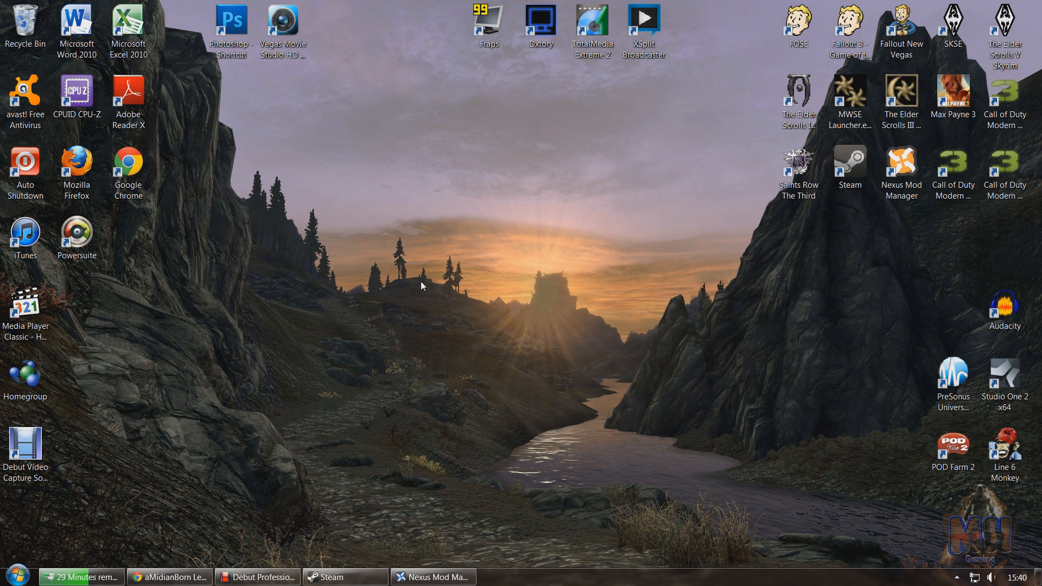
{"action": "mouse_move", "coordinate": [304, 270]}
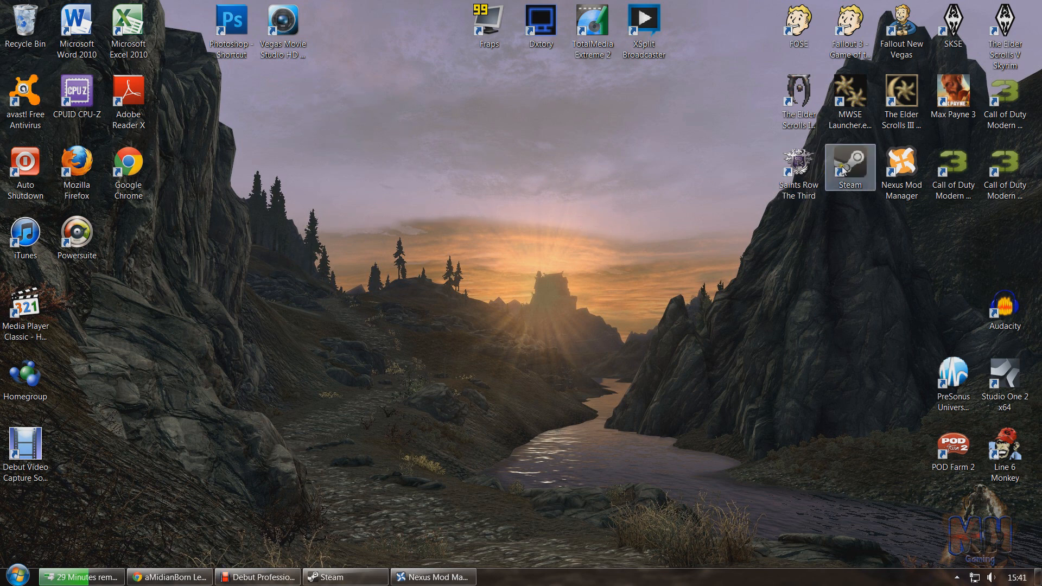
{"action": "mouse_move", "coordinate": [679, 137]}
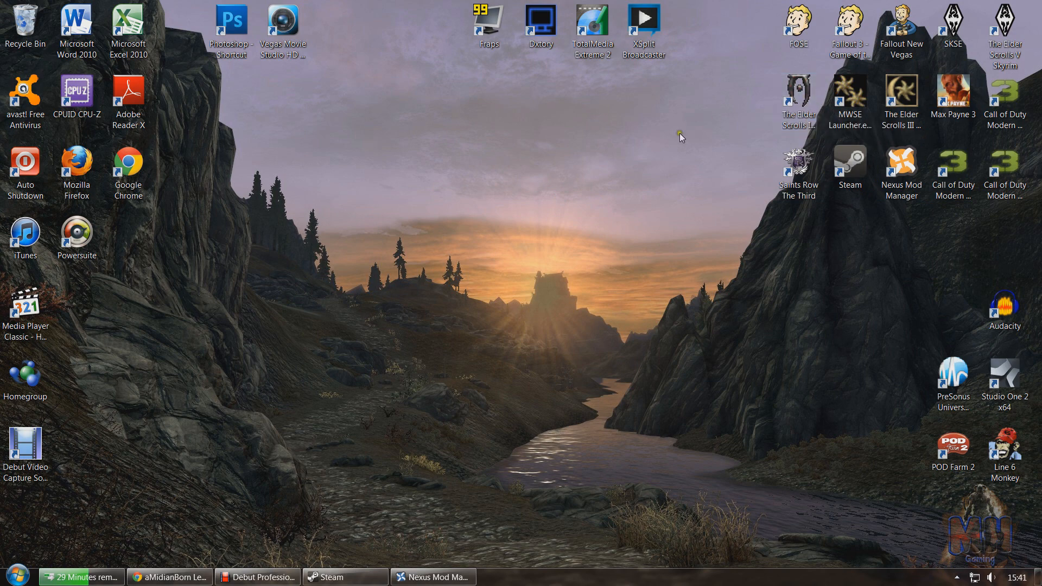
{"action": "mouse_move", "coordinate": [300, 550]}
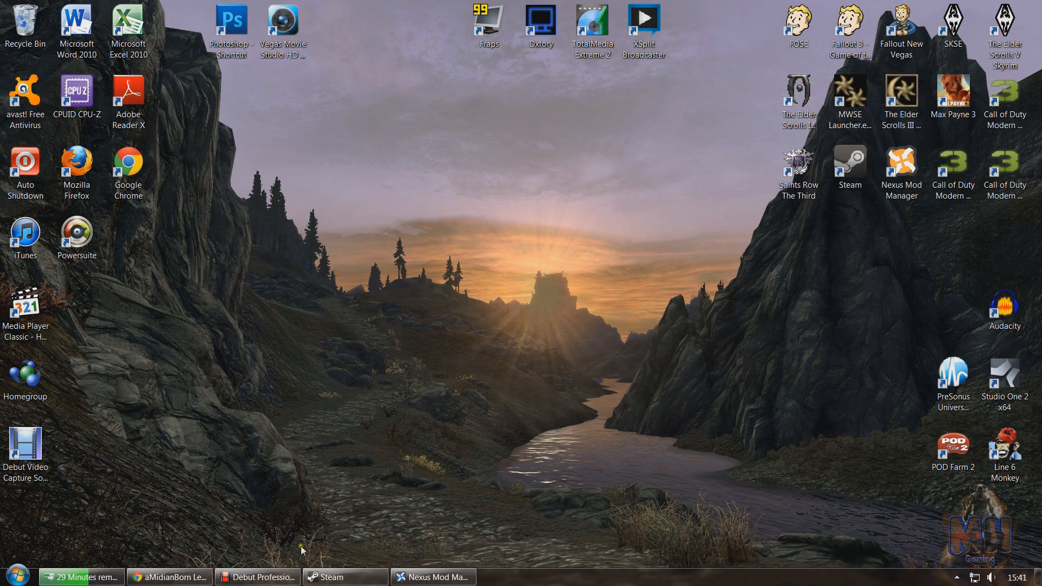
{"action": "left_click", "coordinate": [431, 577]}
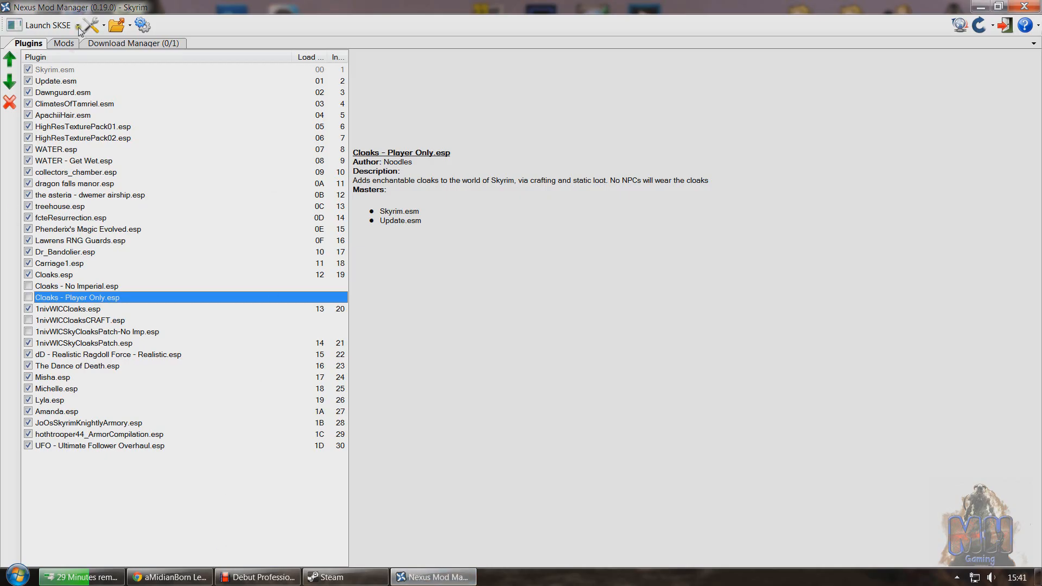
{"action": "left_click", "coordinate": [63, 43]}
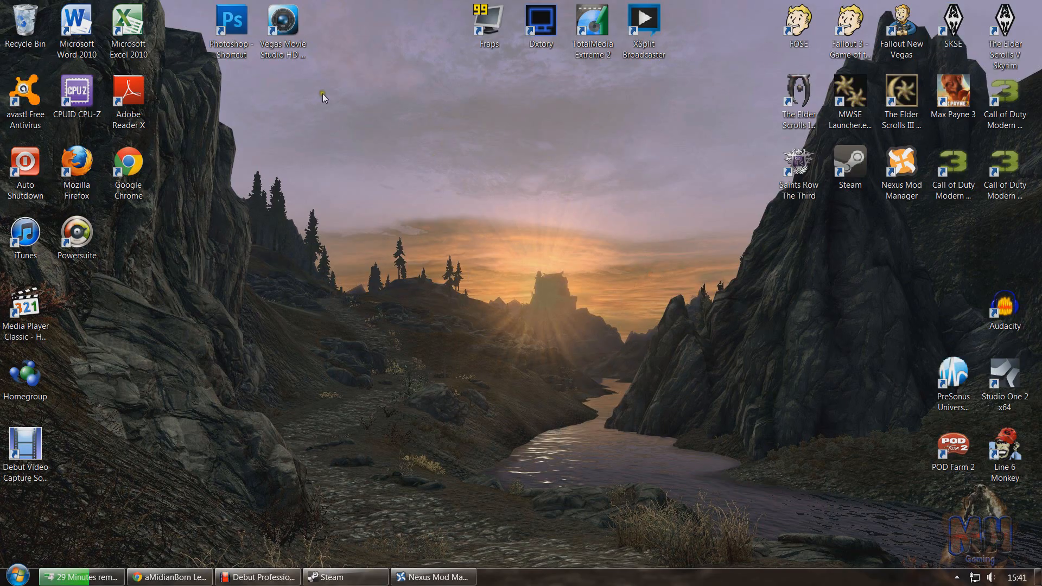
{"action": "mouse_move", "coordinate": [568, 466]}
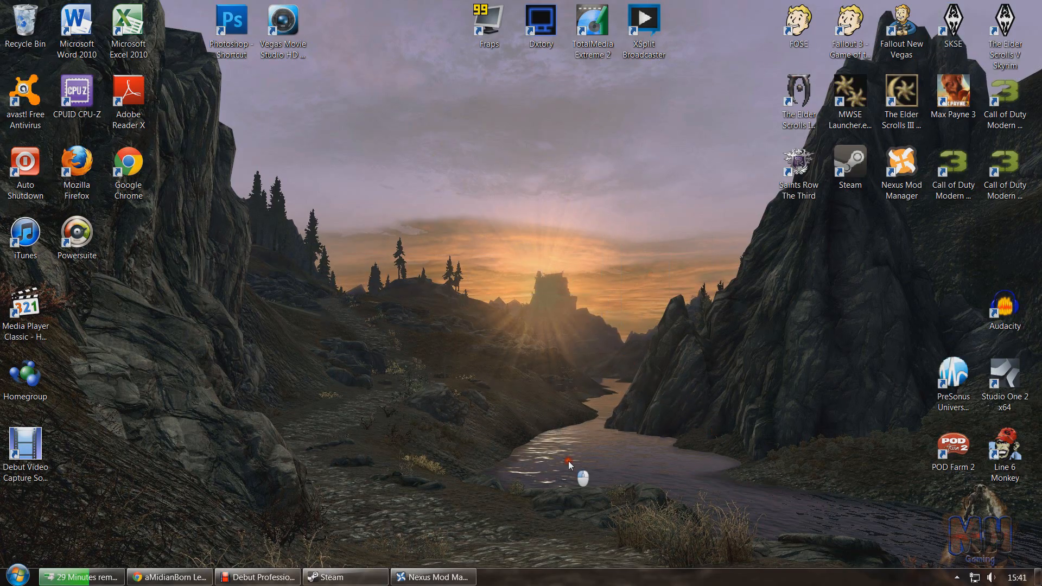